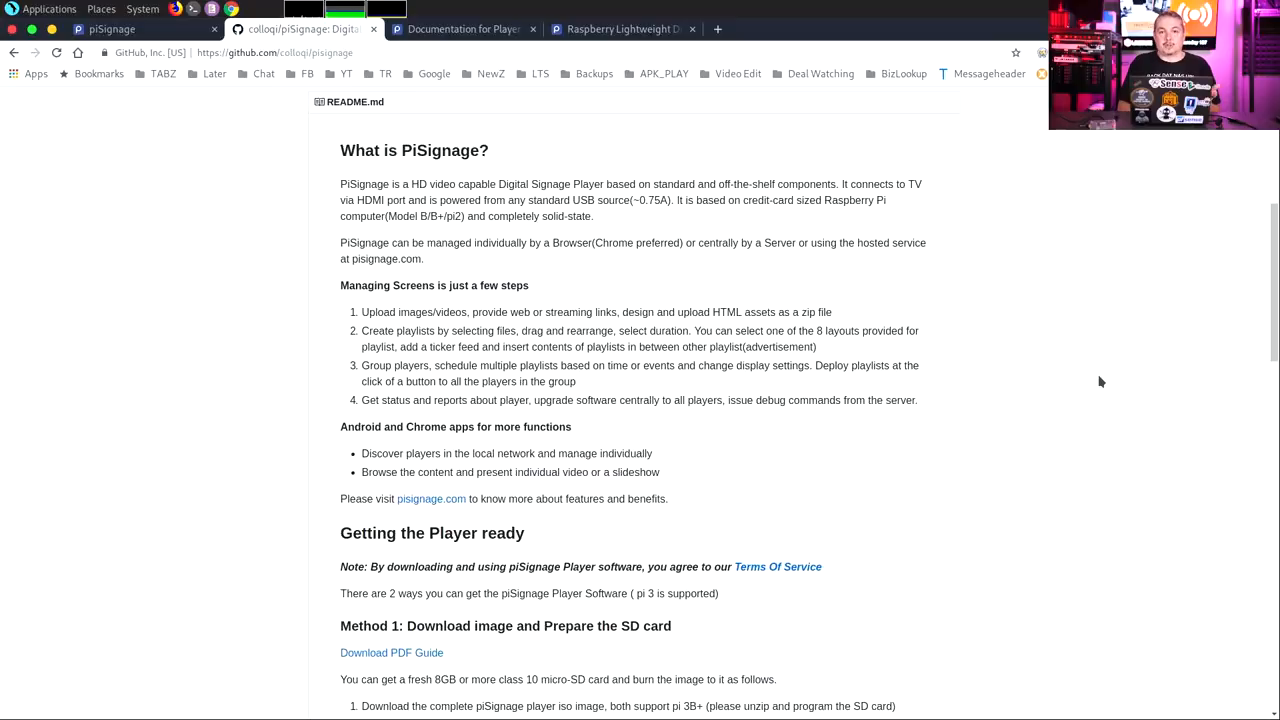
# Scroll through the piSignage README's player setup steps and disk image download links
pyautogui.scroll(-3)
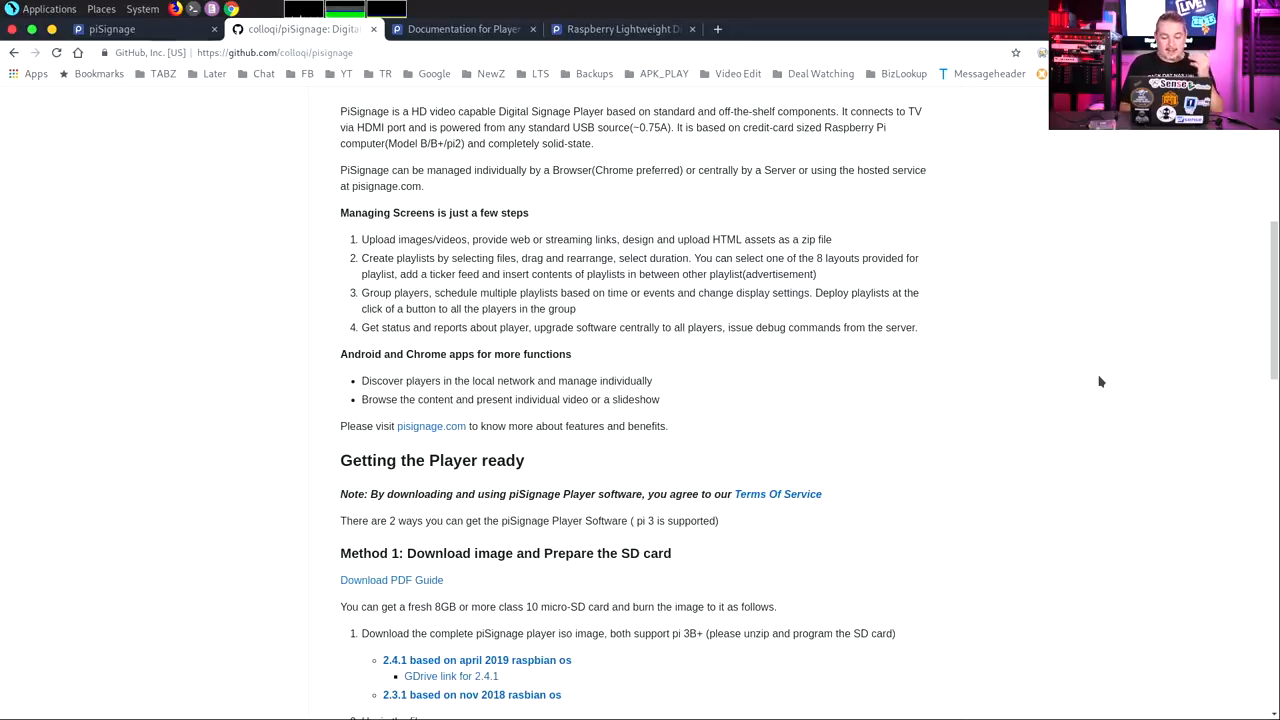
pyautogui.scroll(-3)
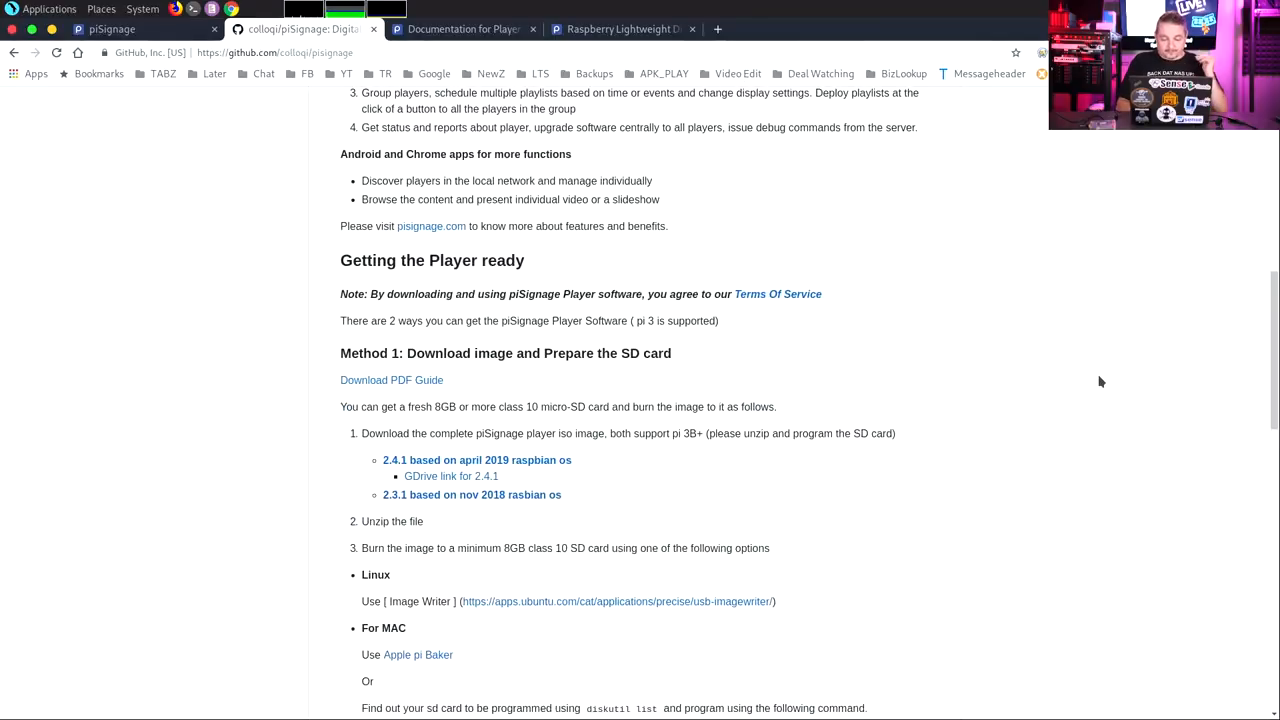
pyautogui.scroll(-3)
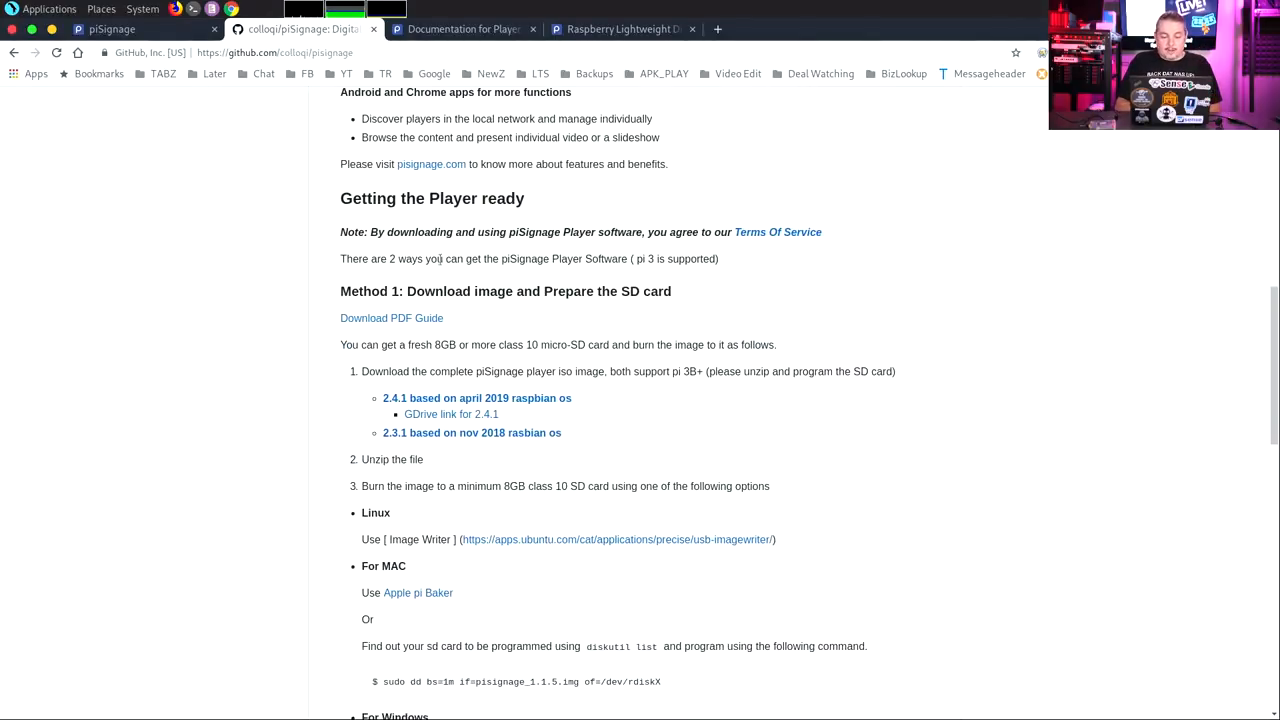
pyautogui.scroll(-3)
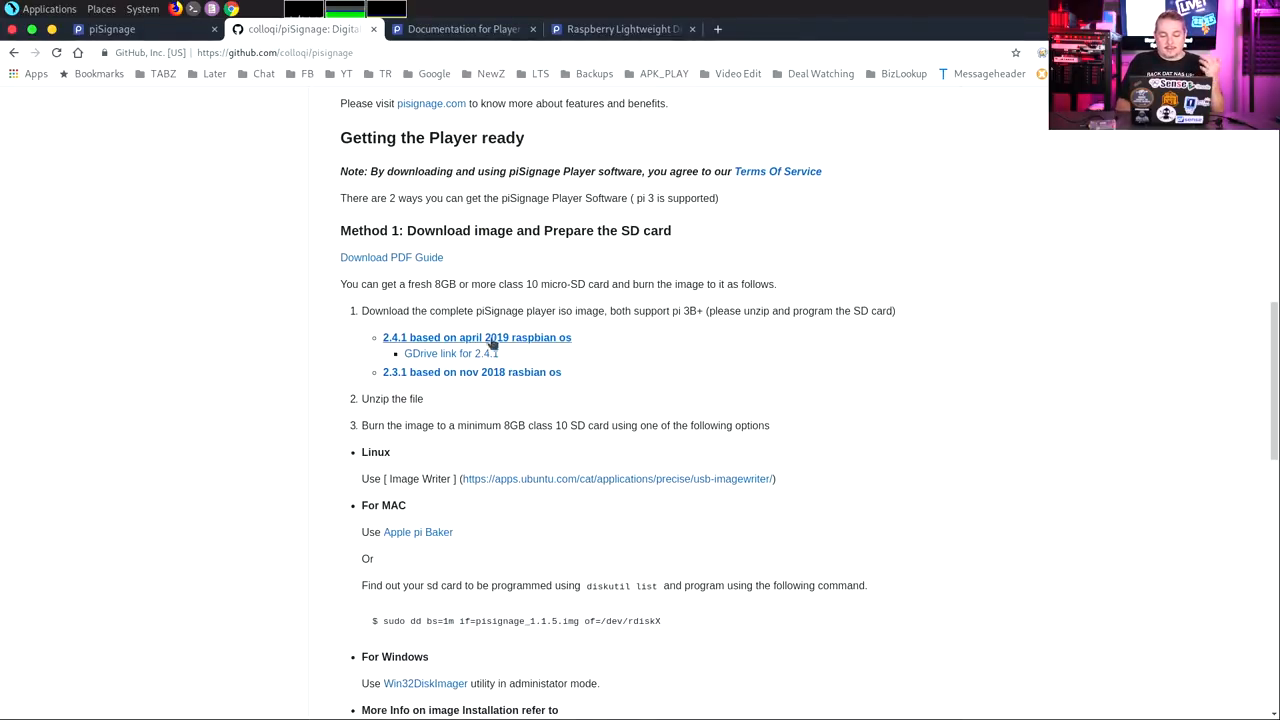
pyautogui.moveTo(448, 352)
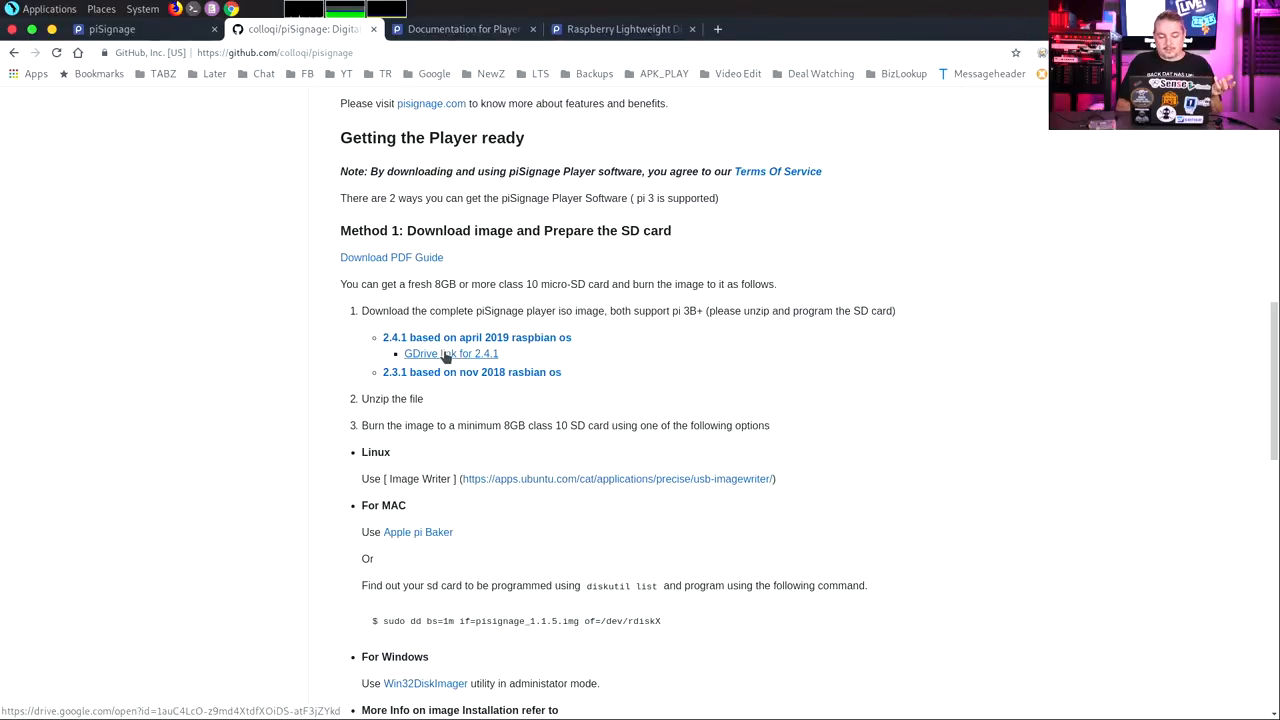
pyautogui.moveTo(600, 368)
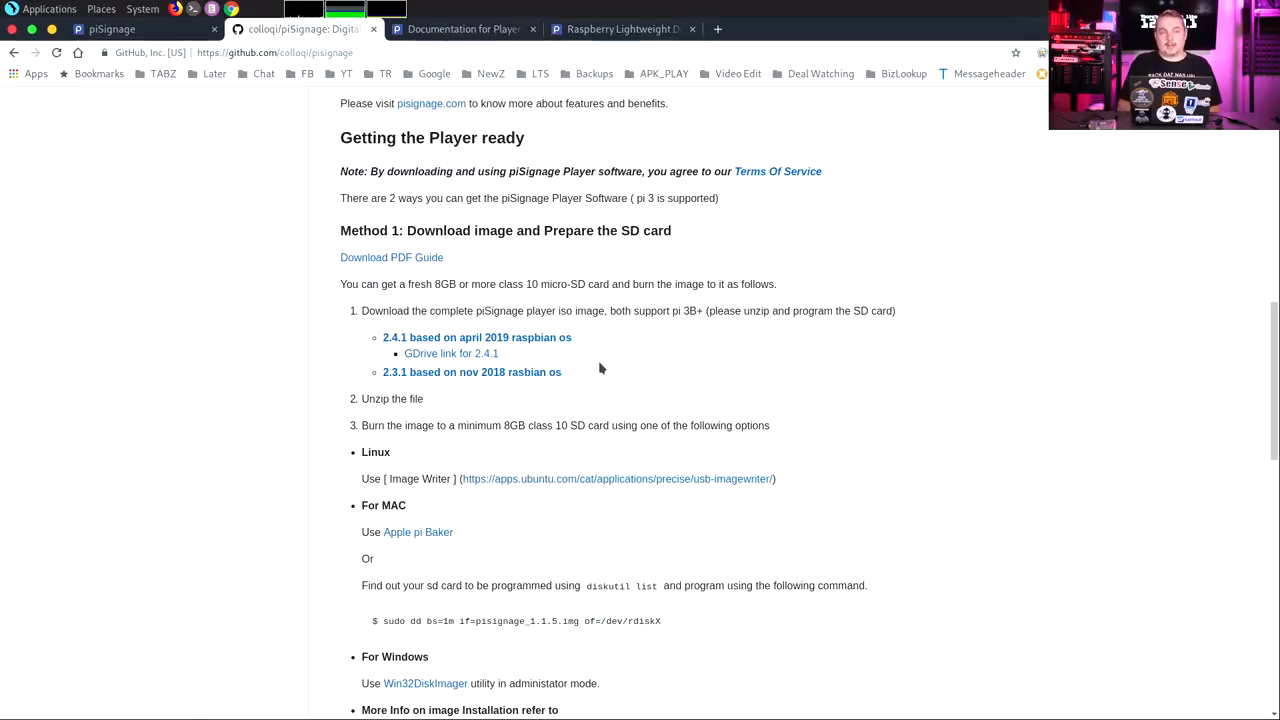
pyautogui.scroll(-3)
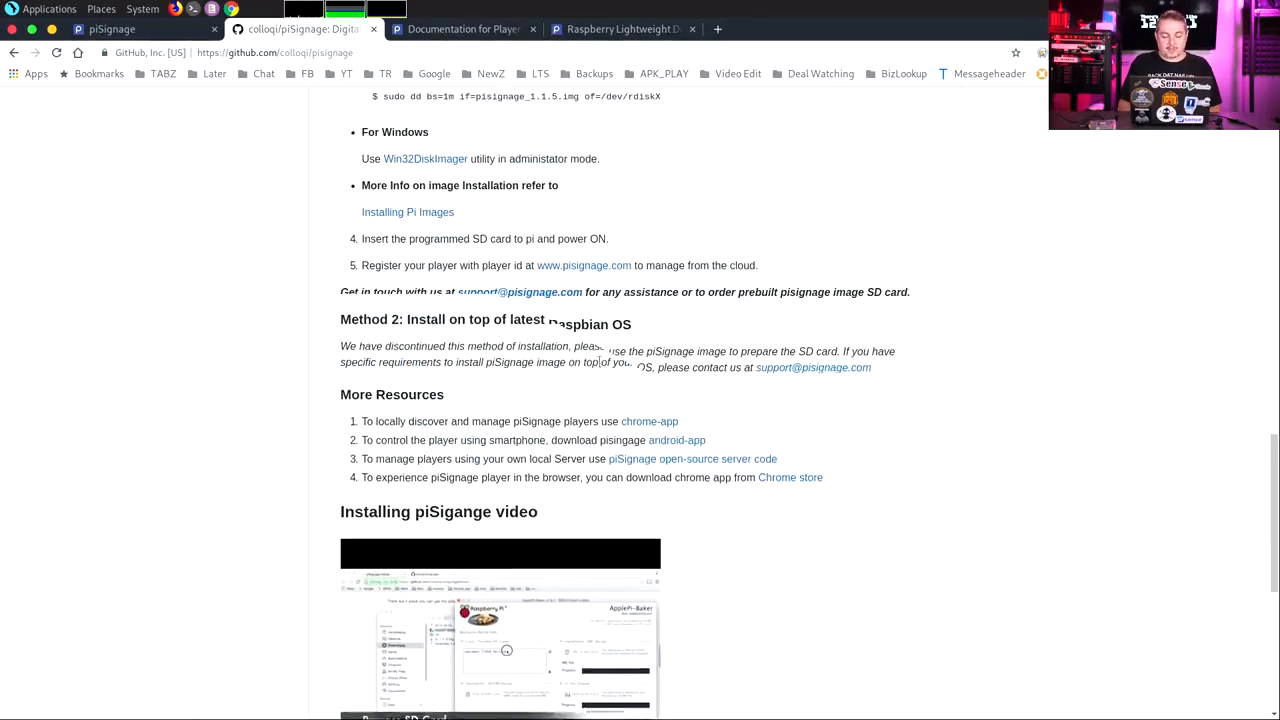
pyautogui.scroll(-3)
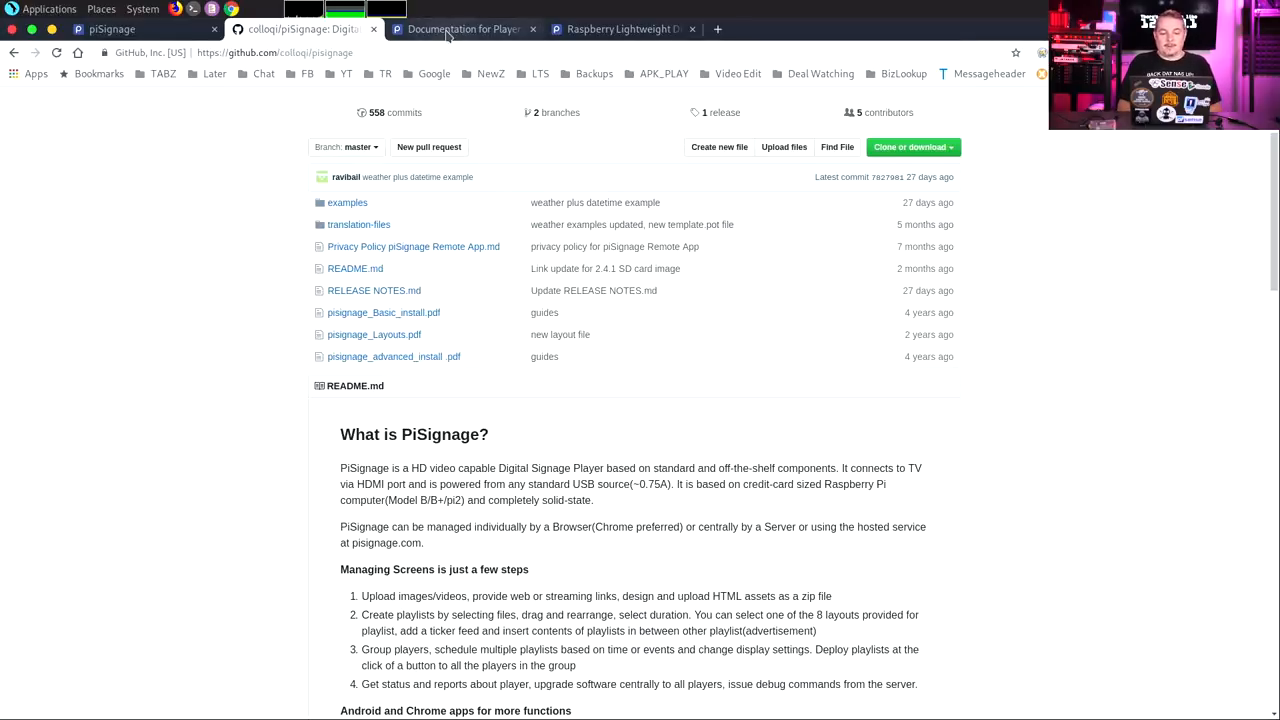
pyautogui.moveTo(462, 28)
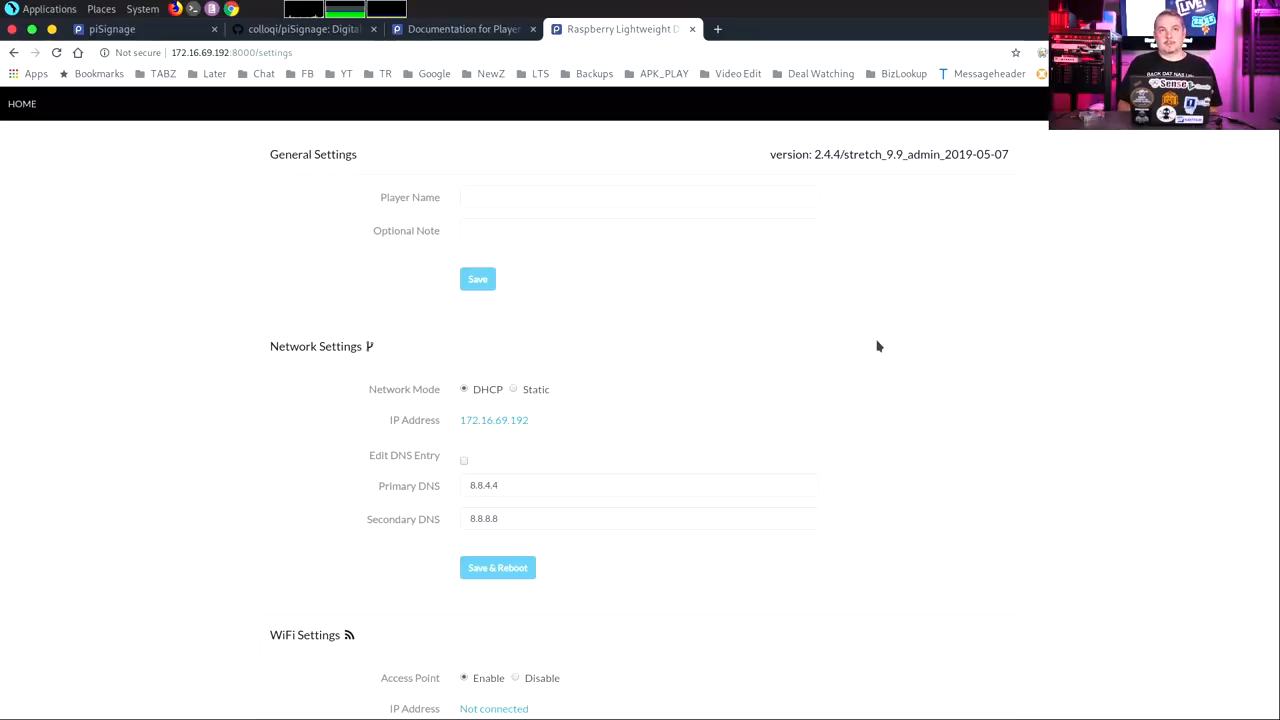
# Scan for available WiFi networks under WiFi Settings and dismiss the list
pyautogui.scroll(-3)
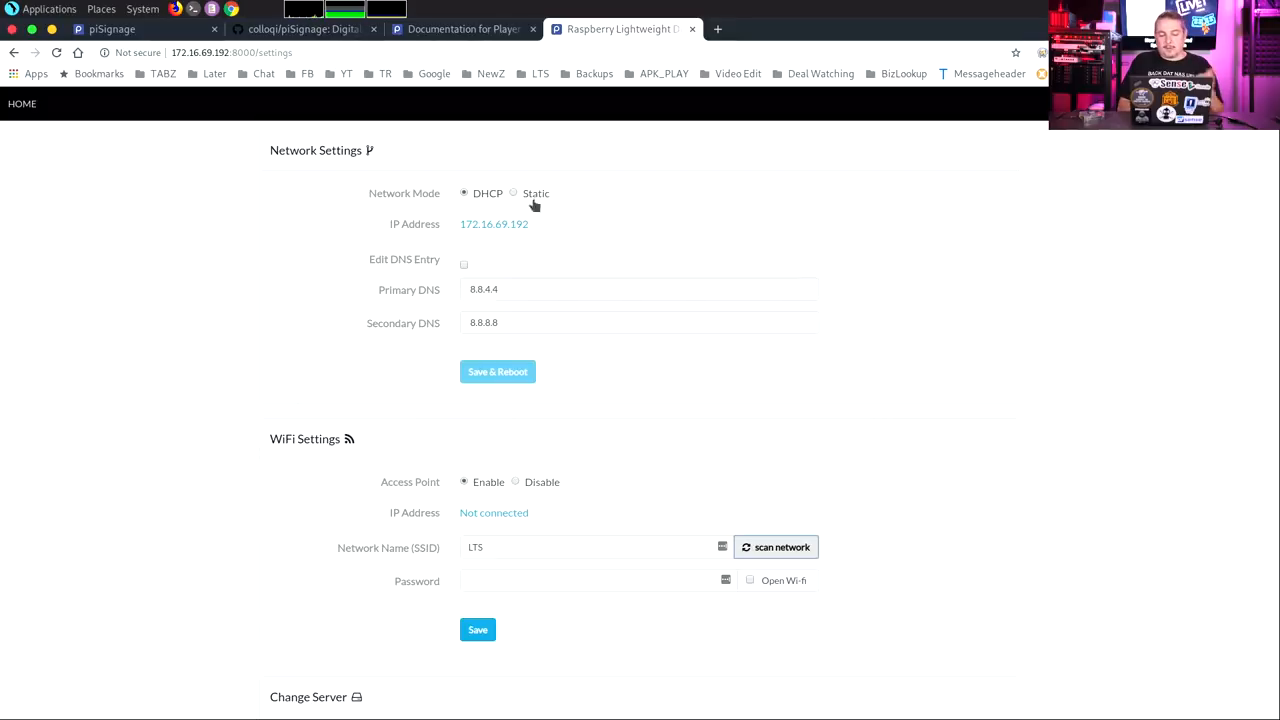
pyautogui.scroll(-3)
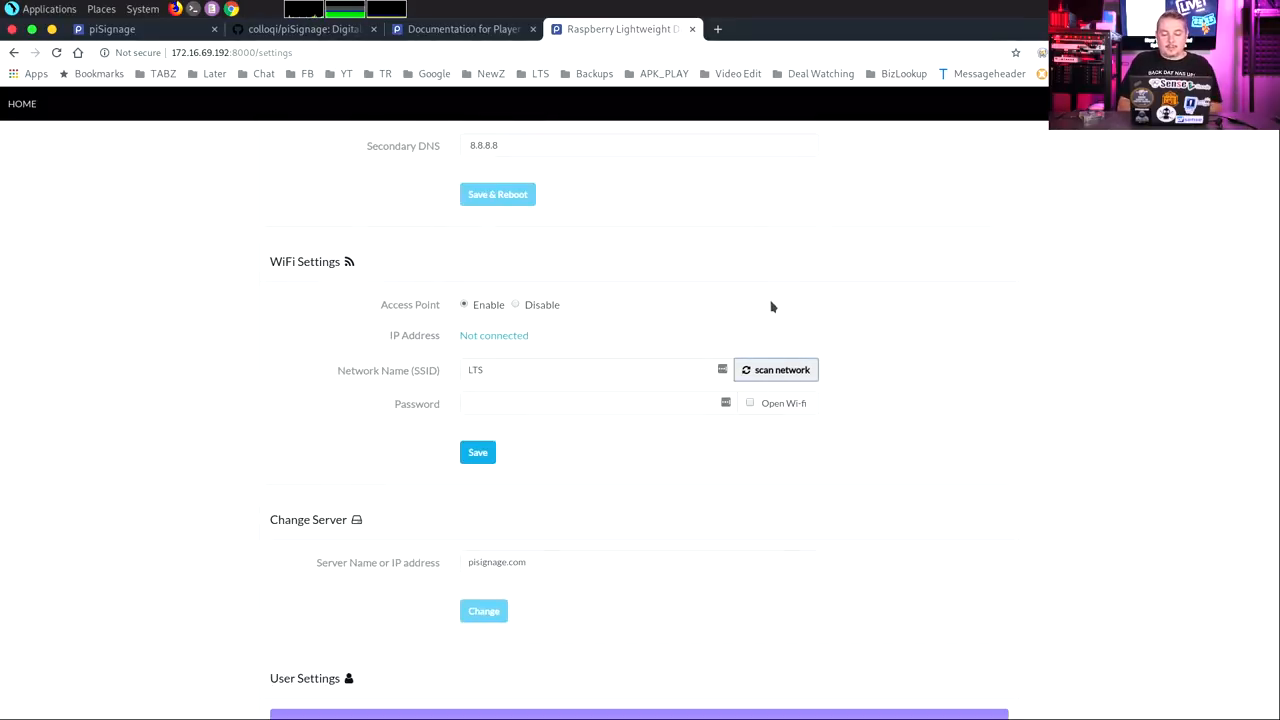
pyautogui.click(776, 368)
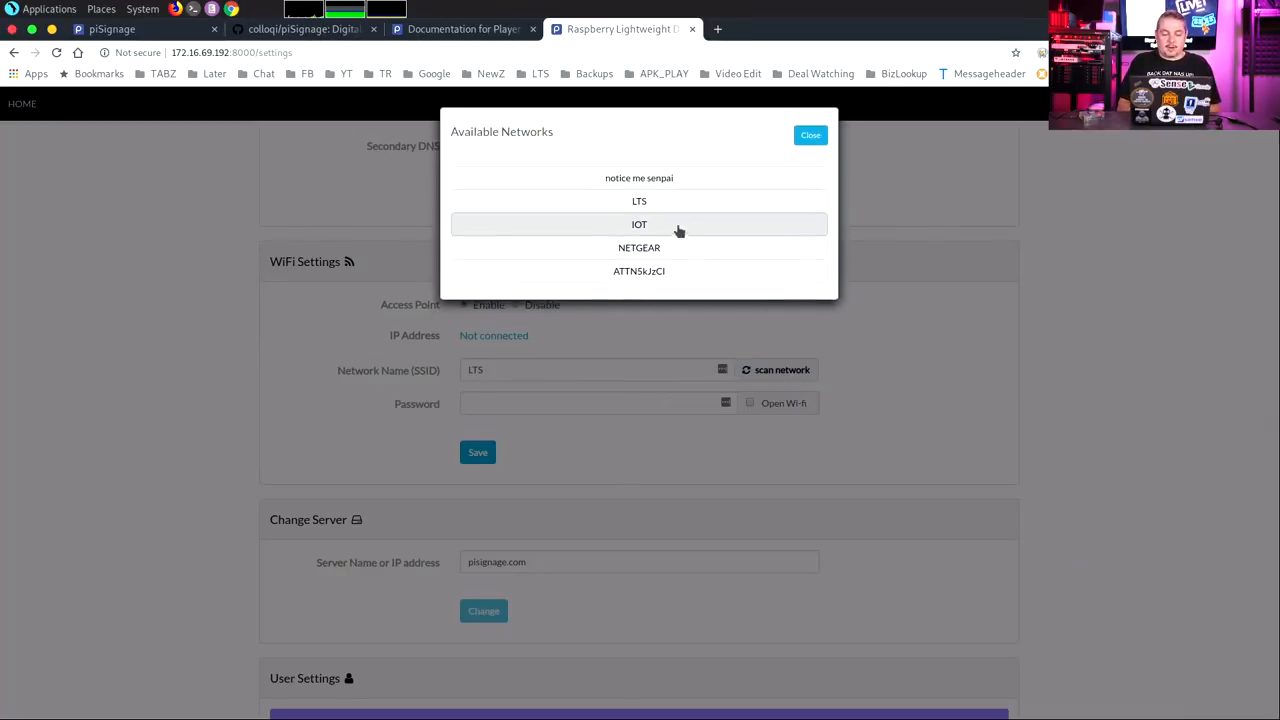
pyautogui.click(810, 136)
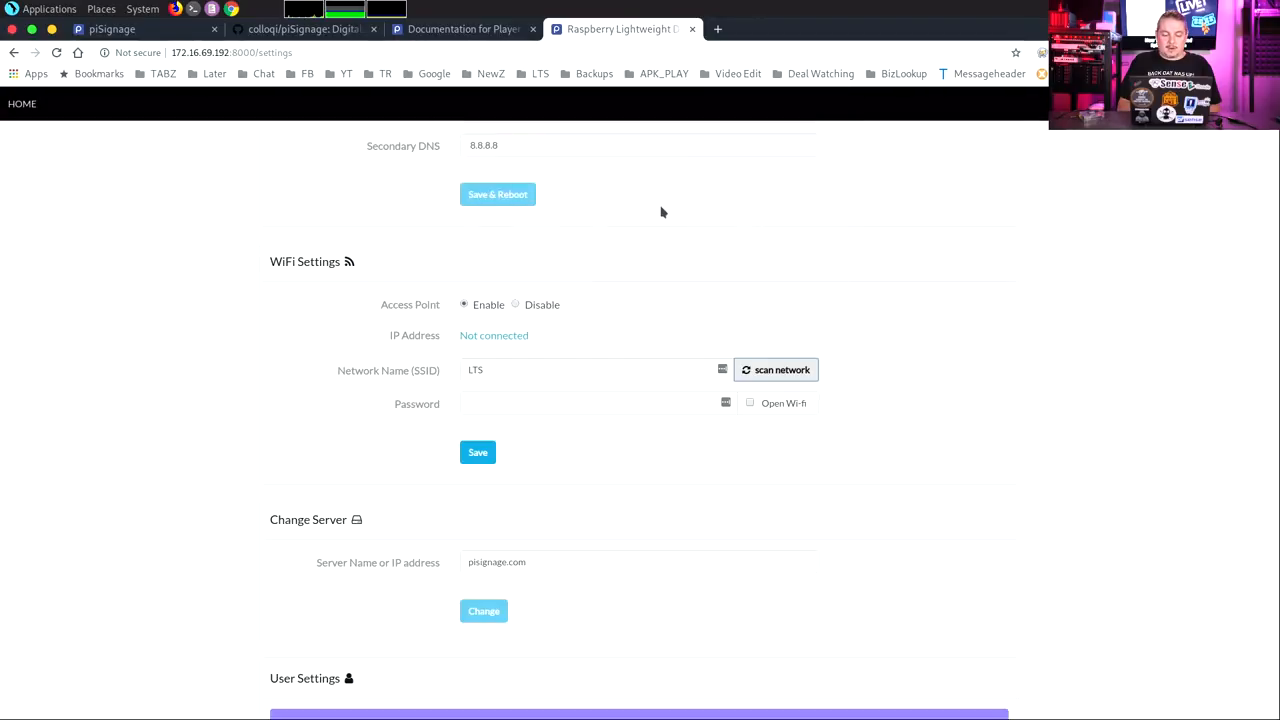
# Enter the password for SSID LTS and save the WiFi credentials
pyautogui.click(596, 404)
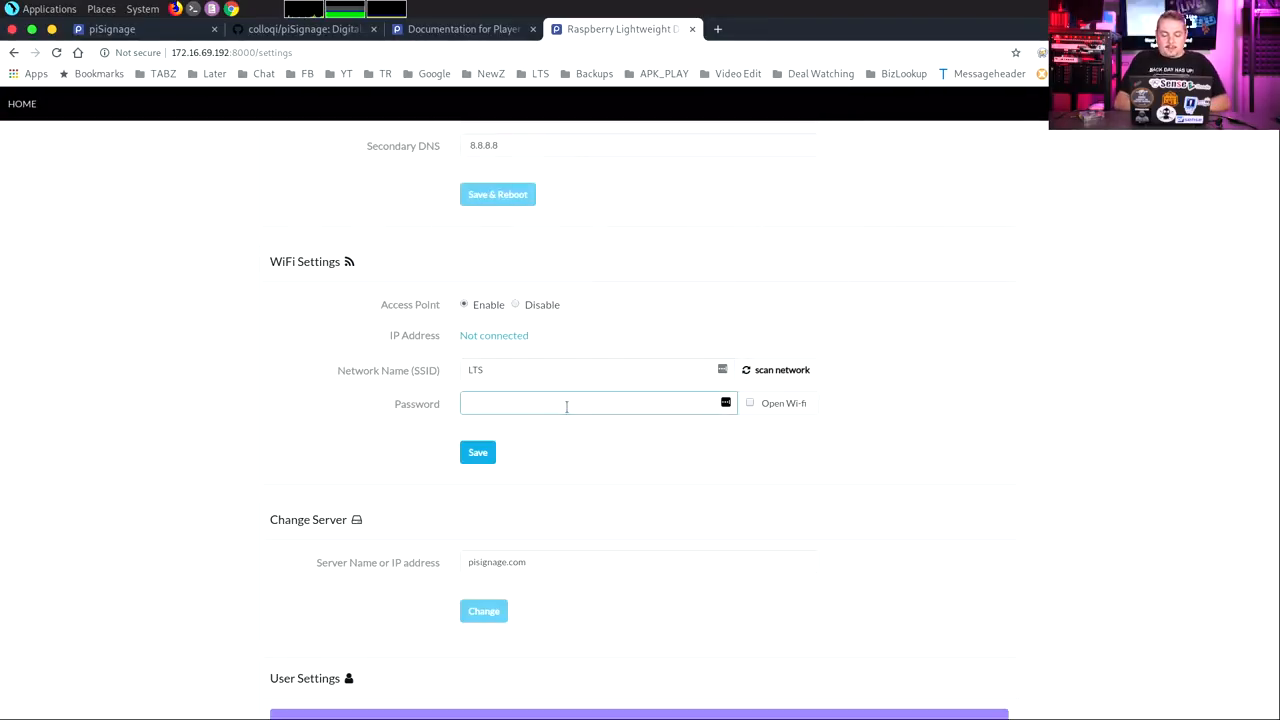
pyautogui.write('•••')
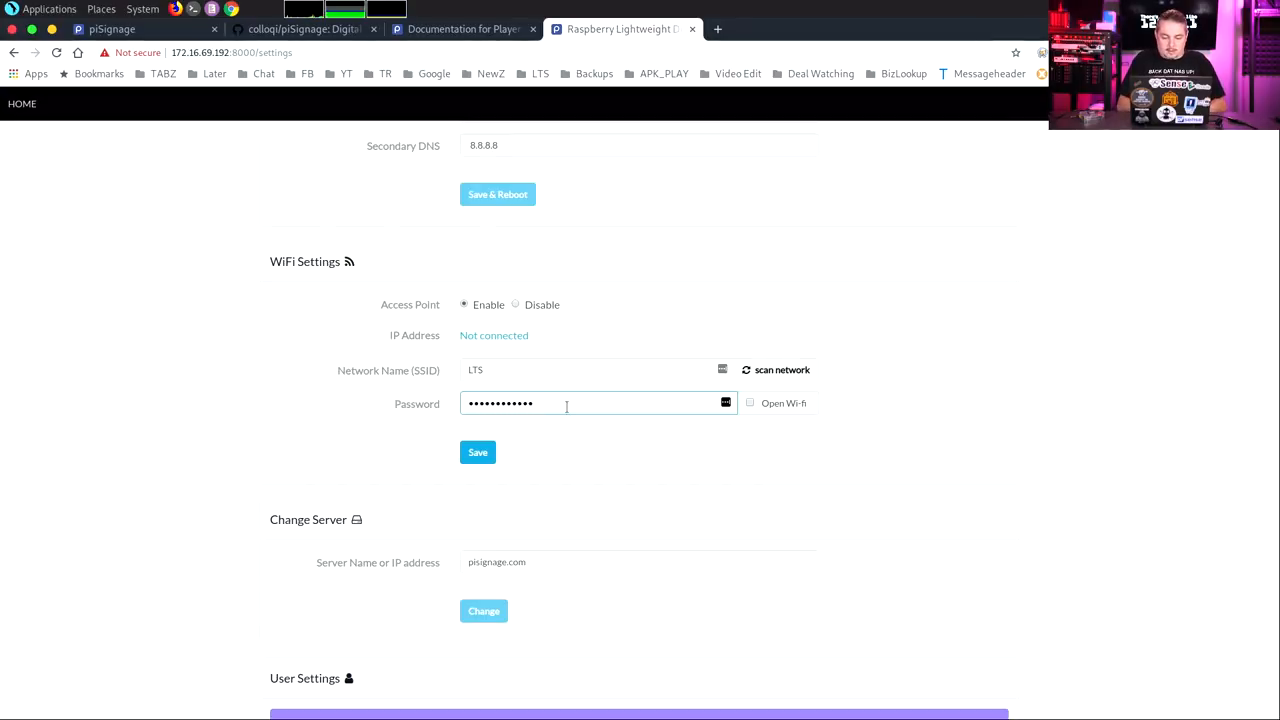
pyautogui.click(476, 452)
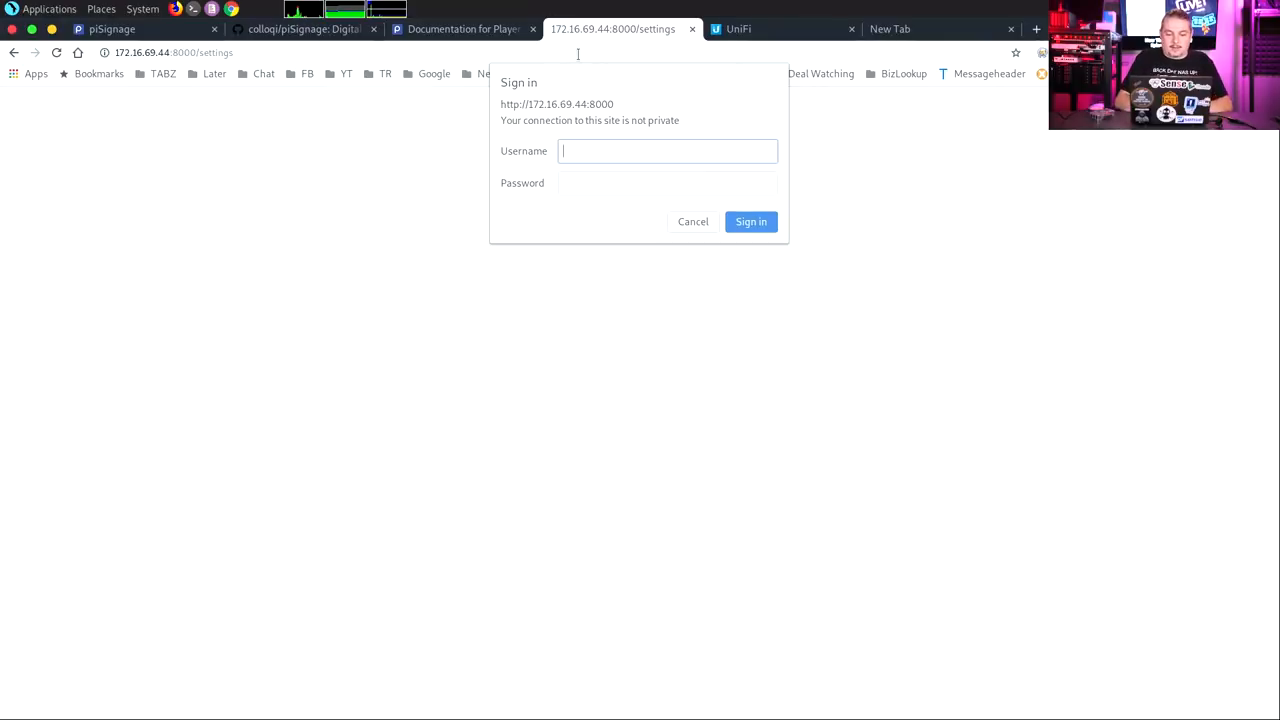
# Sign in as pi with the password and review the now-connected WiFi and display settings
pyautogui.write('pic')
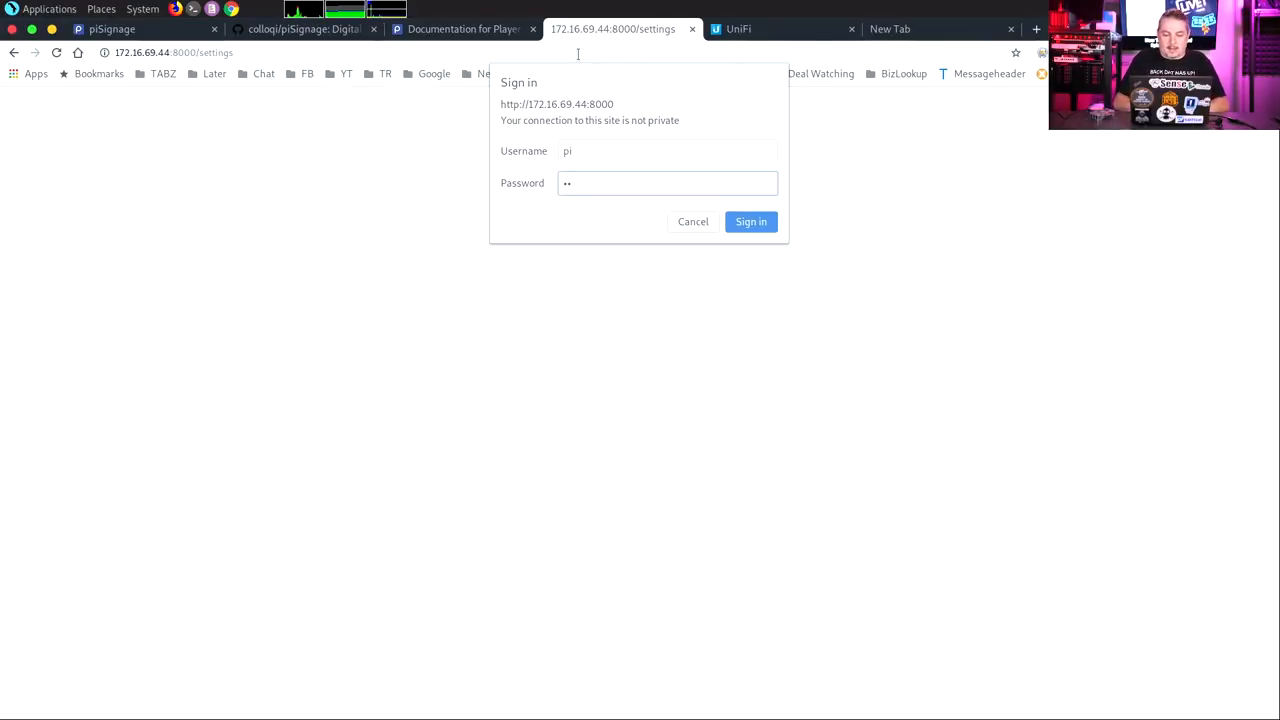
pyautogui.click(752, 220)
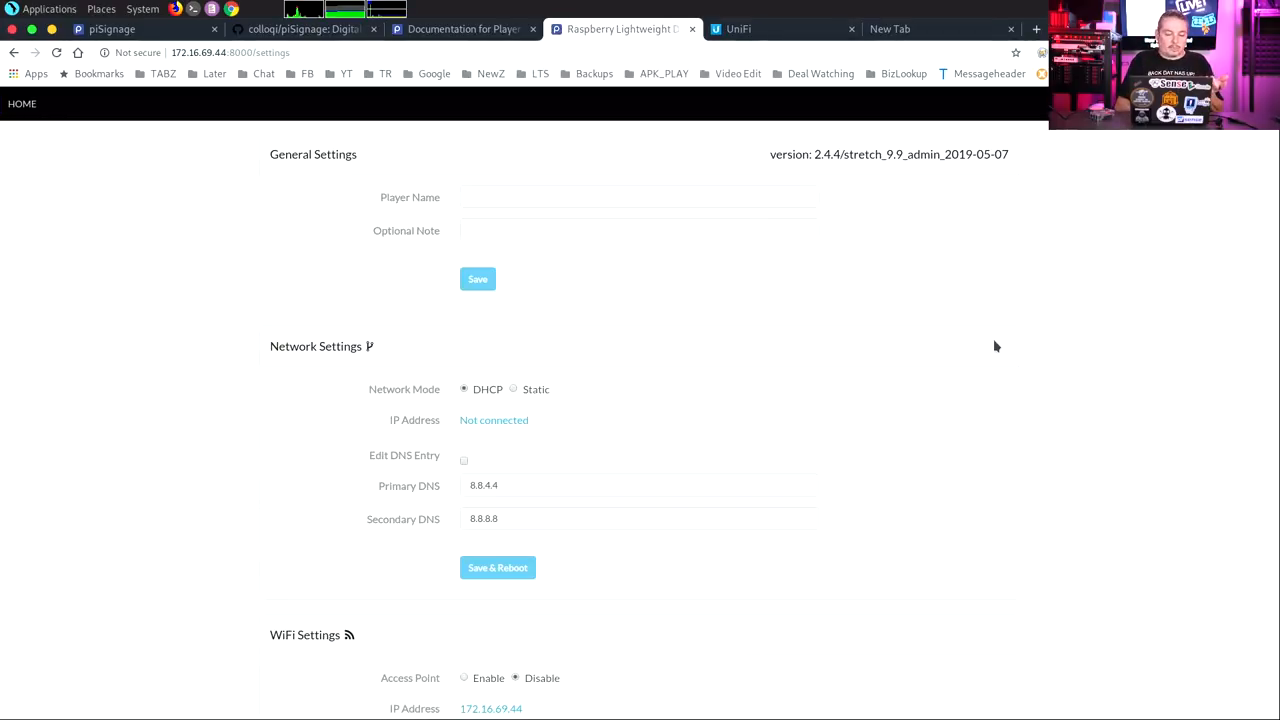
pyautogui.scroll(-3)
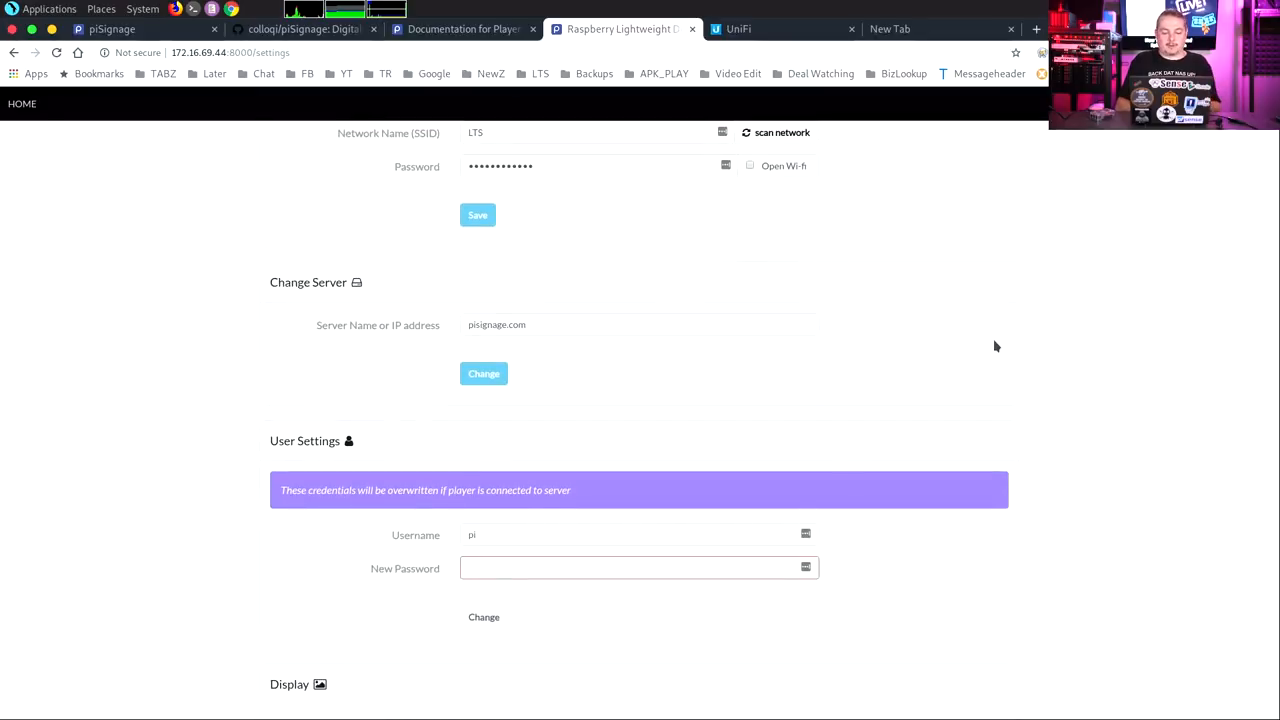
pyautogui.scroll(-3)
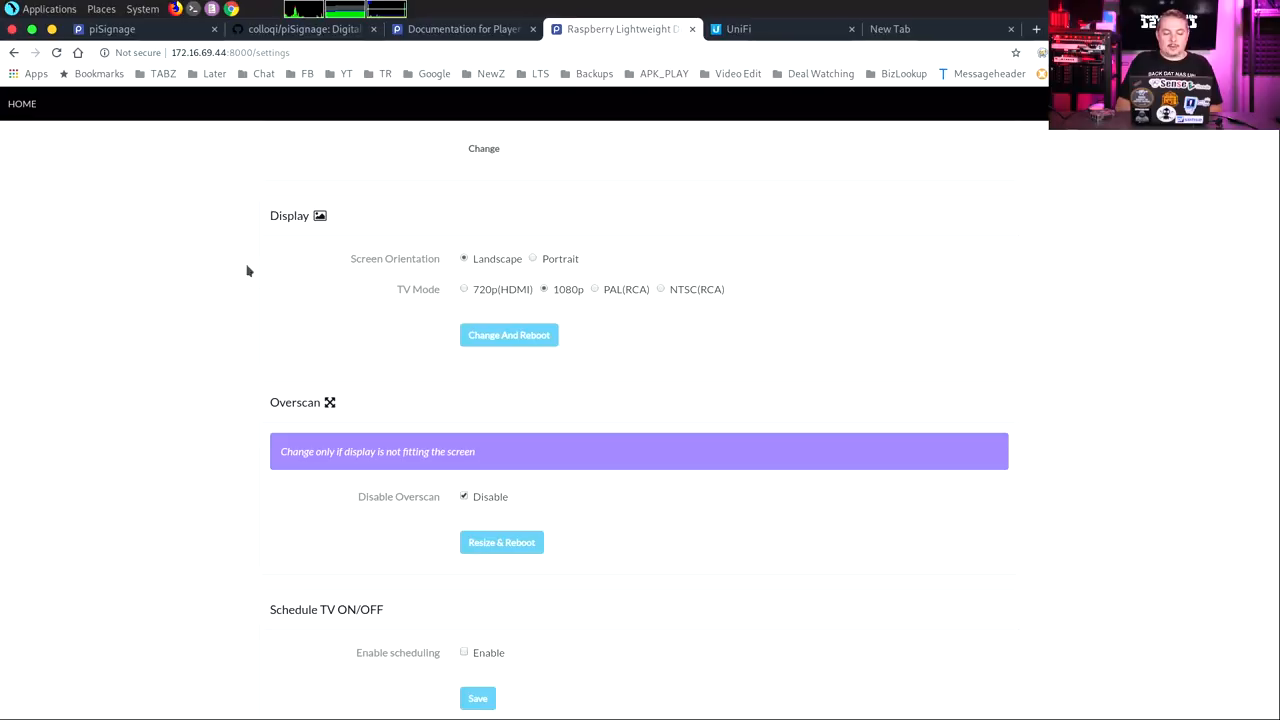
pyautogui.moveTo(550, 288)
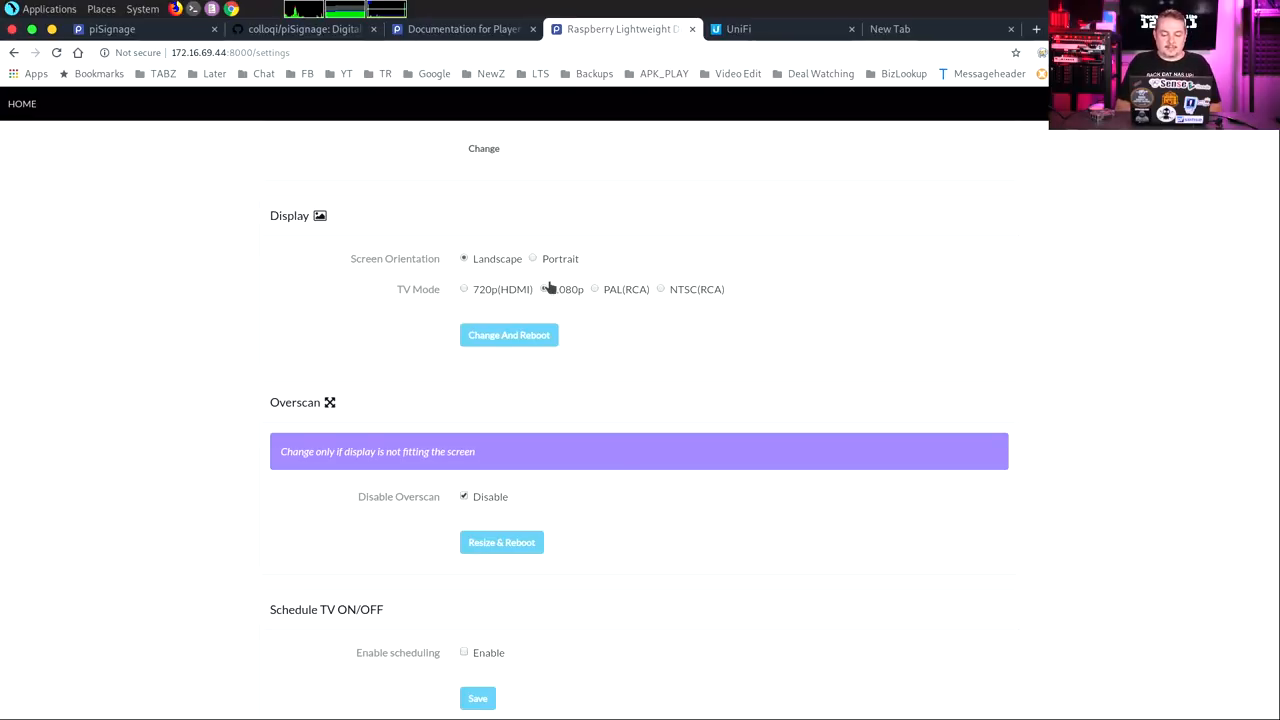
pyautogui.click(544, 288)
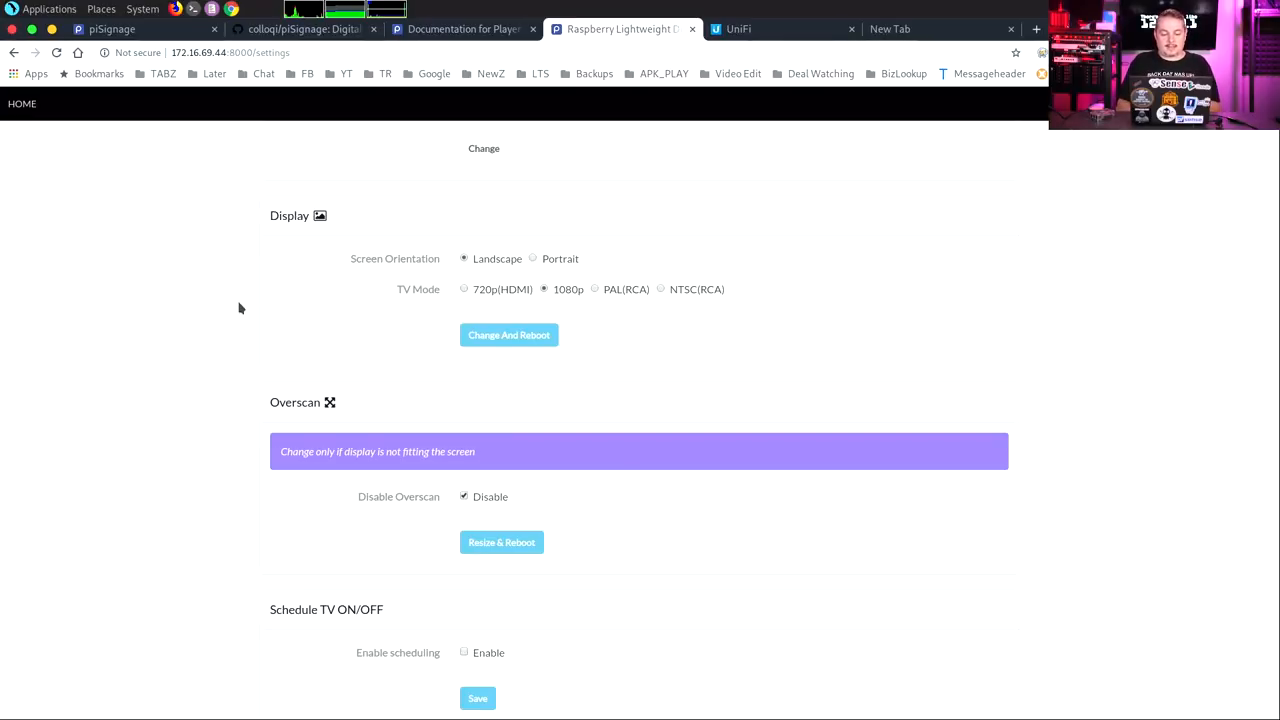
pyautogui.scroll(-3)
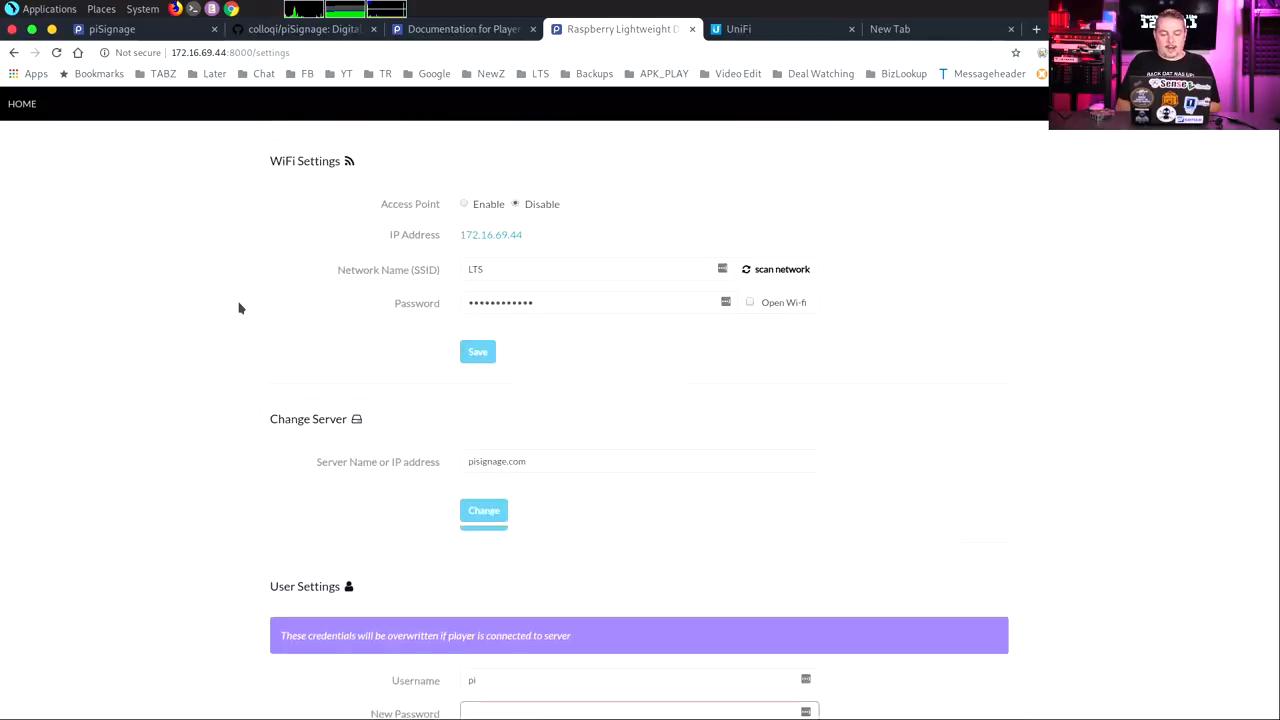
pyautogui.scroll(-3)
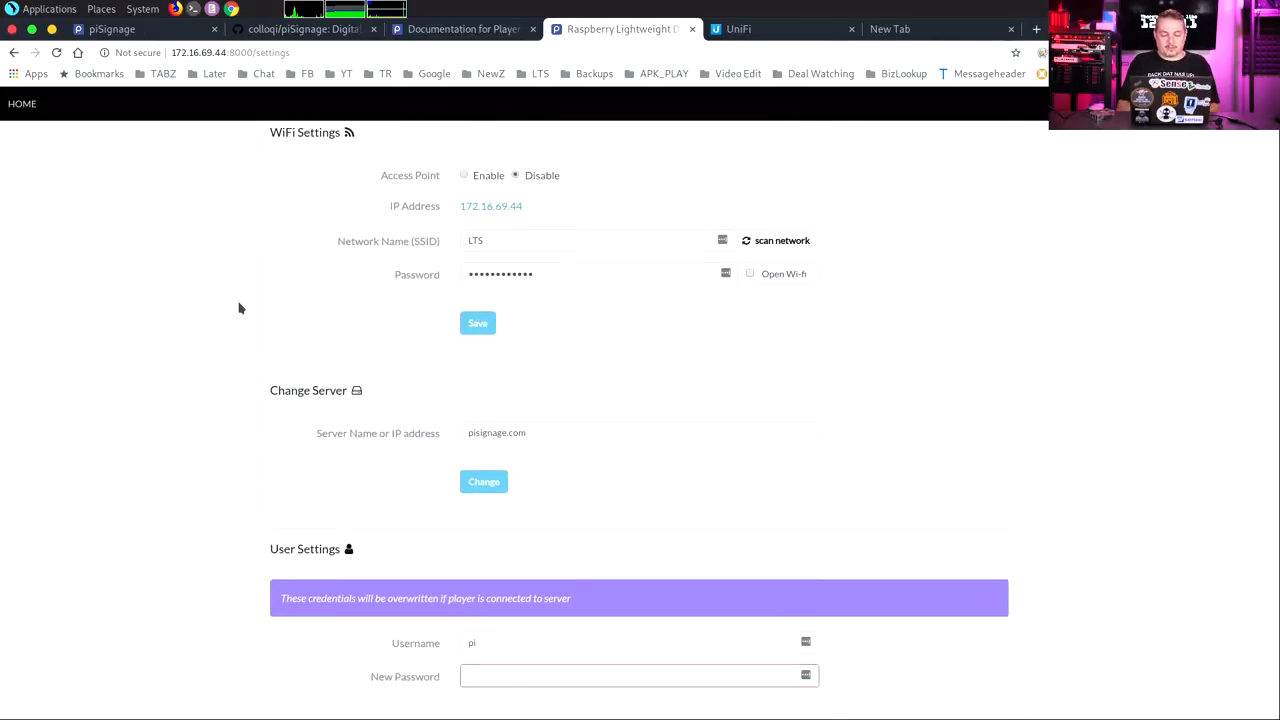
pyautogui.scroll(-3)
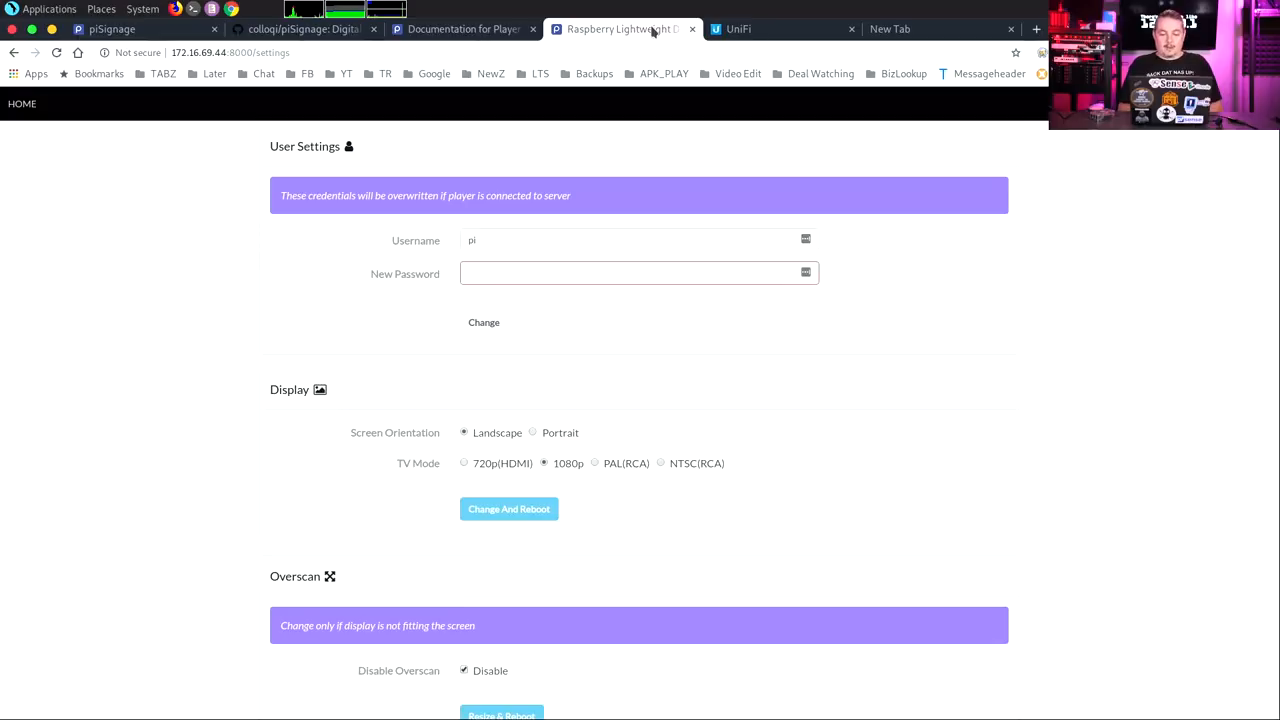
pyautogui.moveTo(956, 370)
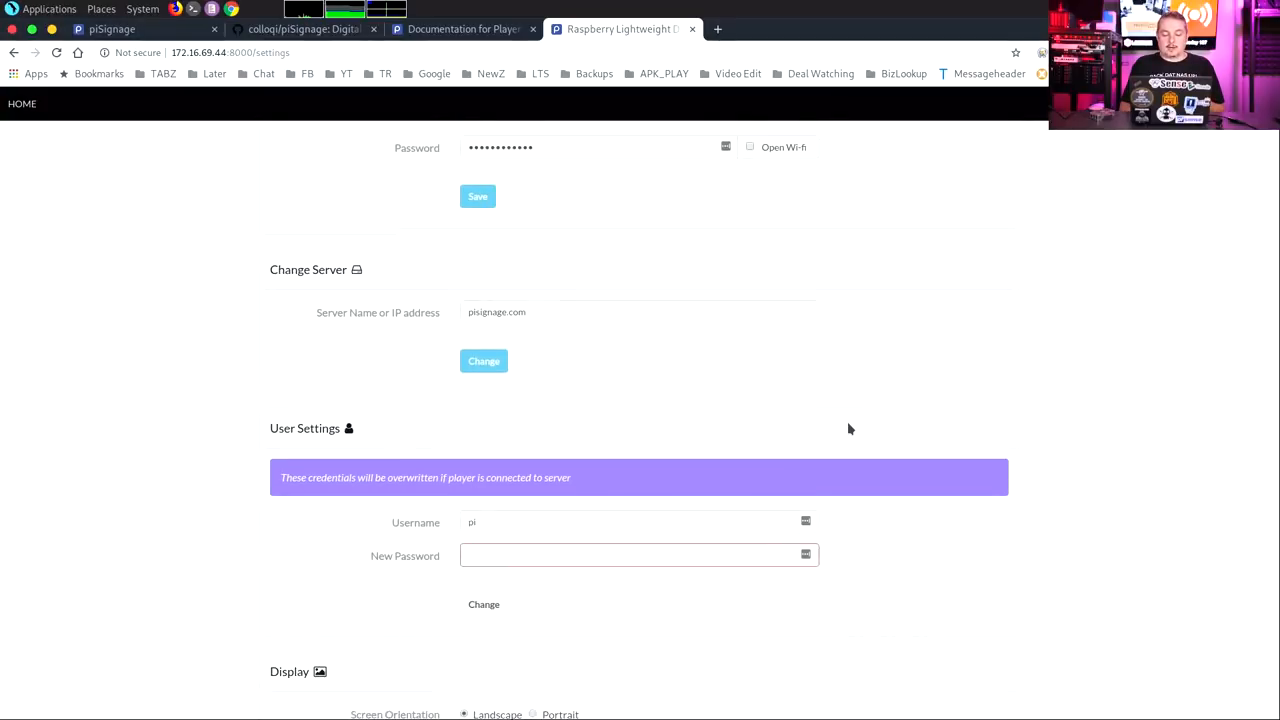
pyautogui.click(612, 312)
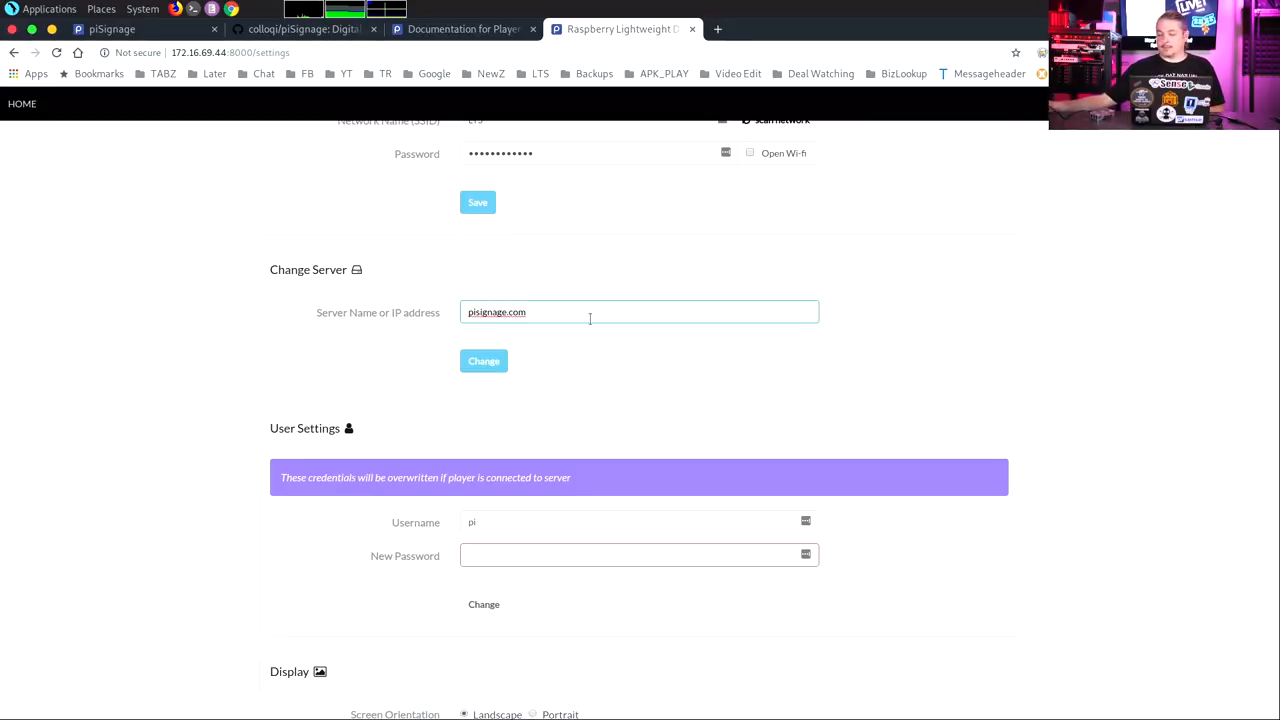
pyautogui.click(112, 28)
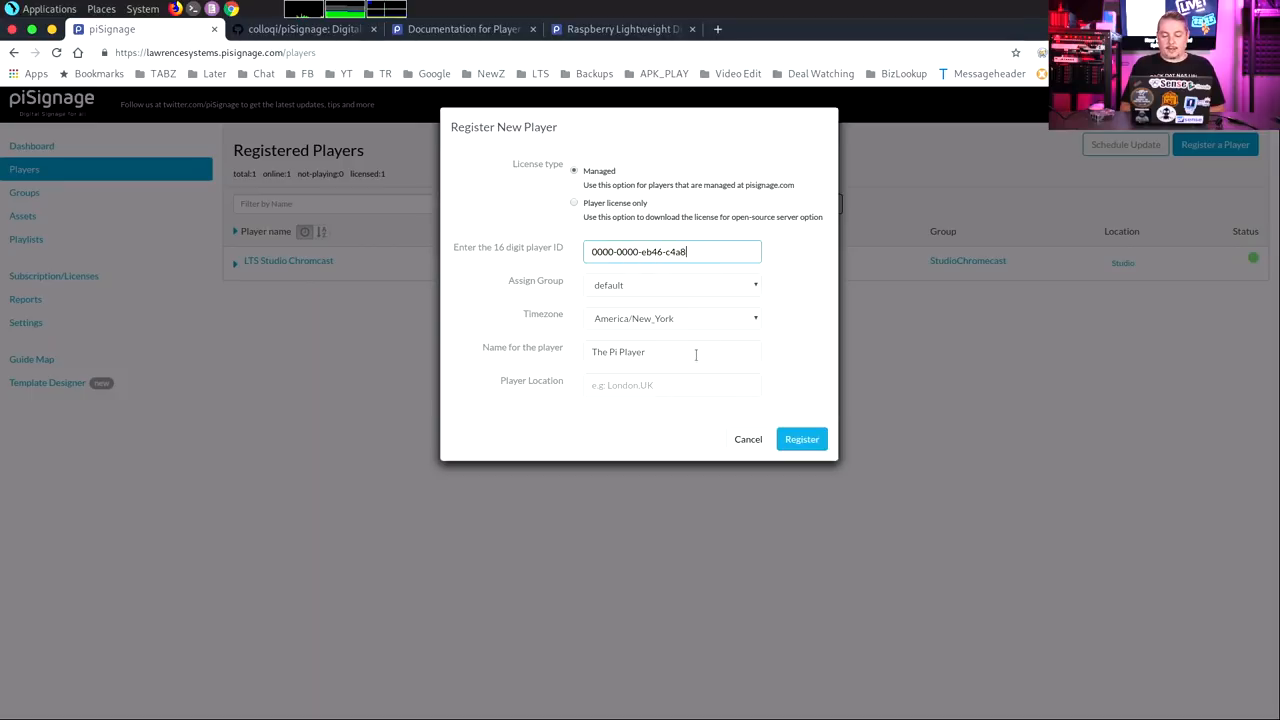
pyautogui.click(672, 384)
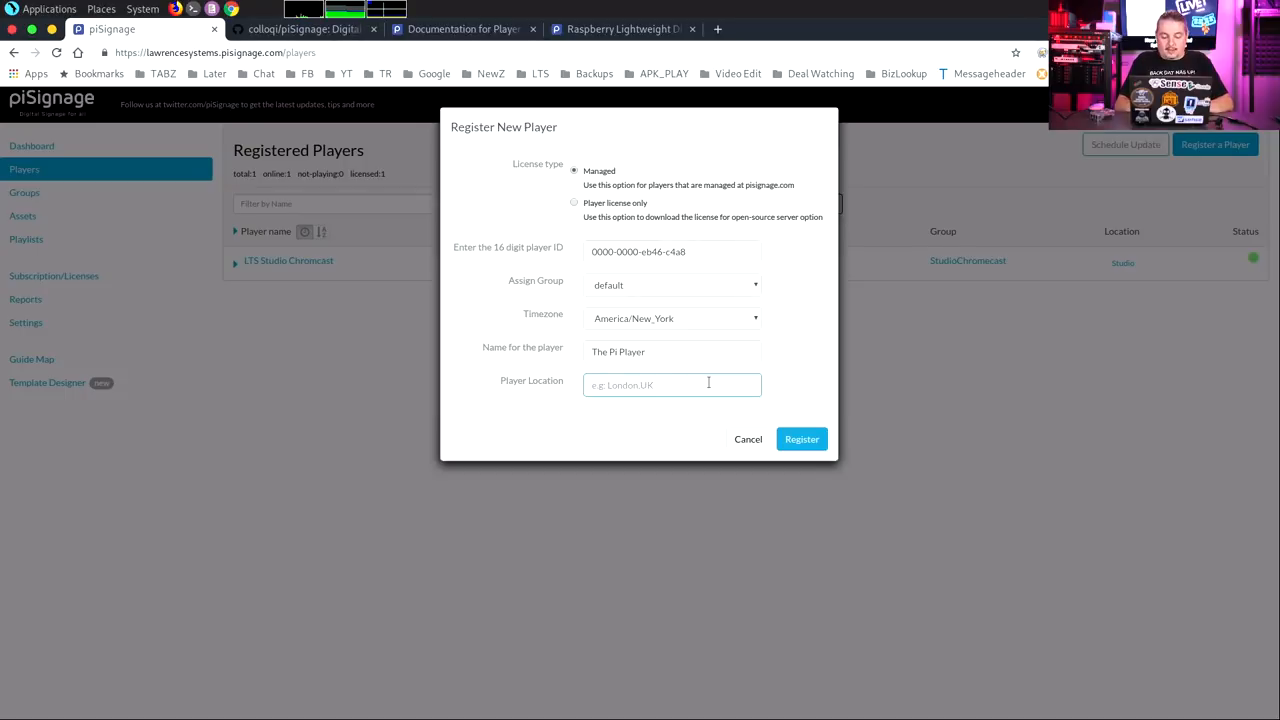
pyautogui.write('Stui')
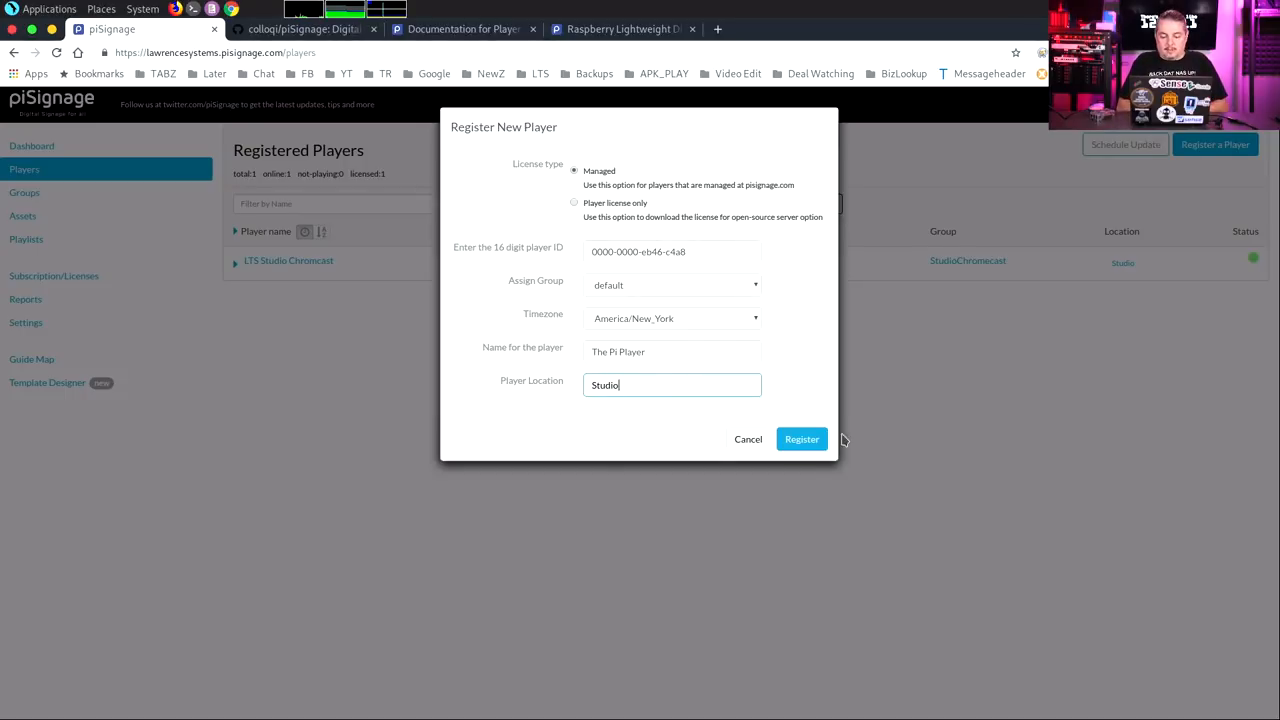
pyautogui.click(800, 440)
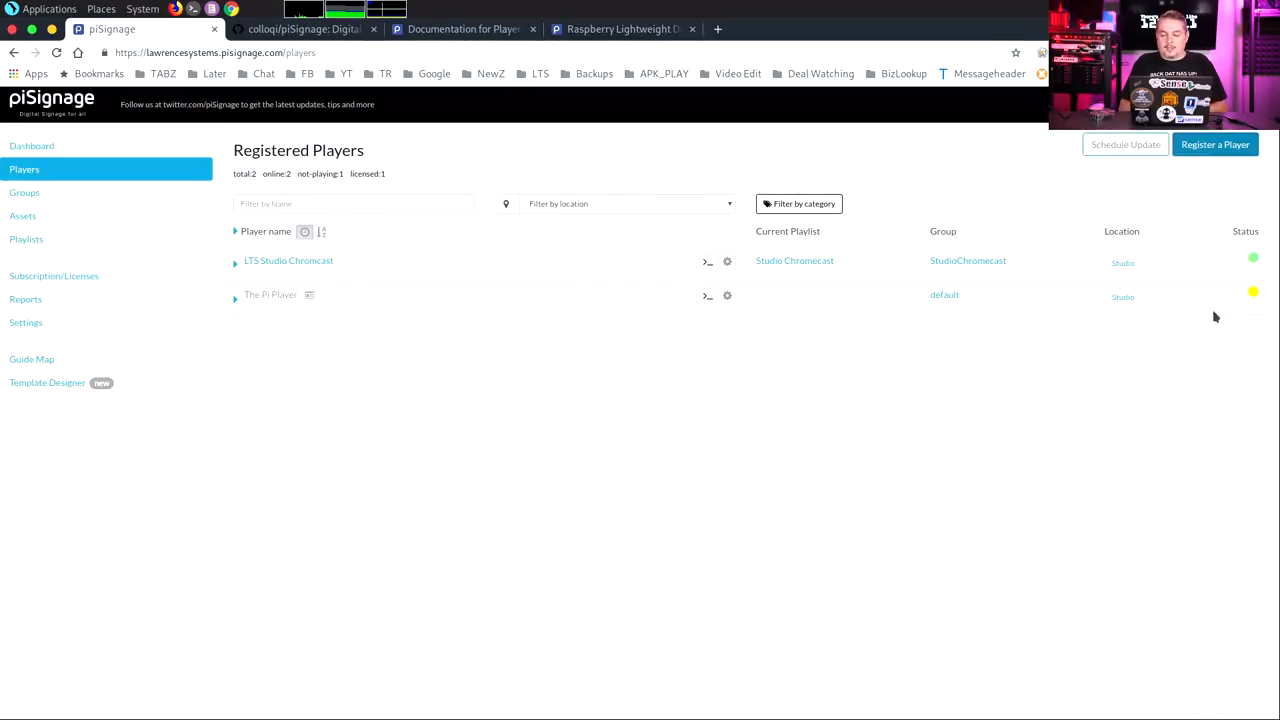
pyautogui.moveTo(1252, 292)
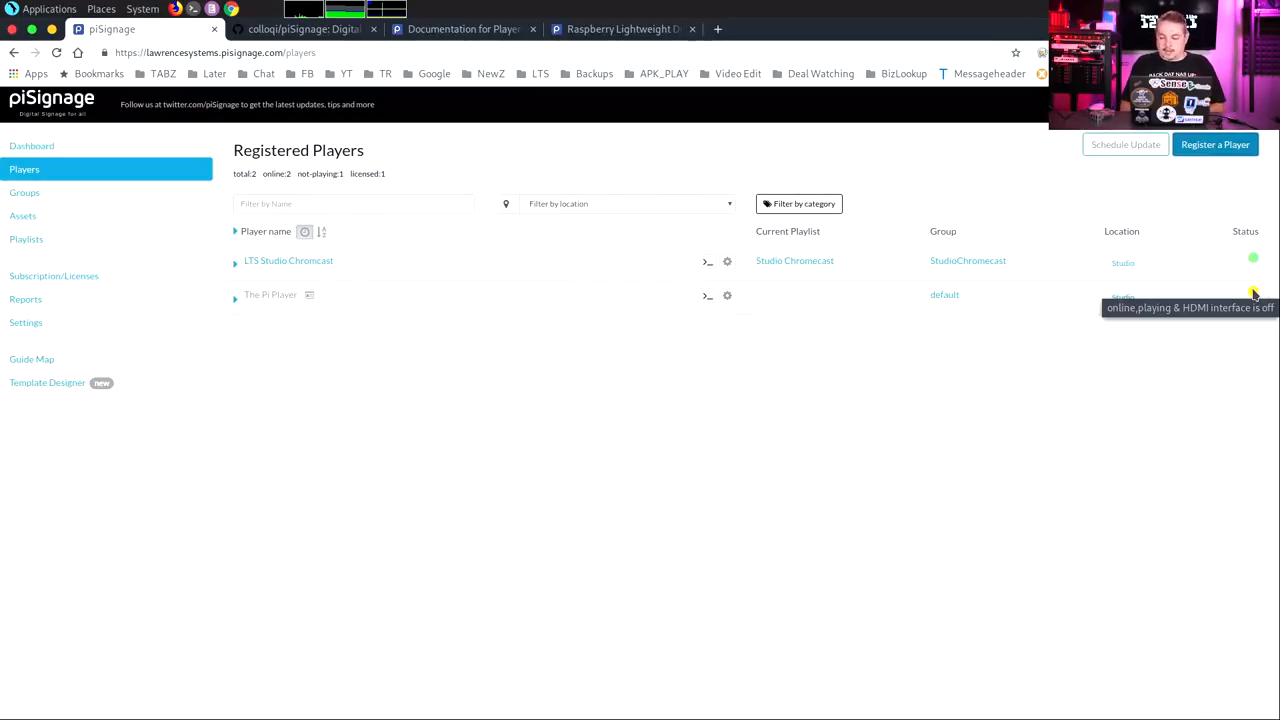
pyautogui.moveTo(716, 432)
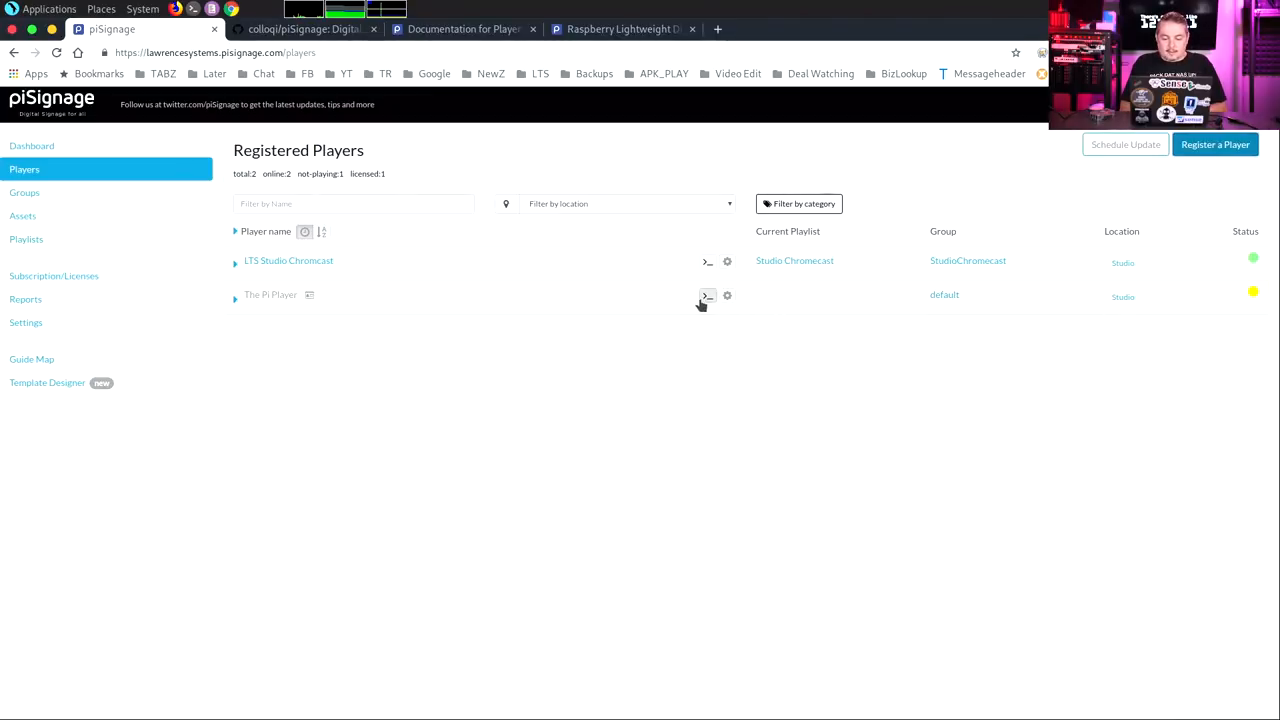
# Check The Pi Player's group in its settings and expand its details row
pyautogui.click(728, 296)
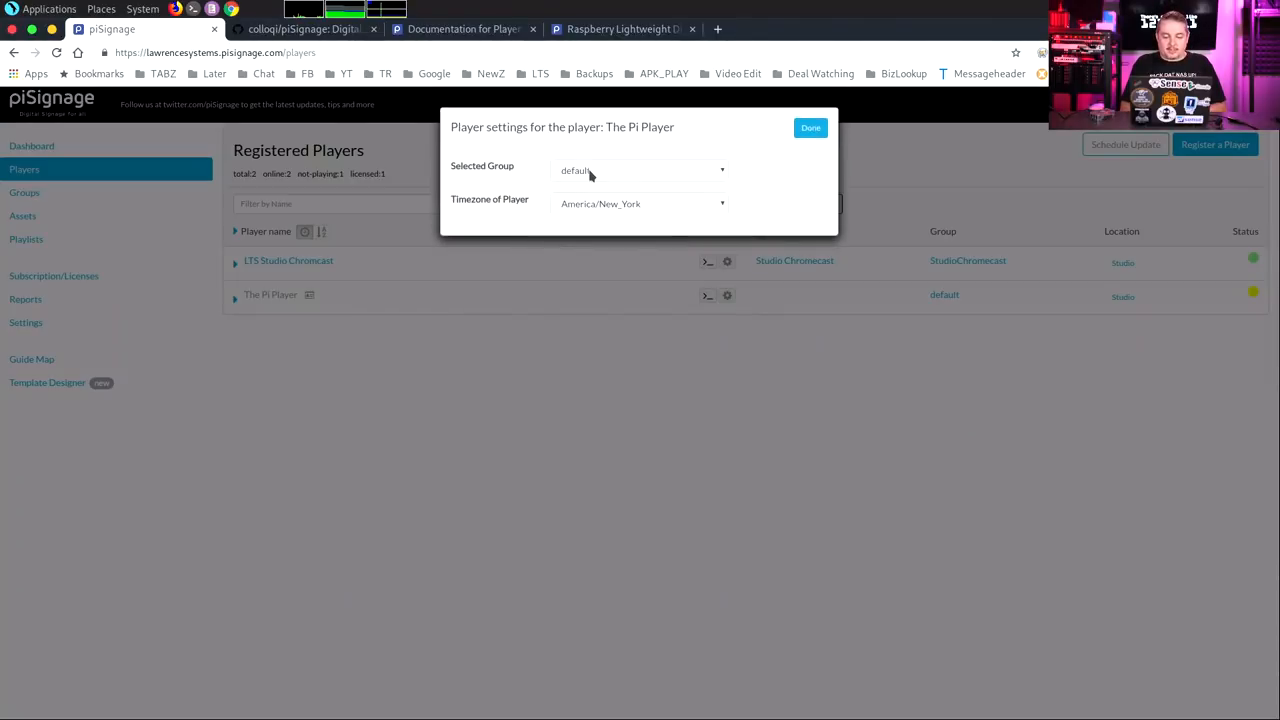
pyautogui.click(638, 170)
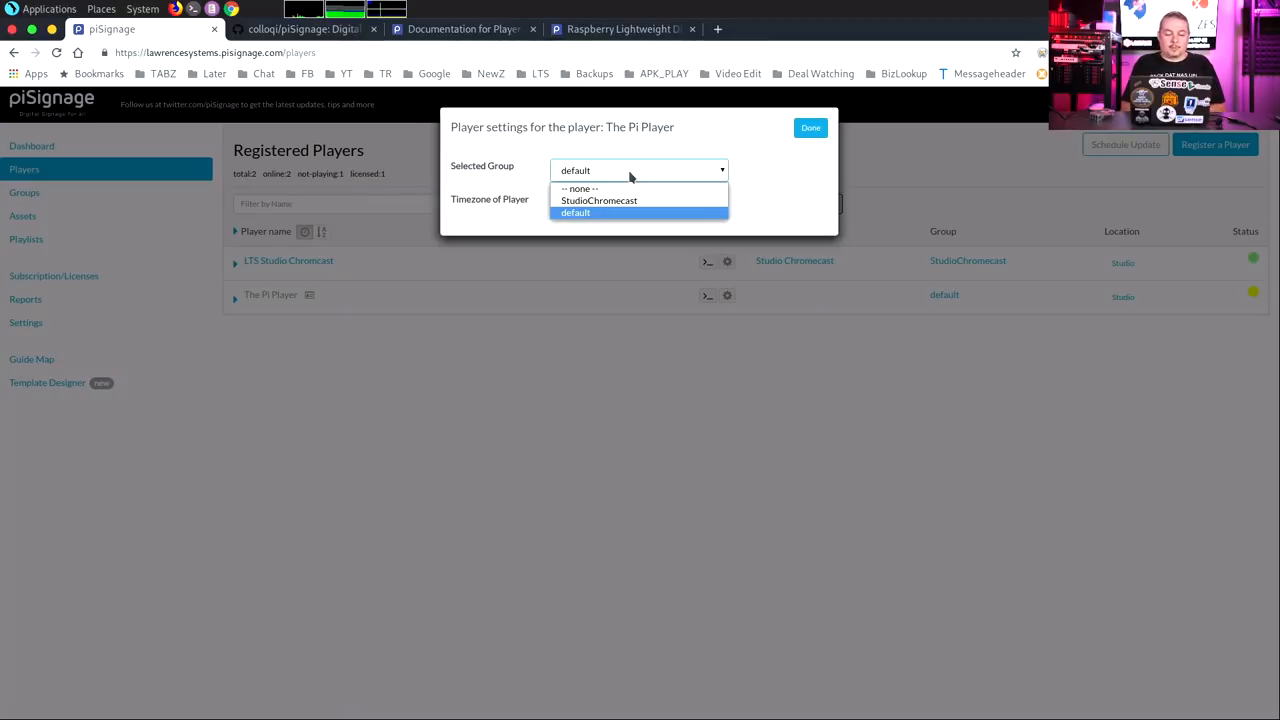
pyautogui.moveTo(528, 218)
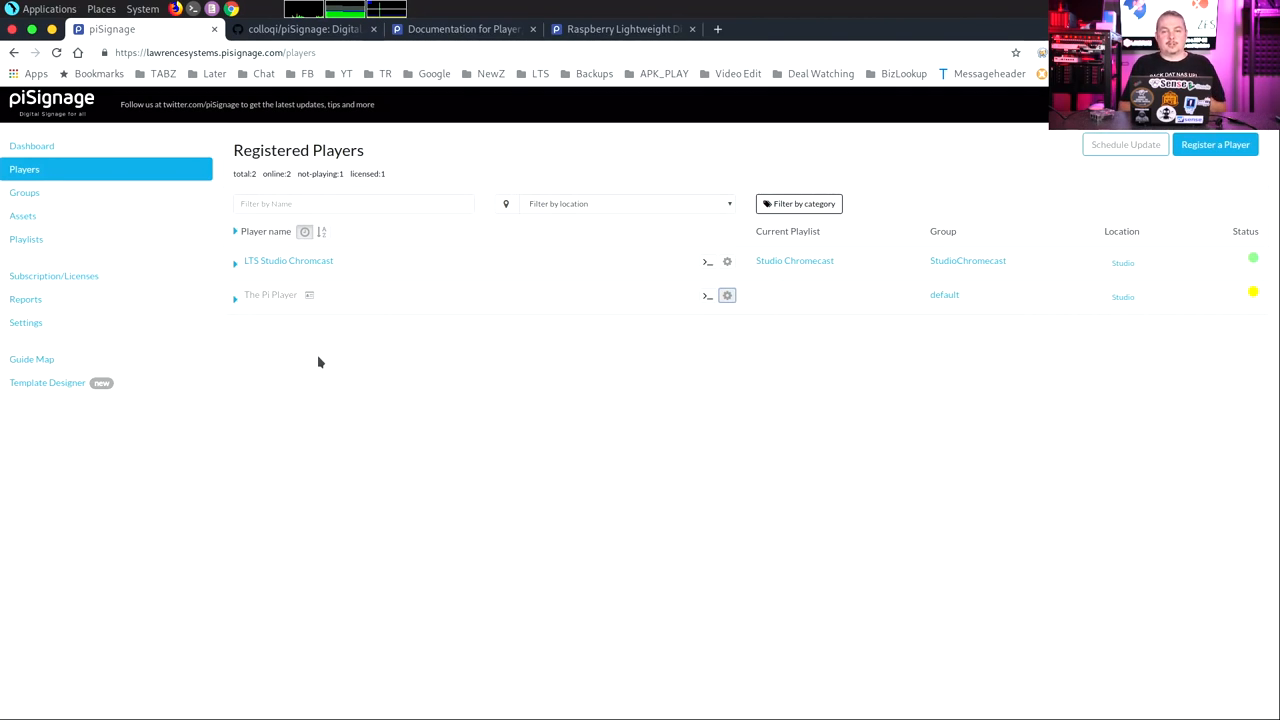
pyautogui.moveTo(258, 336)
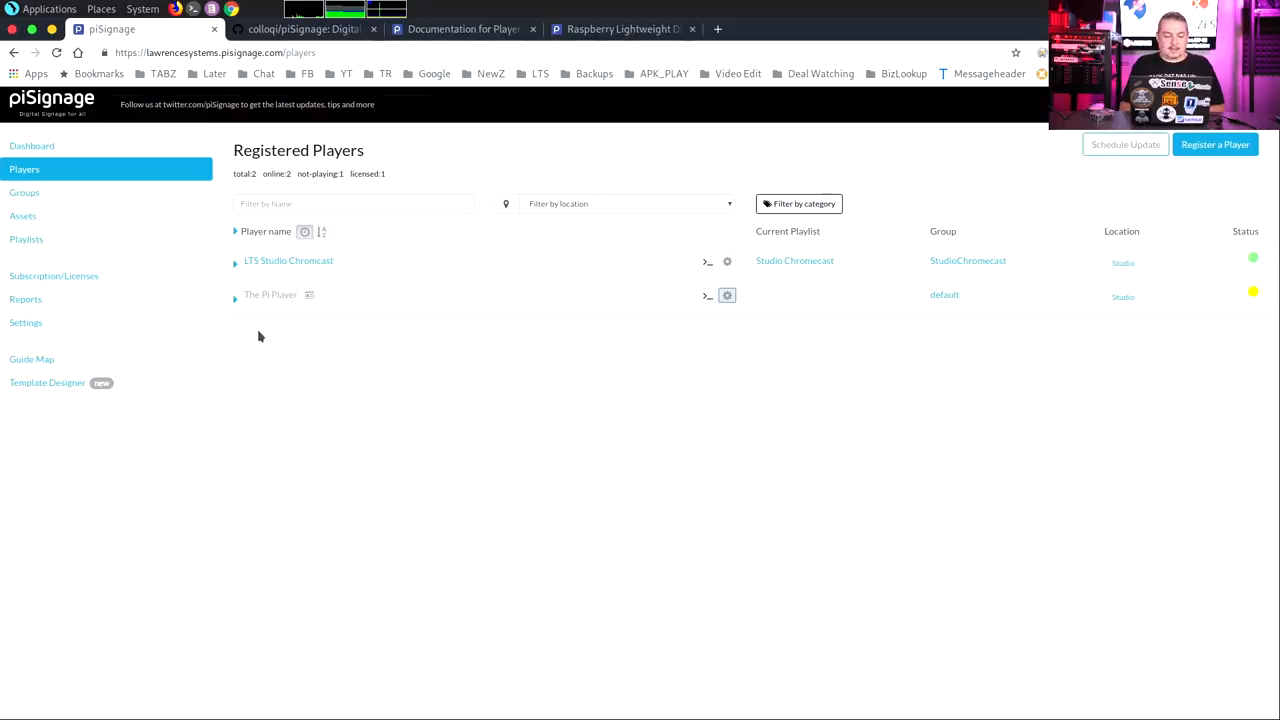
pyautogui.click(236, 294)
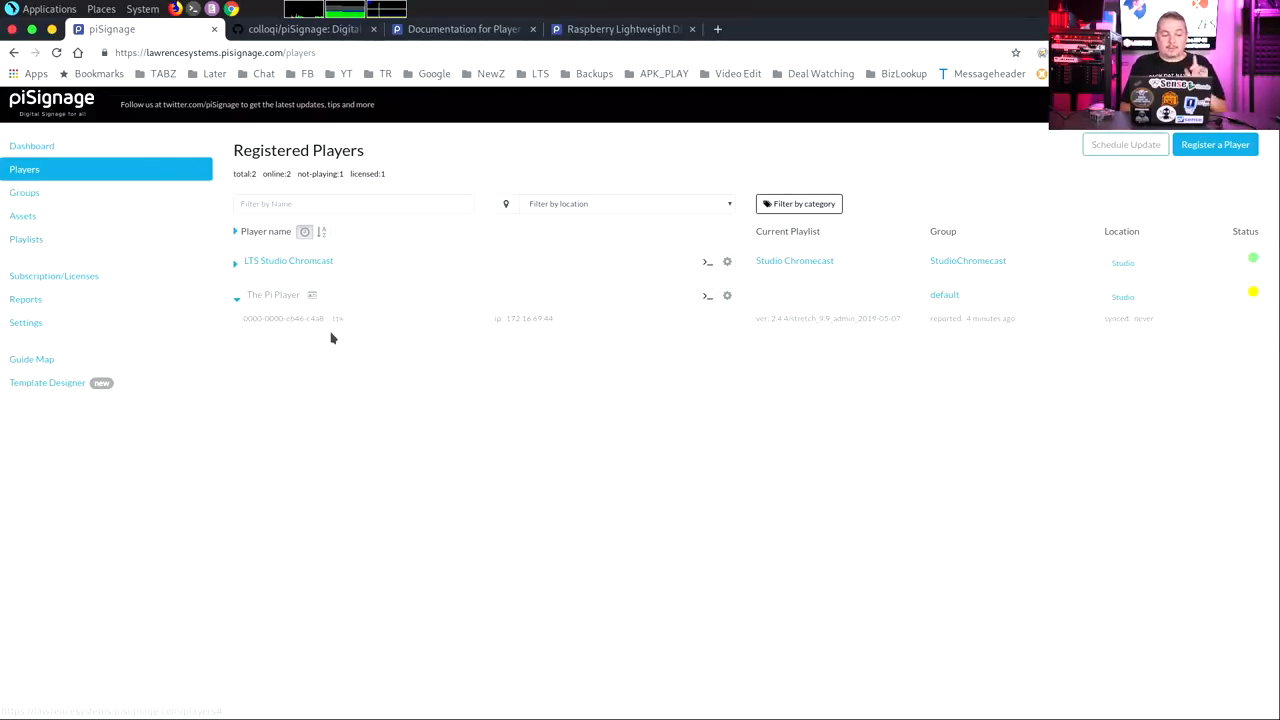
# Browse Groups and Assets, then show the Lawrence Systems Studio playlist's assets
pyautogui.click(24, 192)
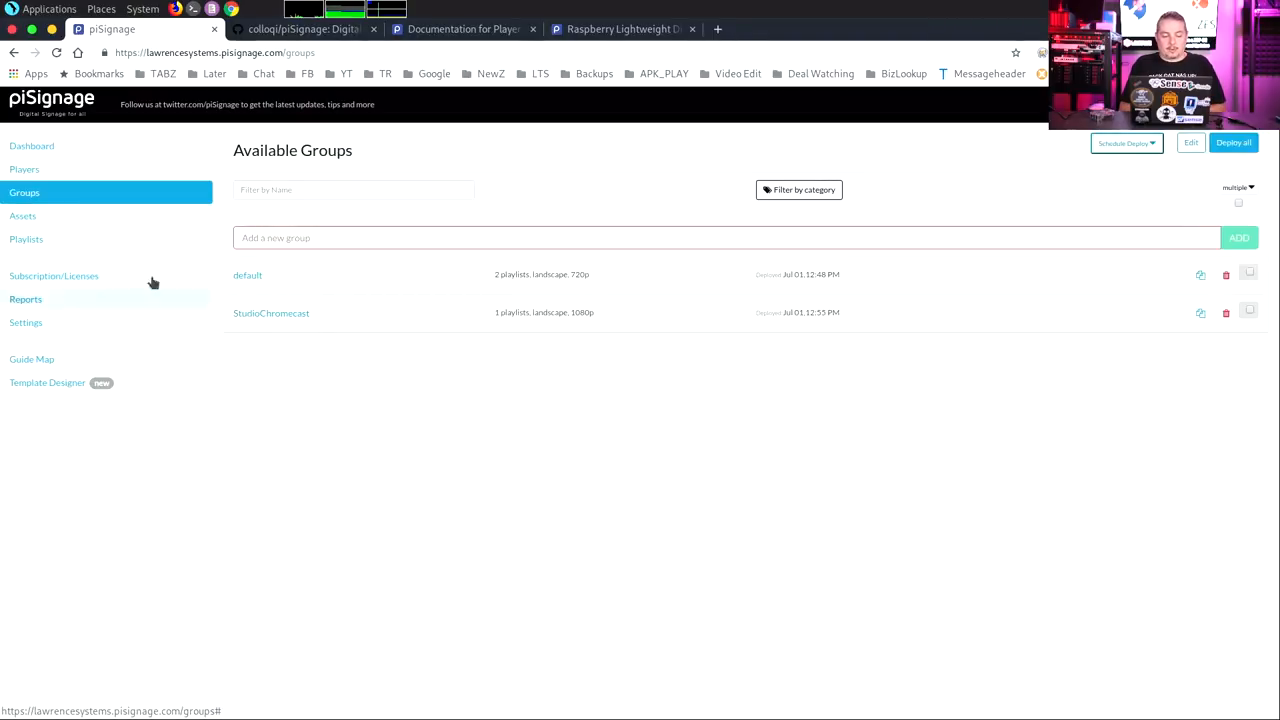
pyautogui.click(22, 216)
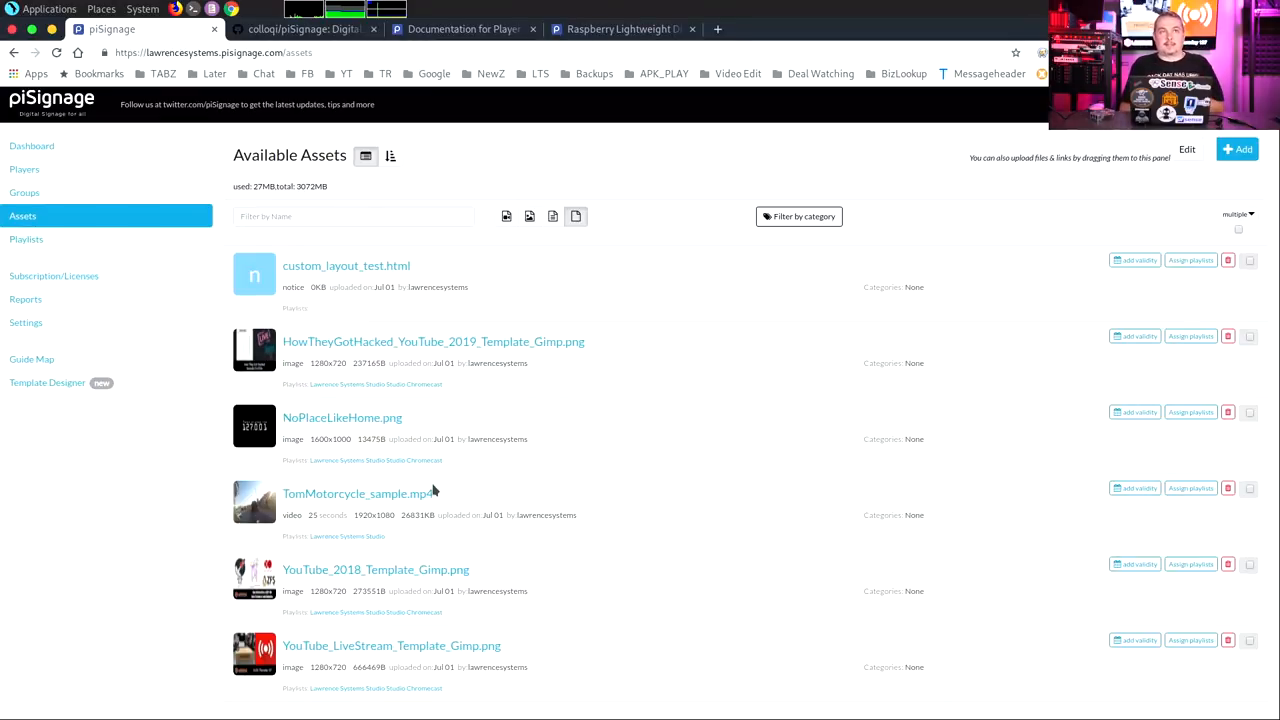
pyautogui.click(26, 240)
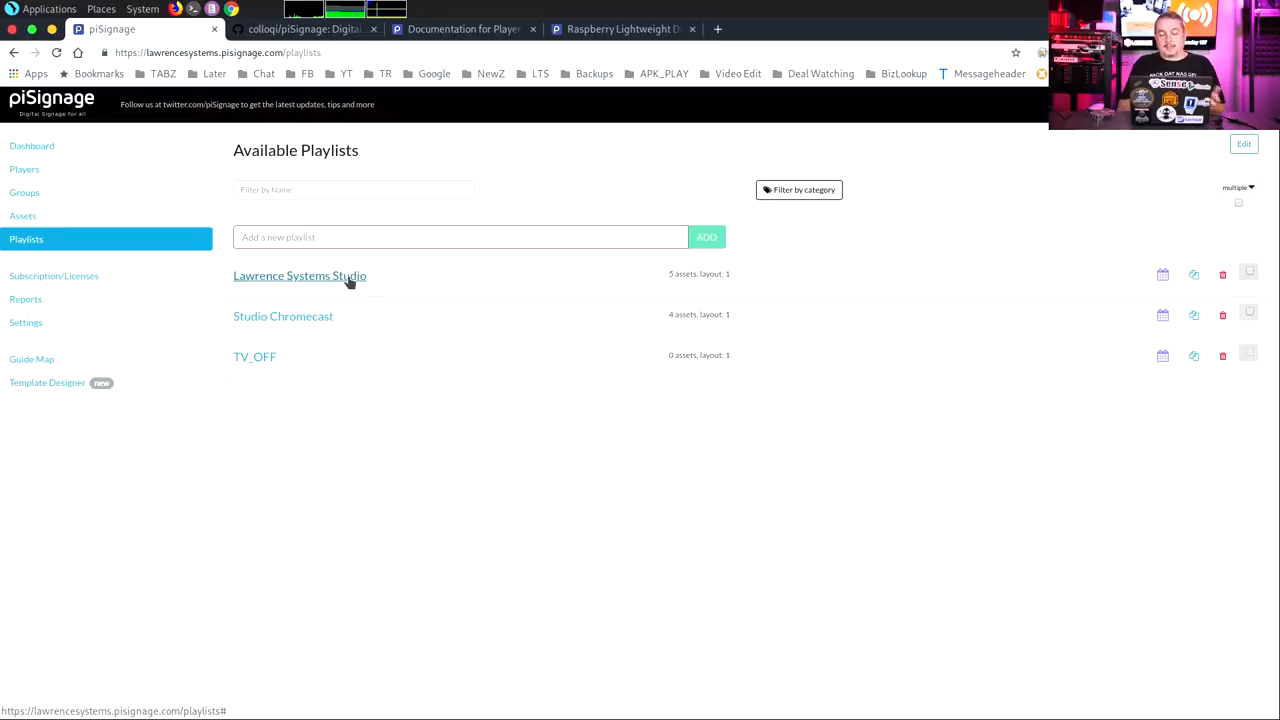
pyautogui.moveTo(308, 316)
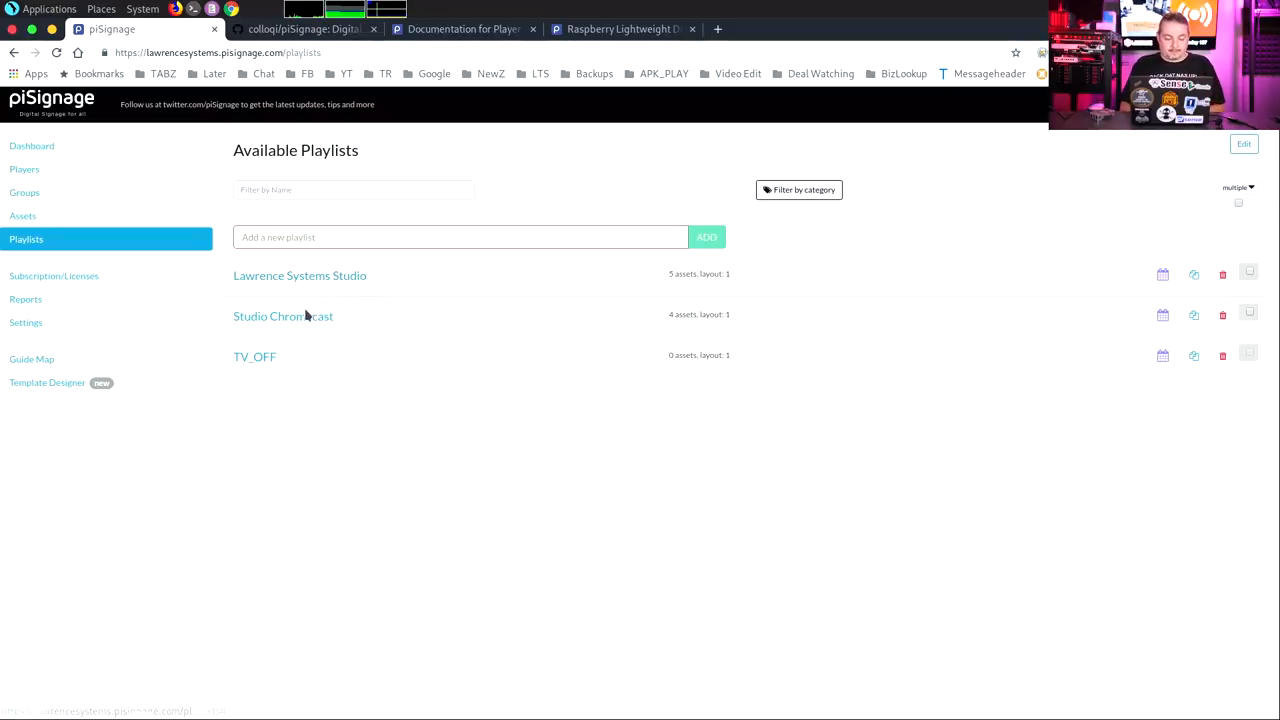
pyautogui.click(300, 276)
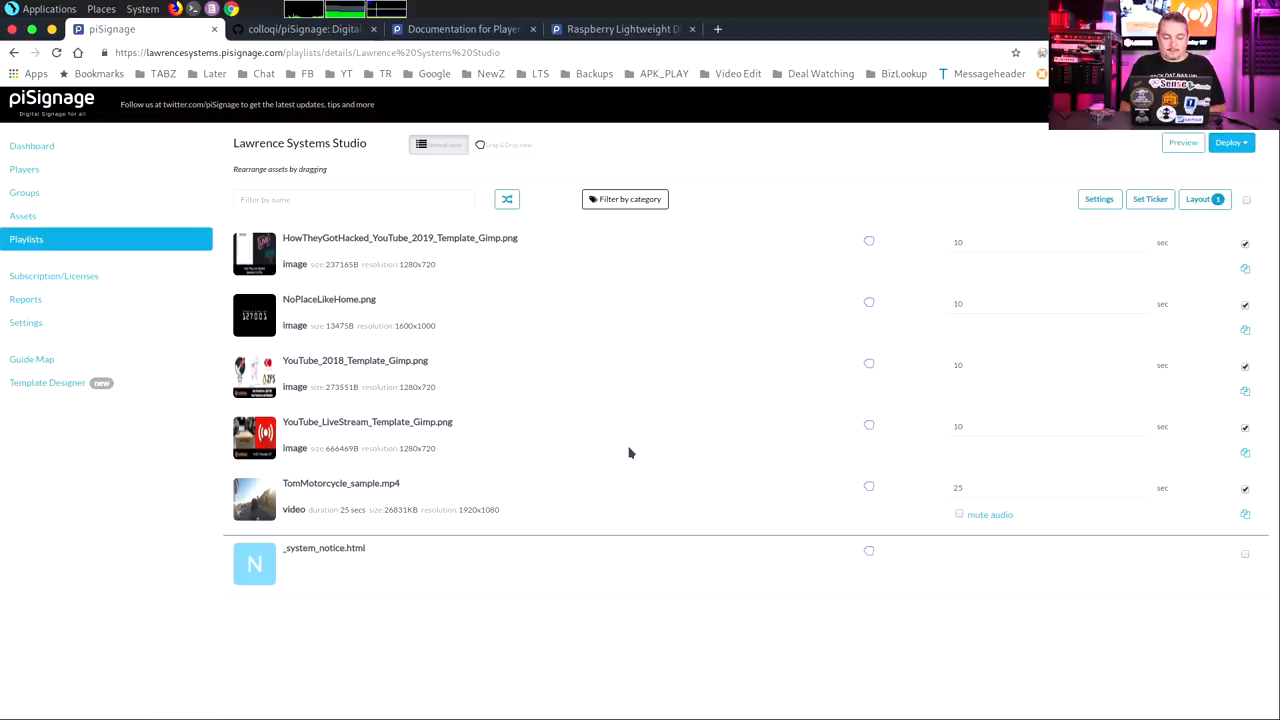
# Set the default group's default and scheduled playlists to Lawrence Systems Studio
pyautogui.click(24, 192)
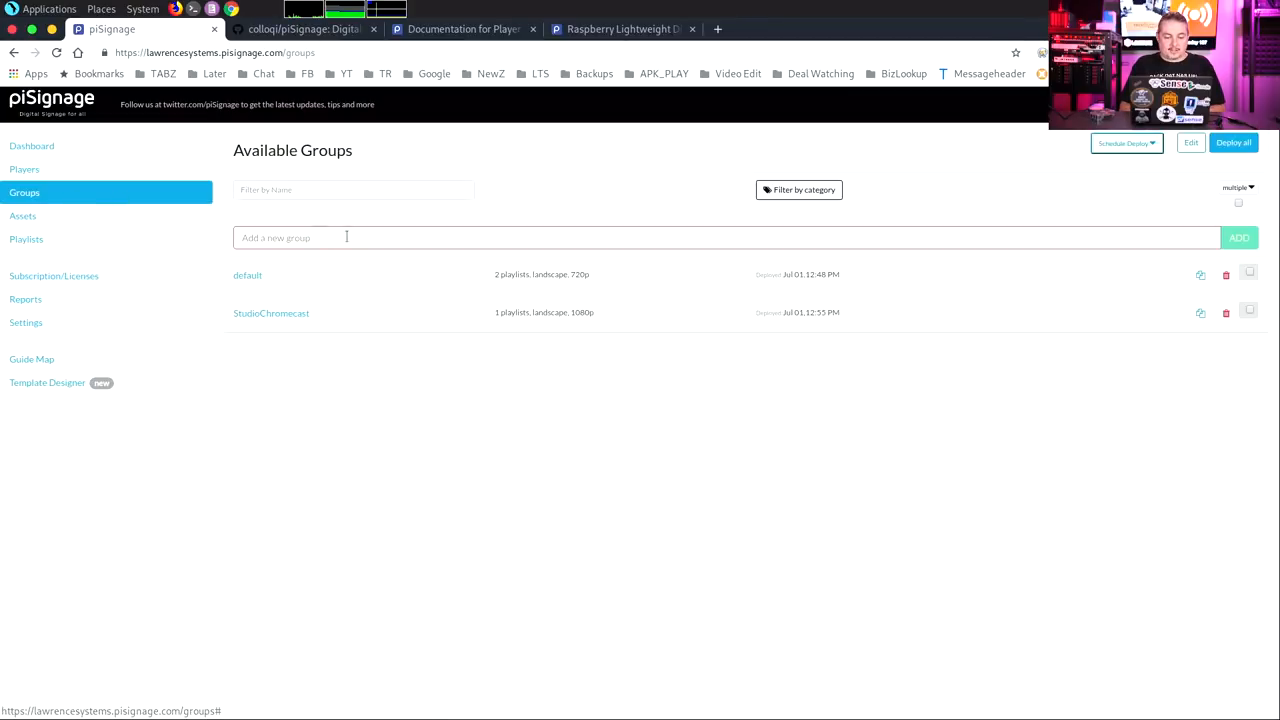
pyautogui.click(248, 274)
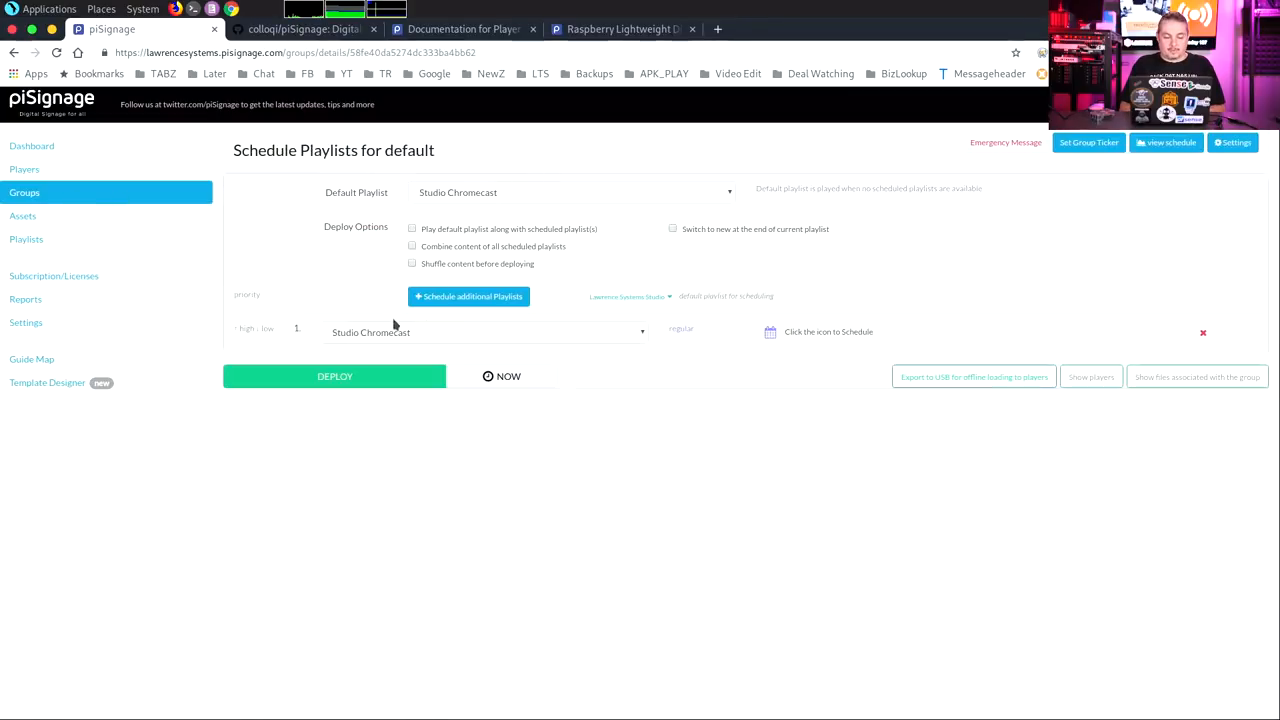
pyautogui.click(484, 332)
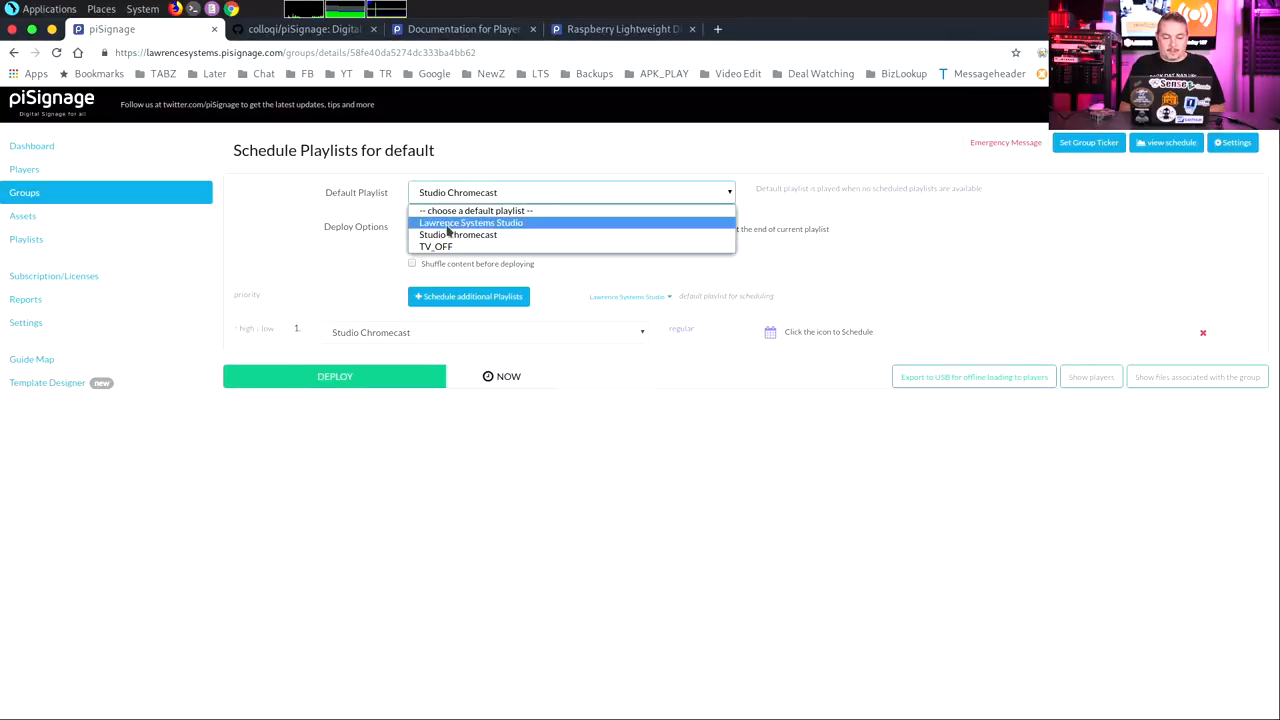
pyautogui.click(470, 222)
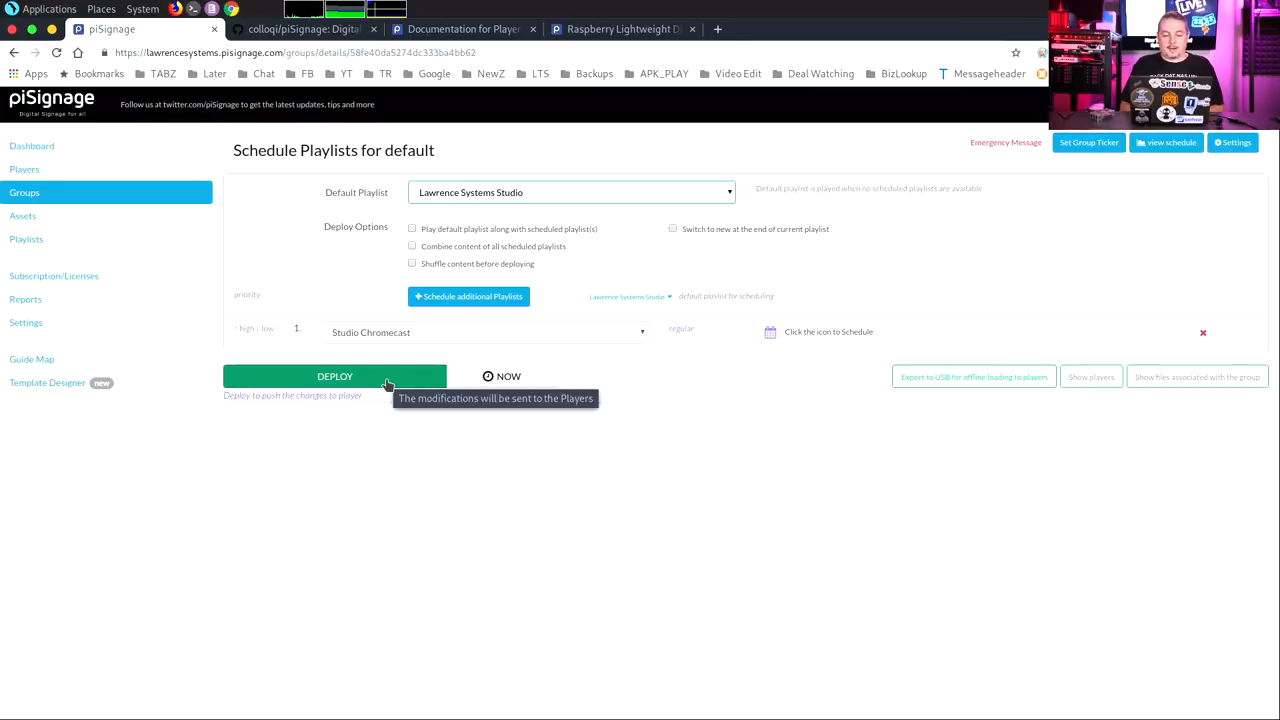
pyautogui.click(484, 332)
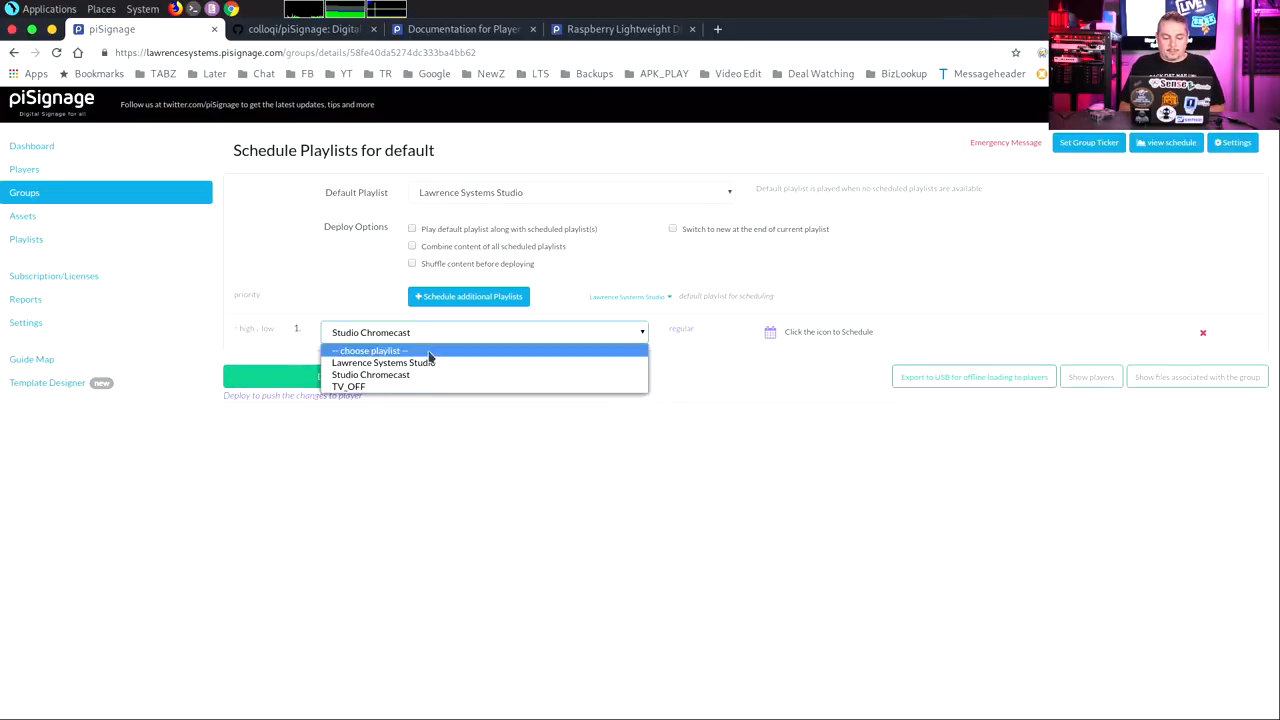
pyautogui.click(382, 362)
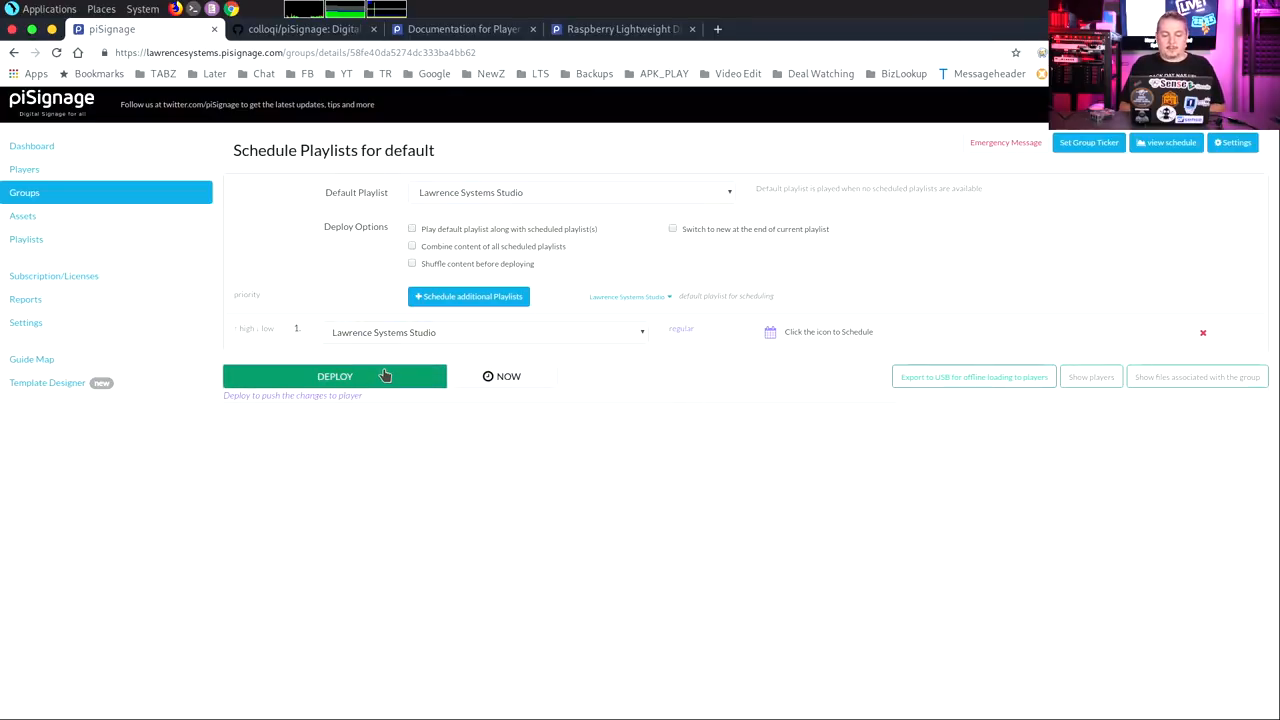
# Deploy the default group's schedule to the players and confirm
pyautogui.click(334, 376)
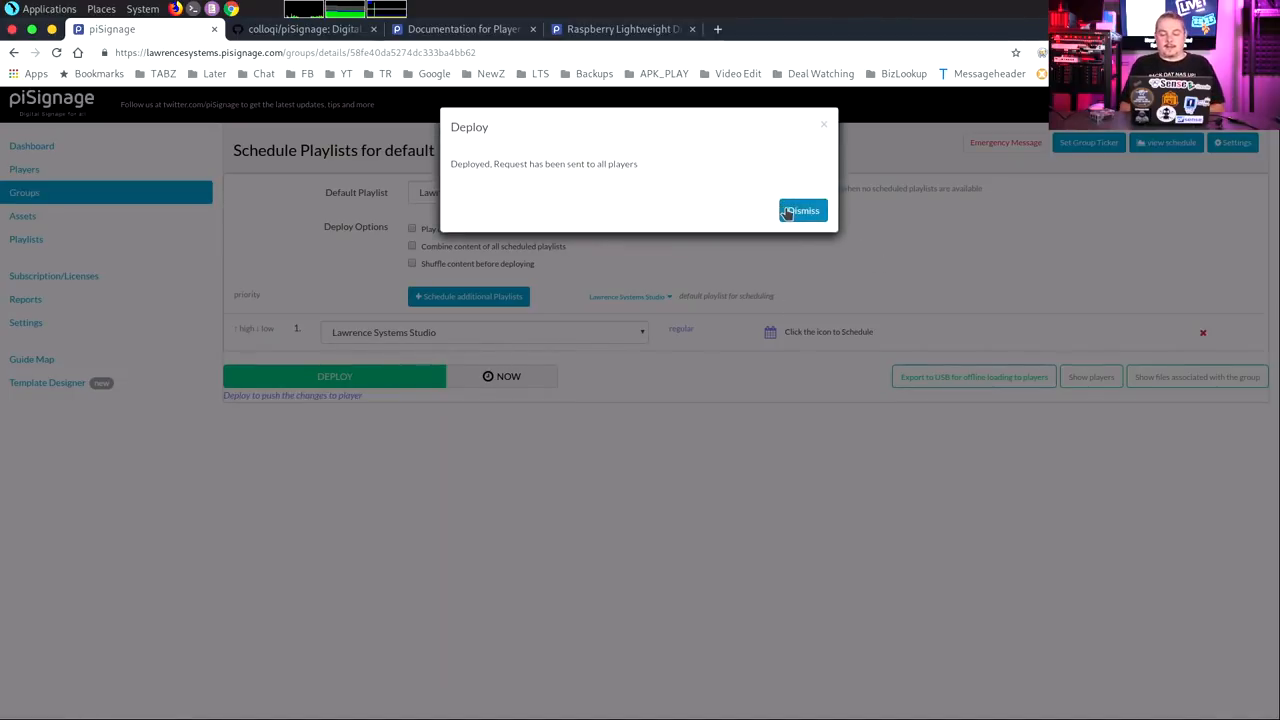
pyautogui.click(802, 210)
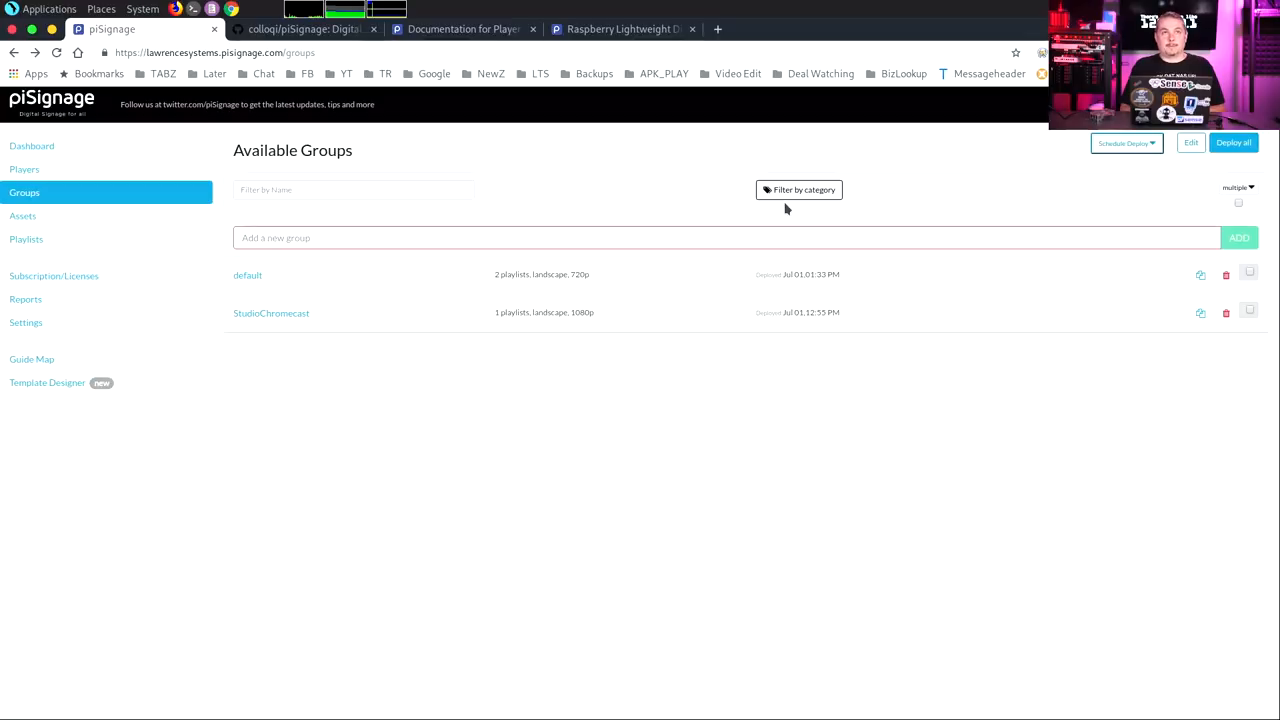
pyautogui.moveTo(76, 252)
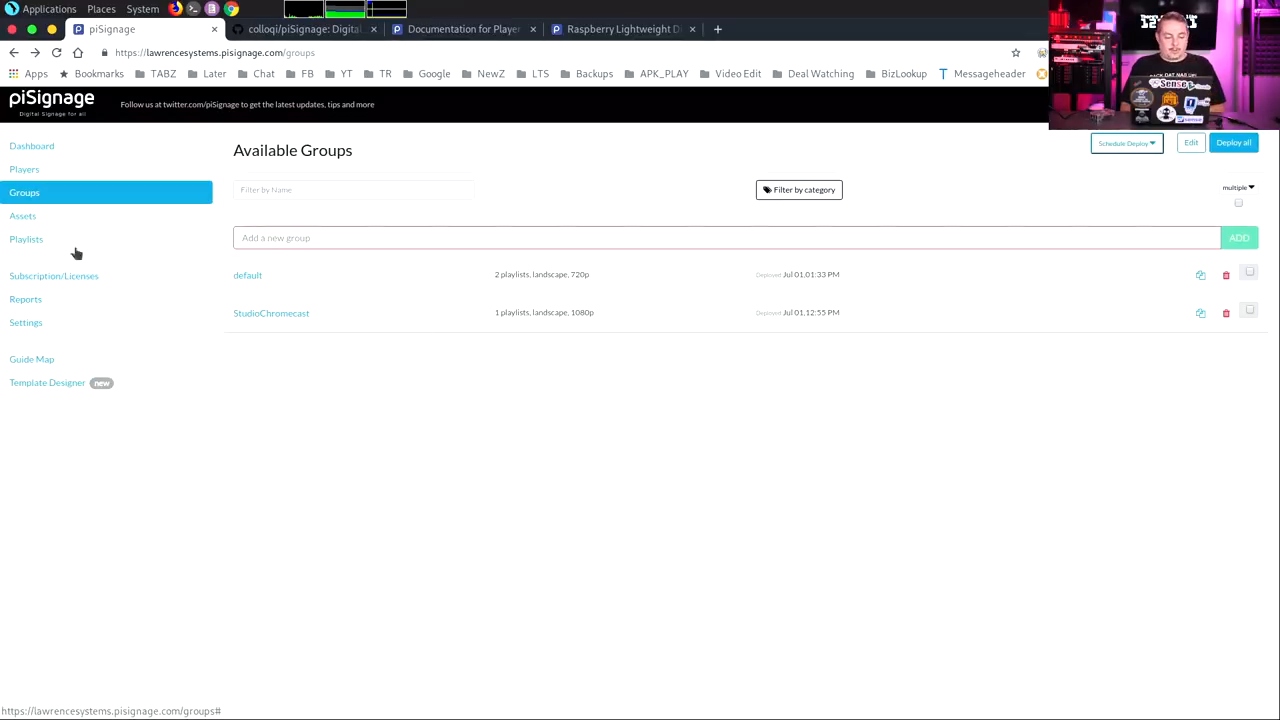
# Preview the Lawrence Systems Studio playlist, step to the next slide, then return to Groups
pyautogui.click(26, 240)
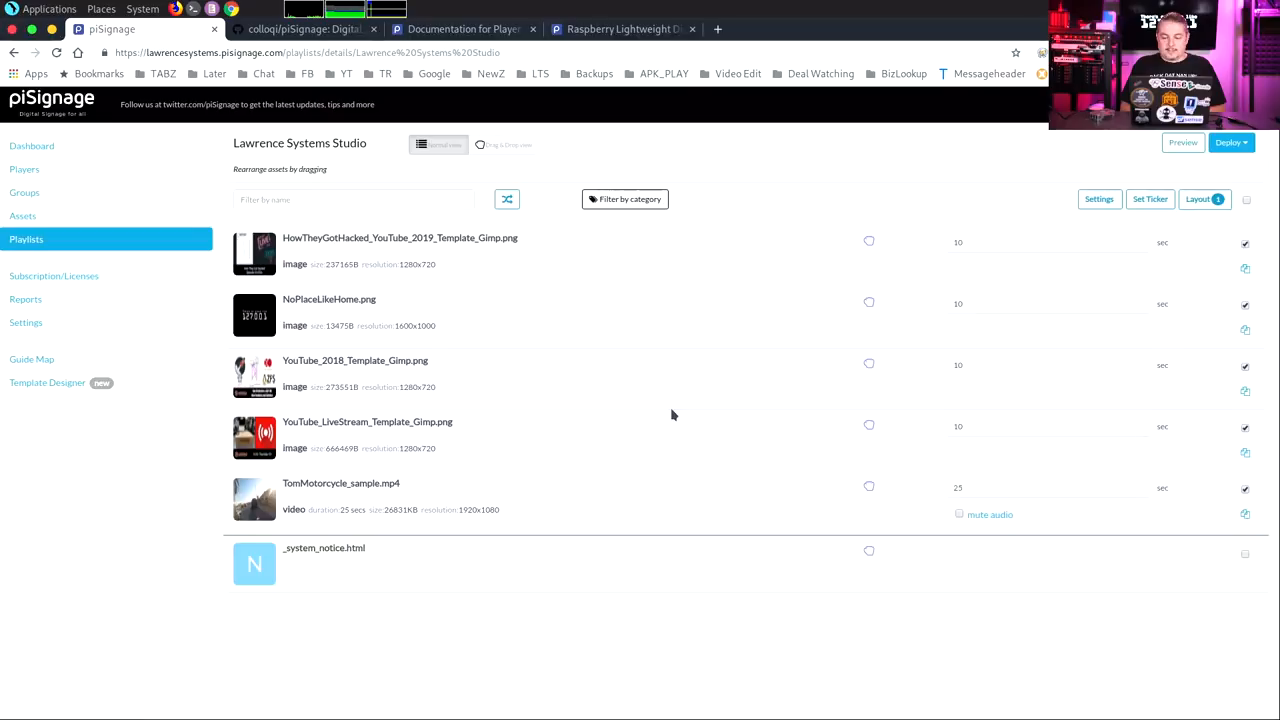
pyautogui.moveTo(588, 262)
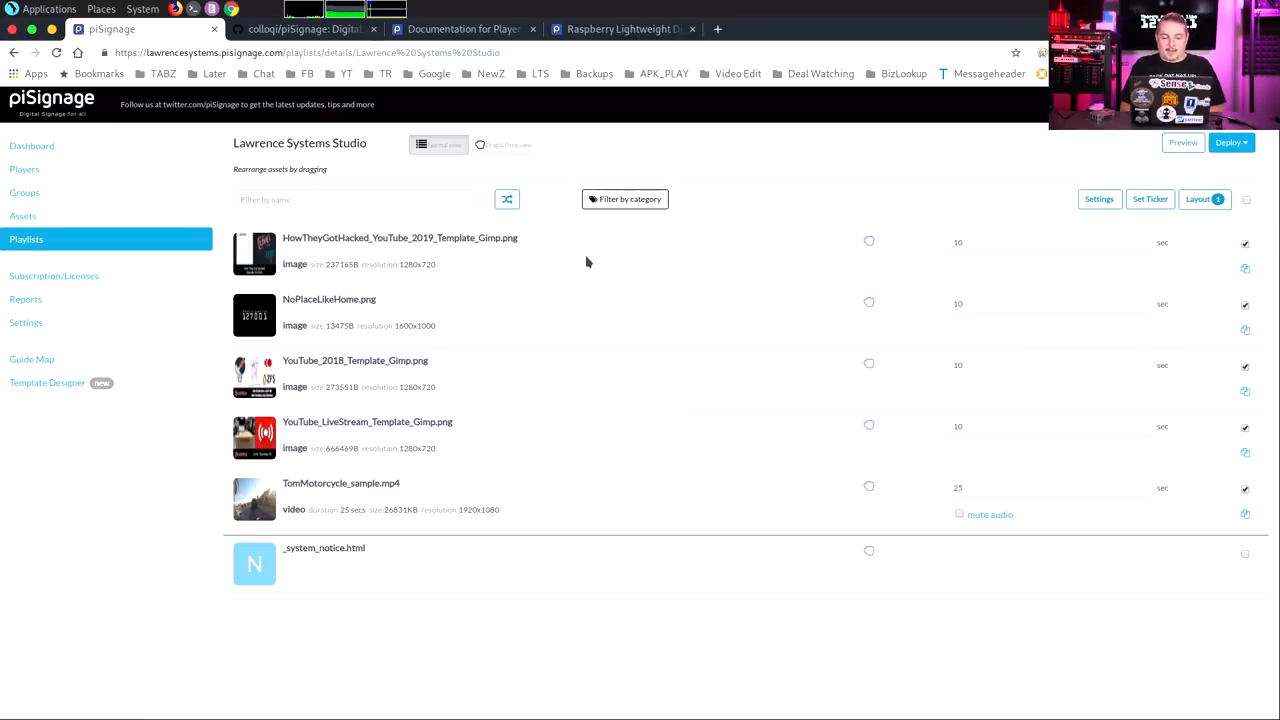
pyautogui.moveTo(1144, 228)
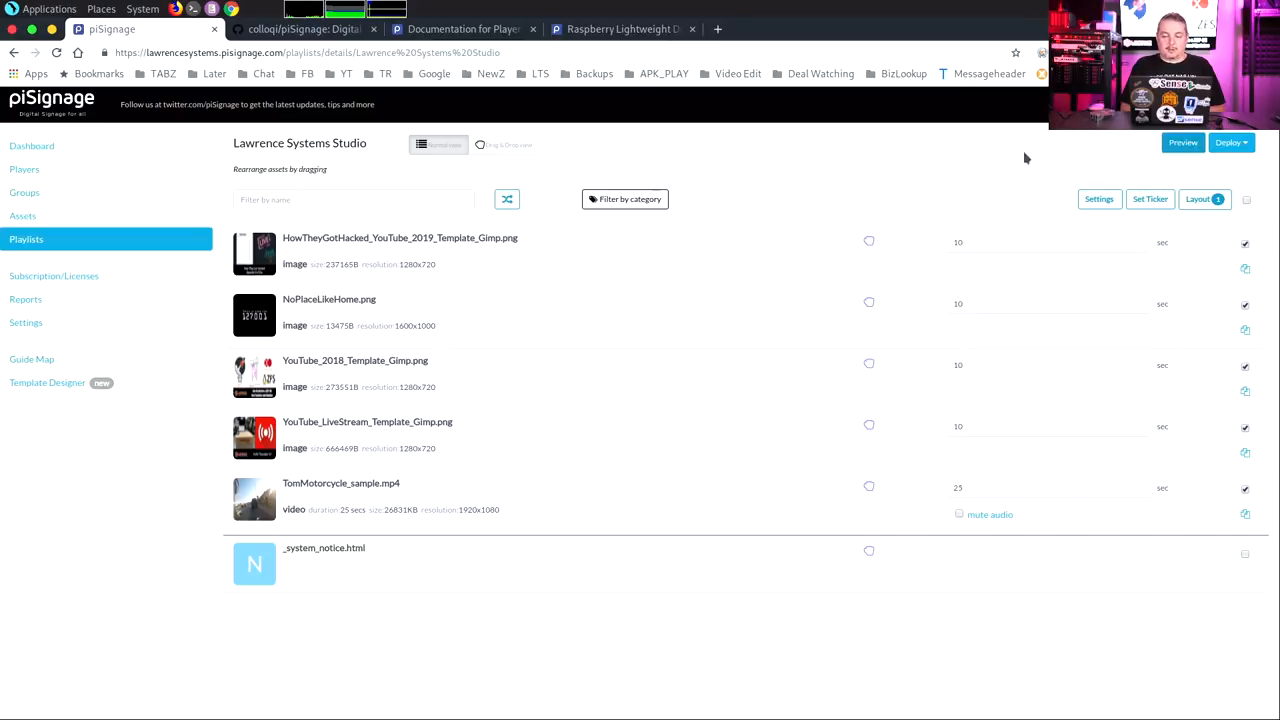
pyautogui.click(1184, 142)
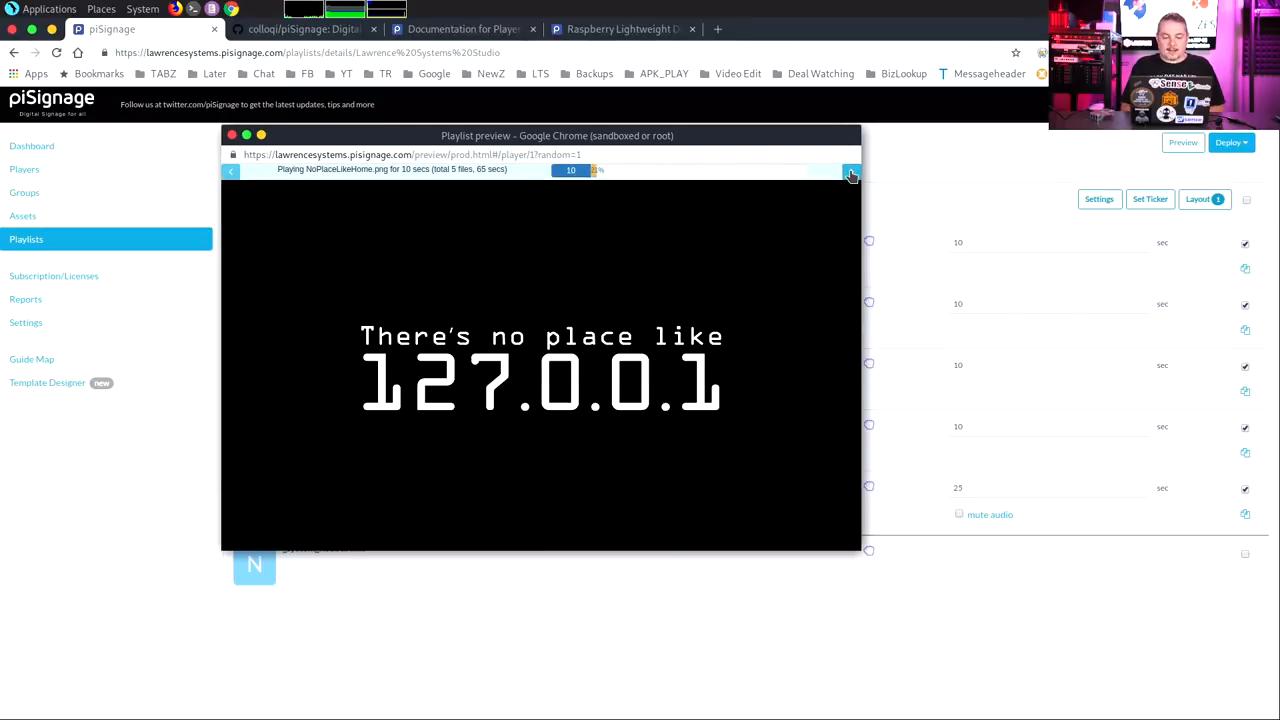
pyautogui.click(848, 172)
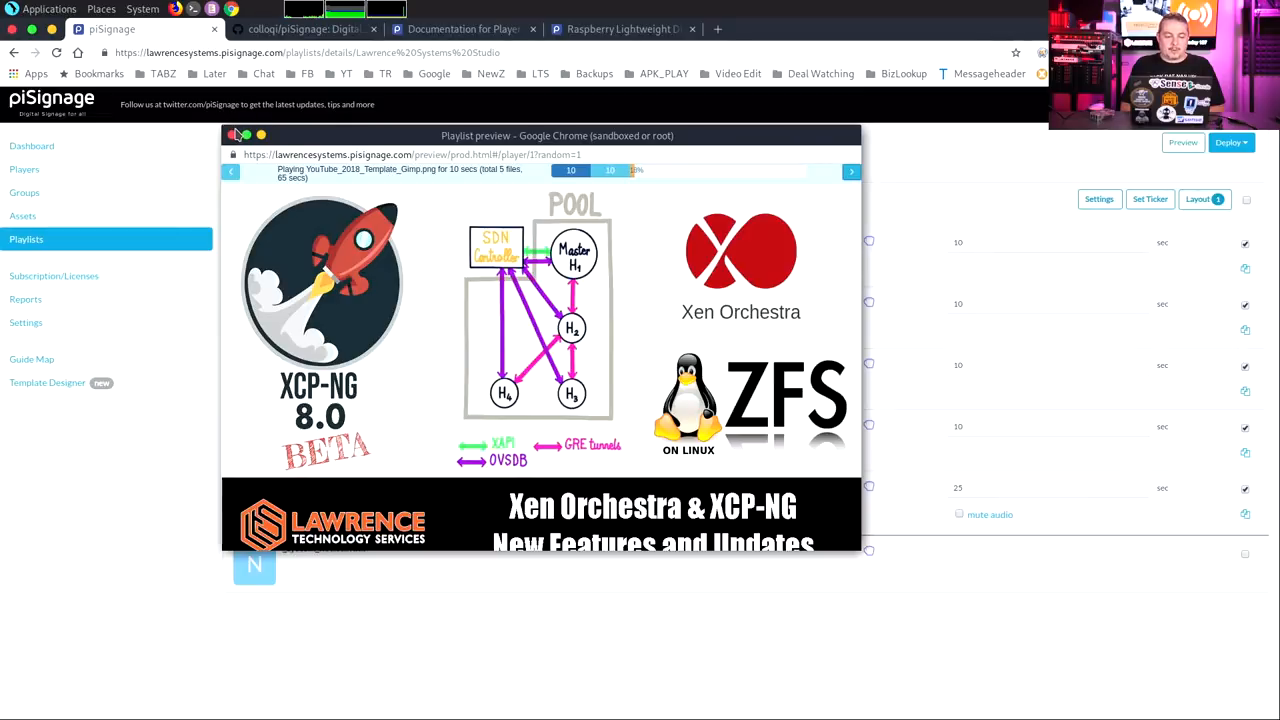
pyautogui.click(232, 136)
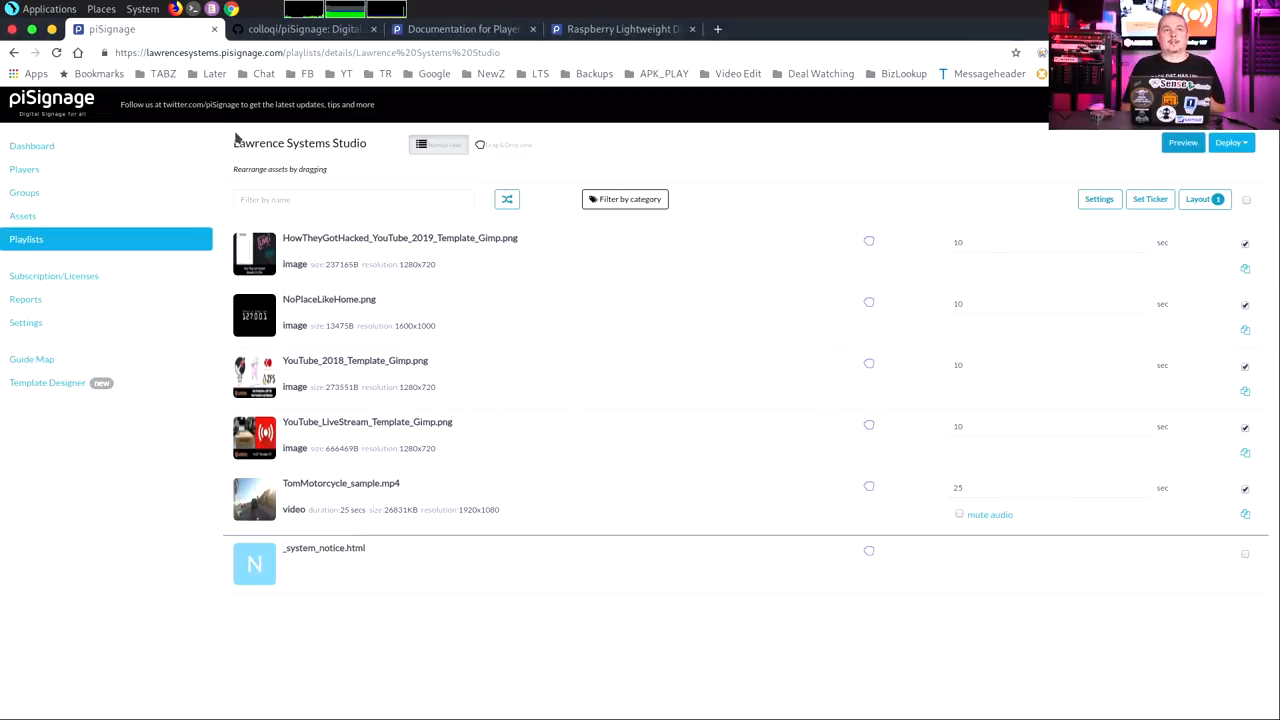
pyautogui.click(24, 192)
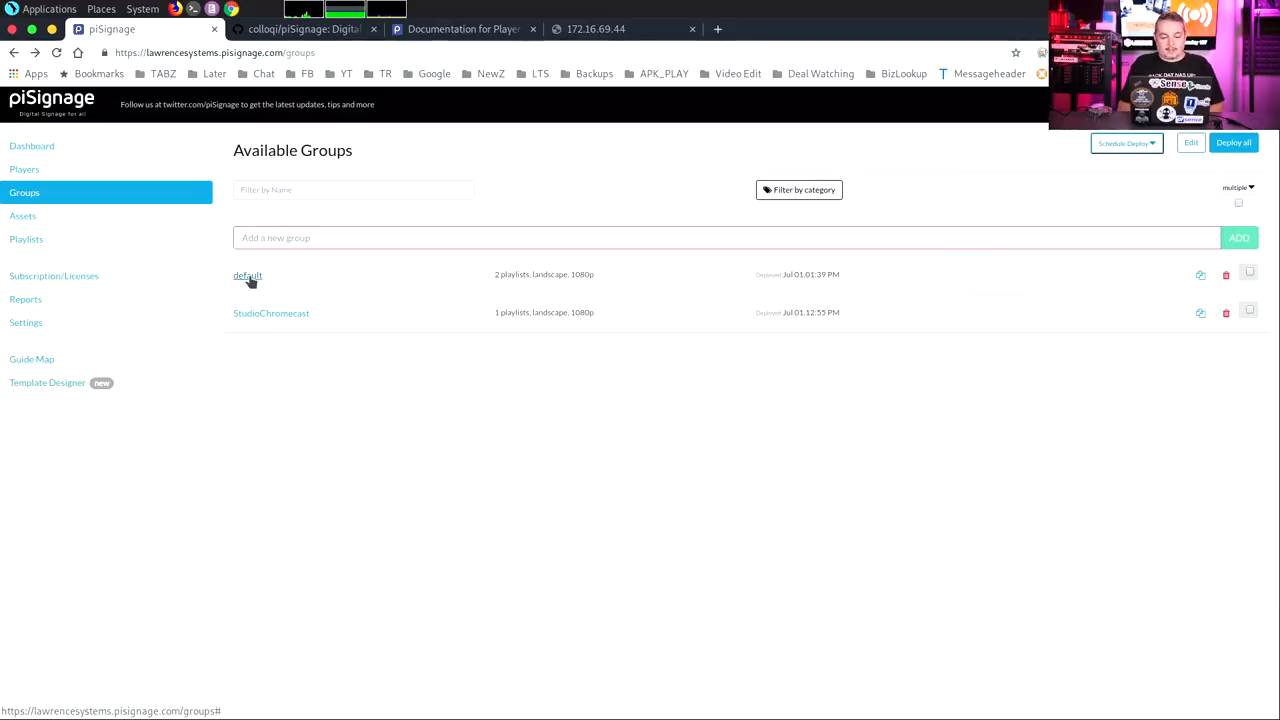
# Review the default group's player settings (slide-right animation, on-screen clock) and close with OK
pyautogui.click(248, 276)
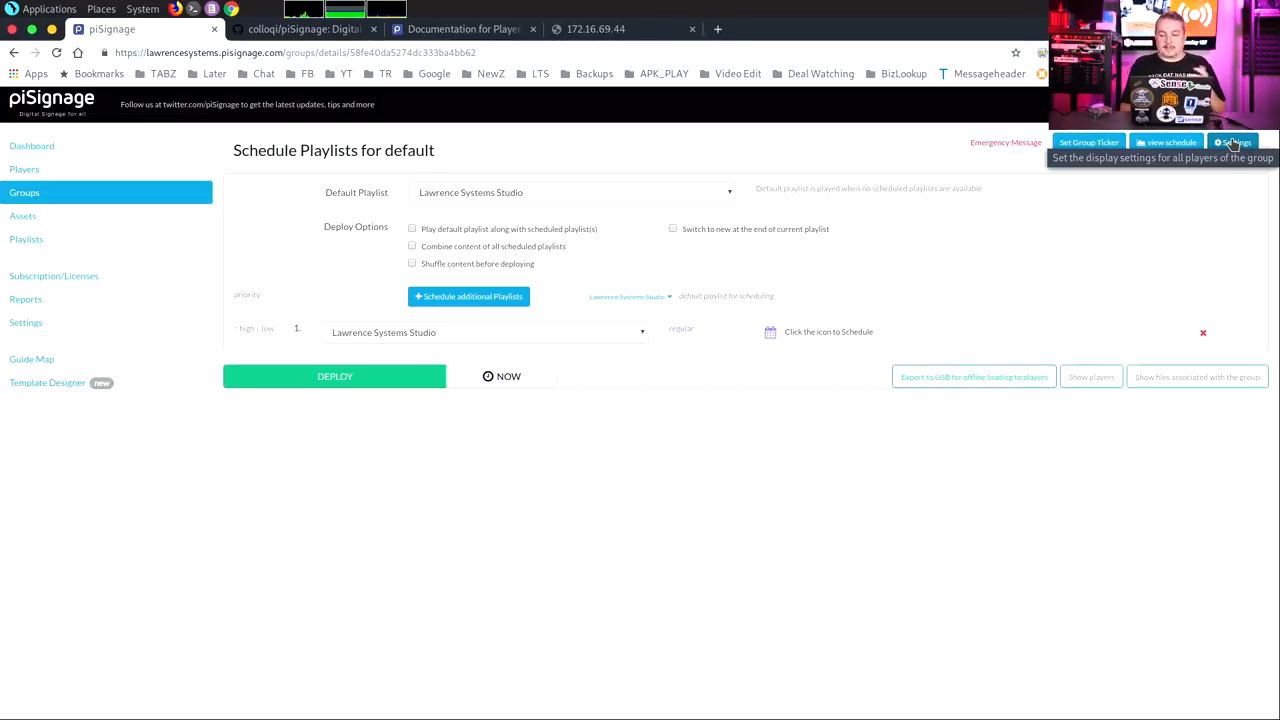
pyautogui.click(1234, 140)
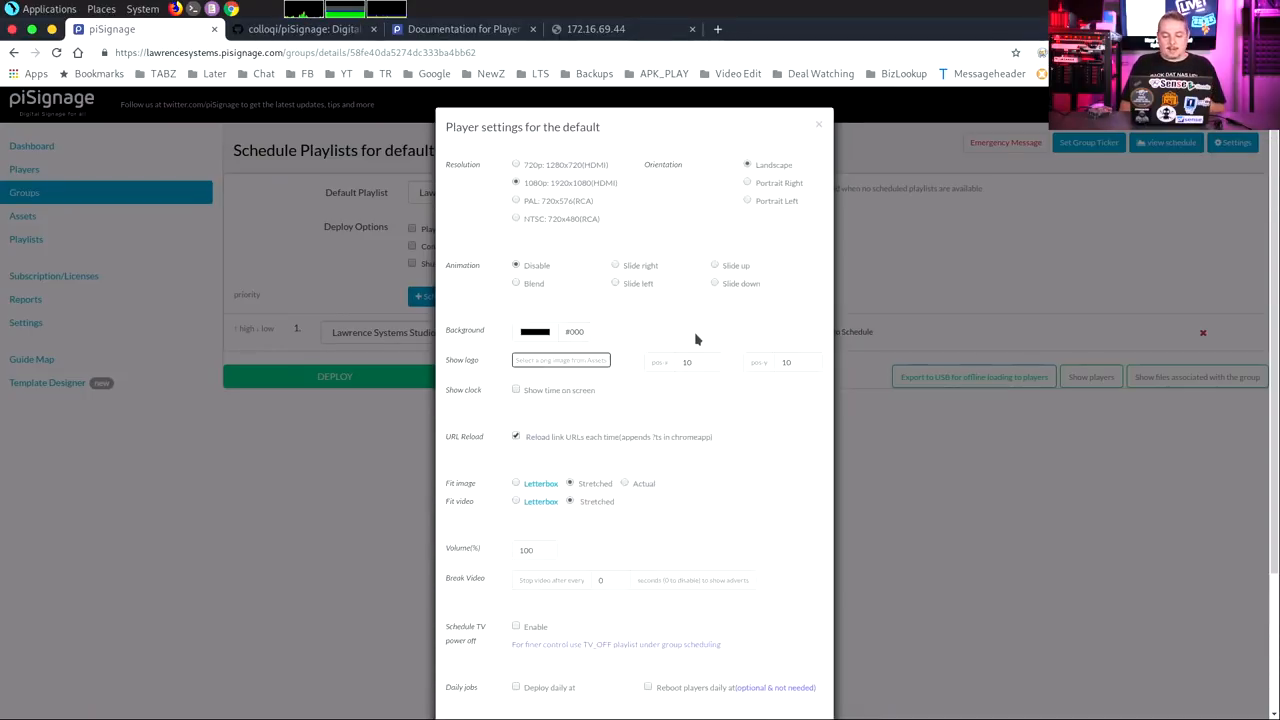
pyautogui.click(616, 264)
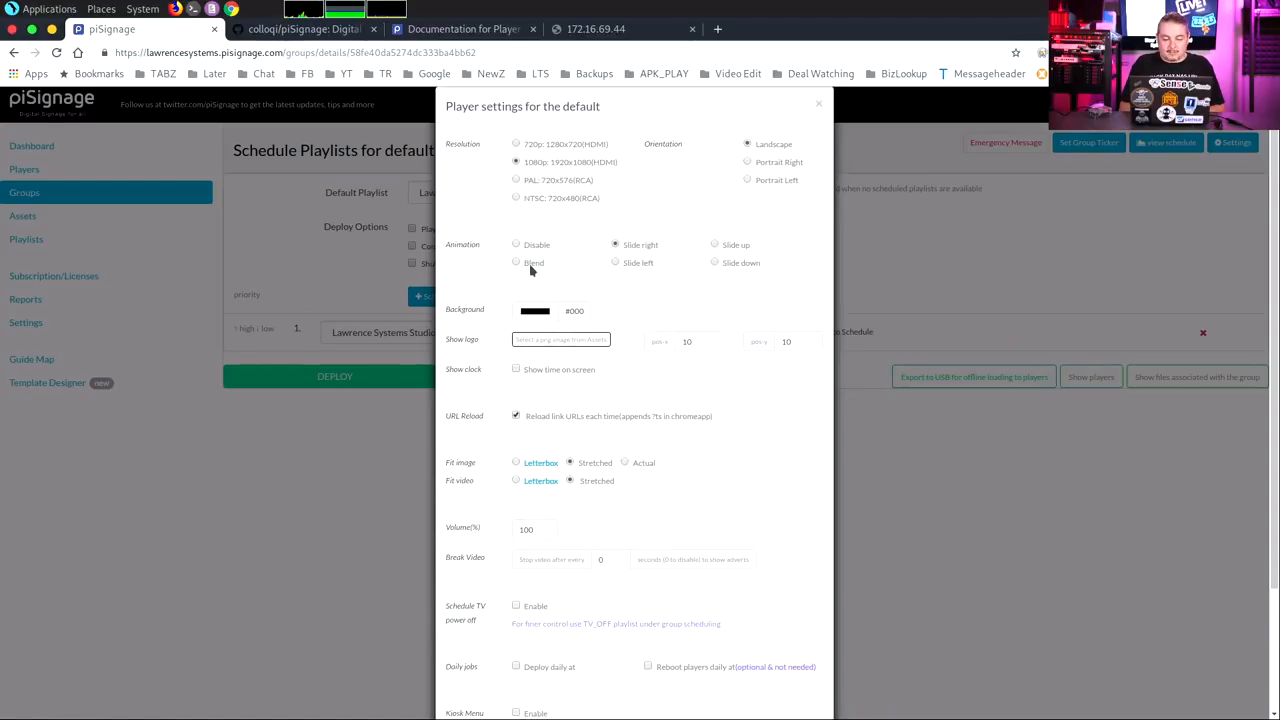
pyautogui.scroll(-3)
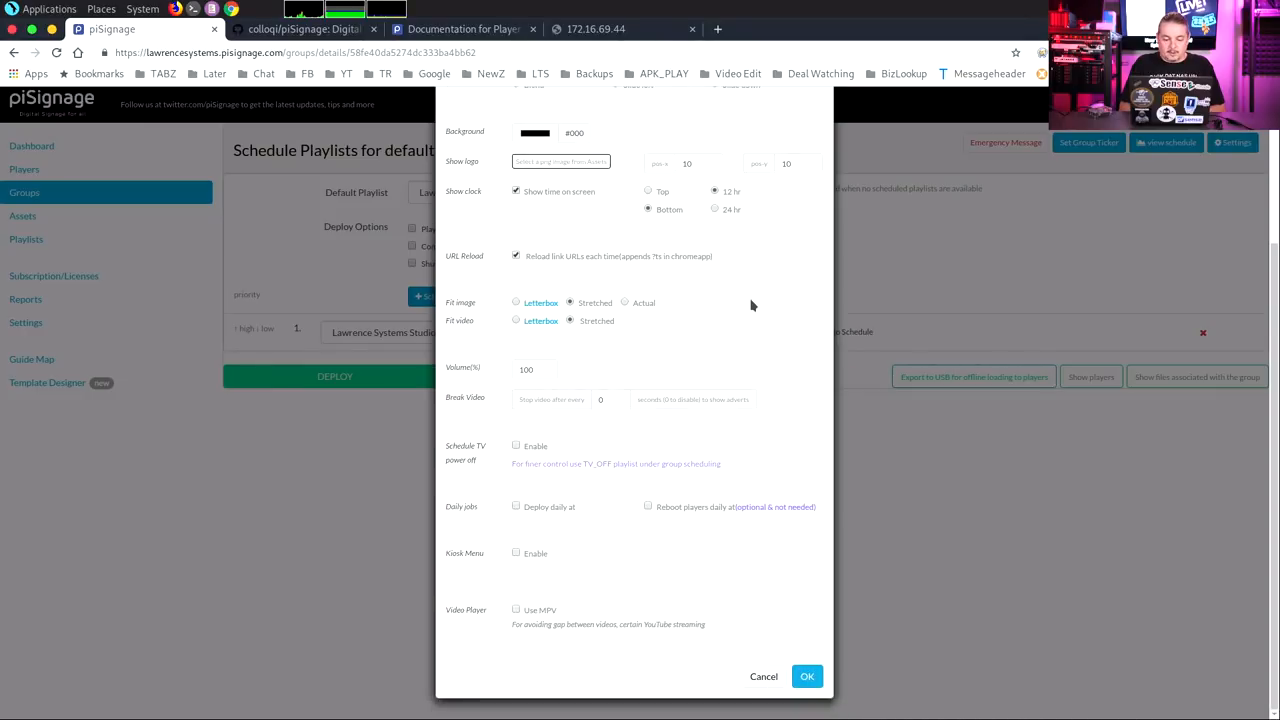
pyautogui.moveTo(476, 368)
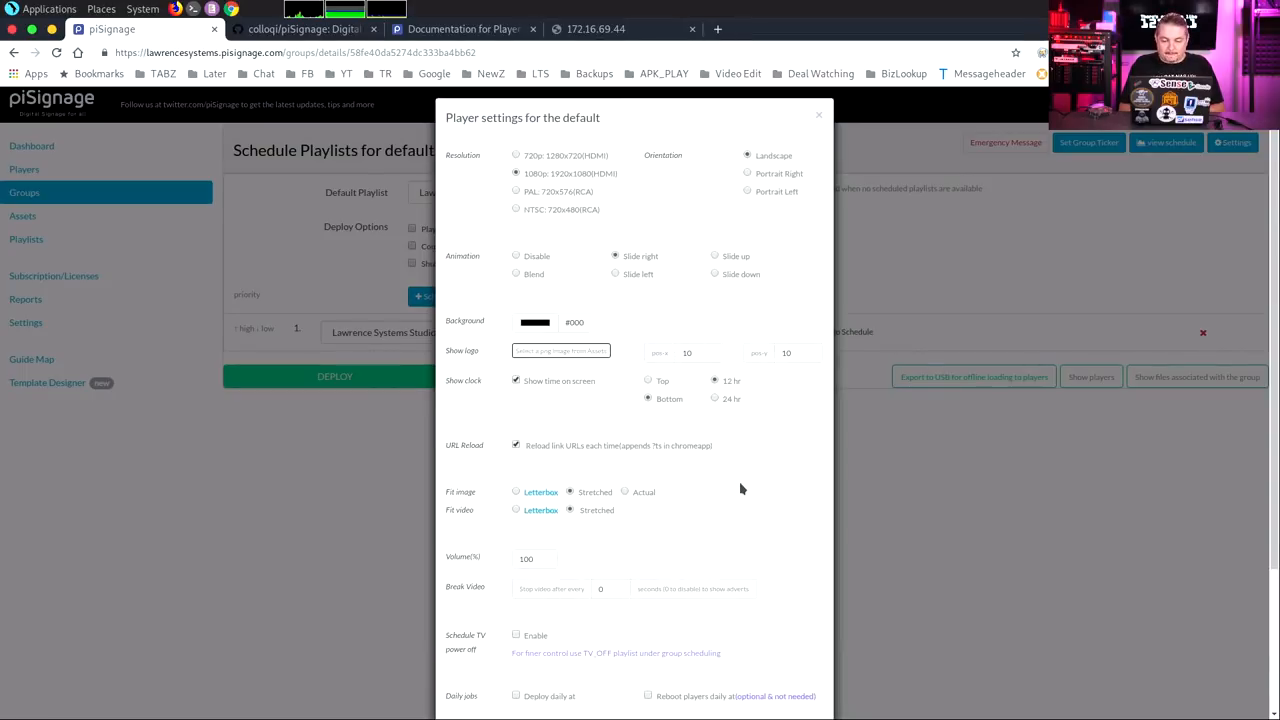
pyautogui.click(820, 114)
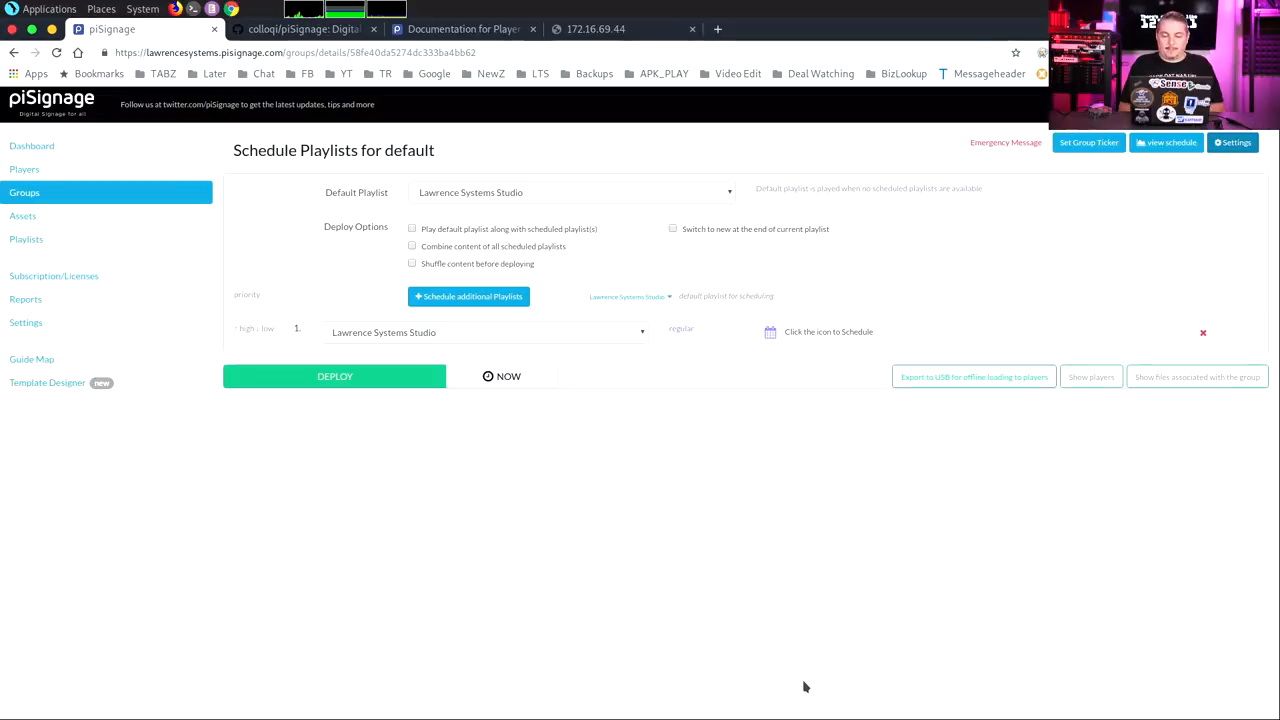
pyautogui.moveTo(368, 396)
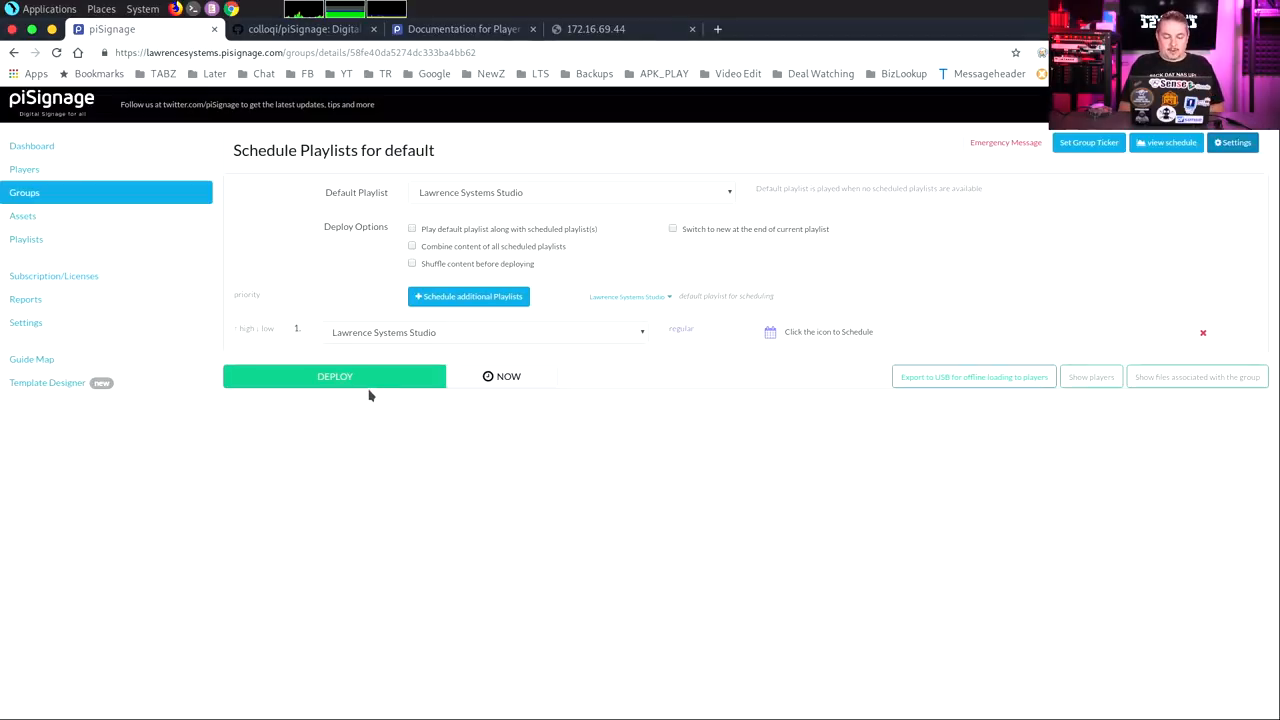
# Deploy the Lawrence Systems Studio schedule to the default group's players
pyautogui.click(334, 376)
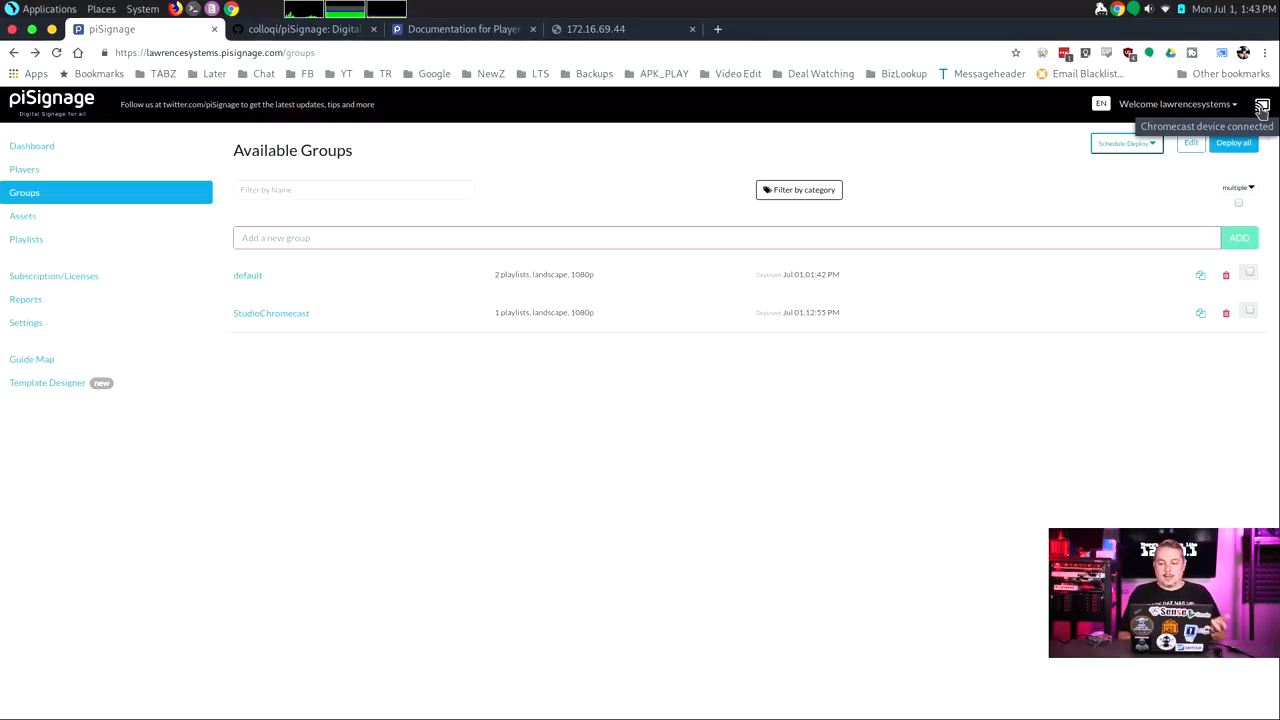
pyautogui.moveTo(908, 152)
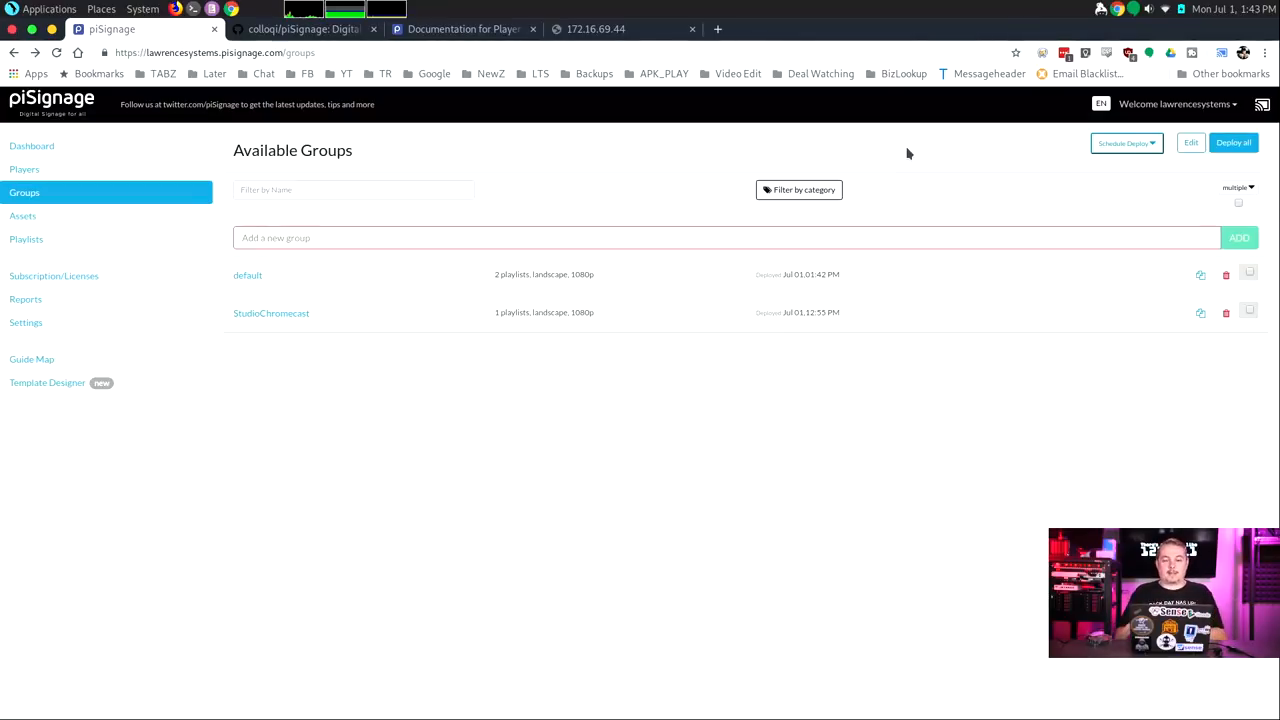
pyautogui.moveTo(360, 120)
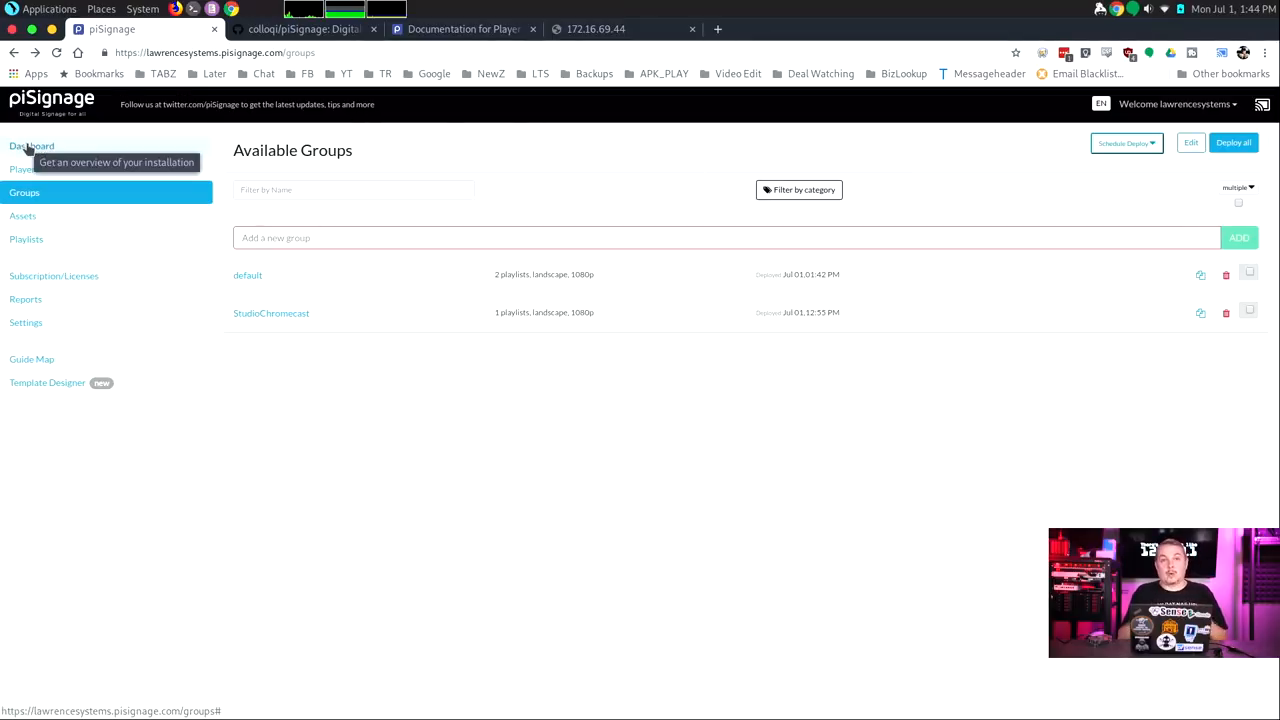
pyautogui.moveTo(92, 164)
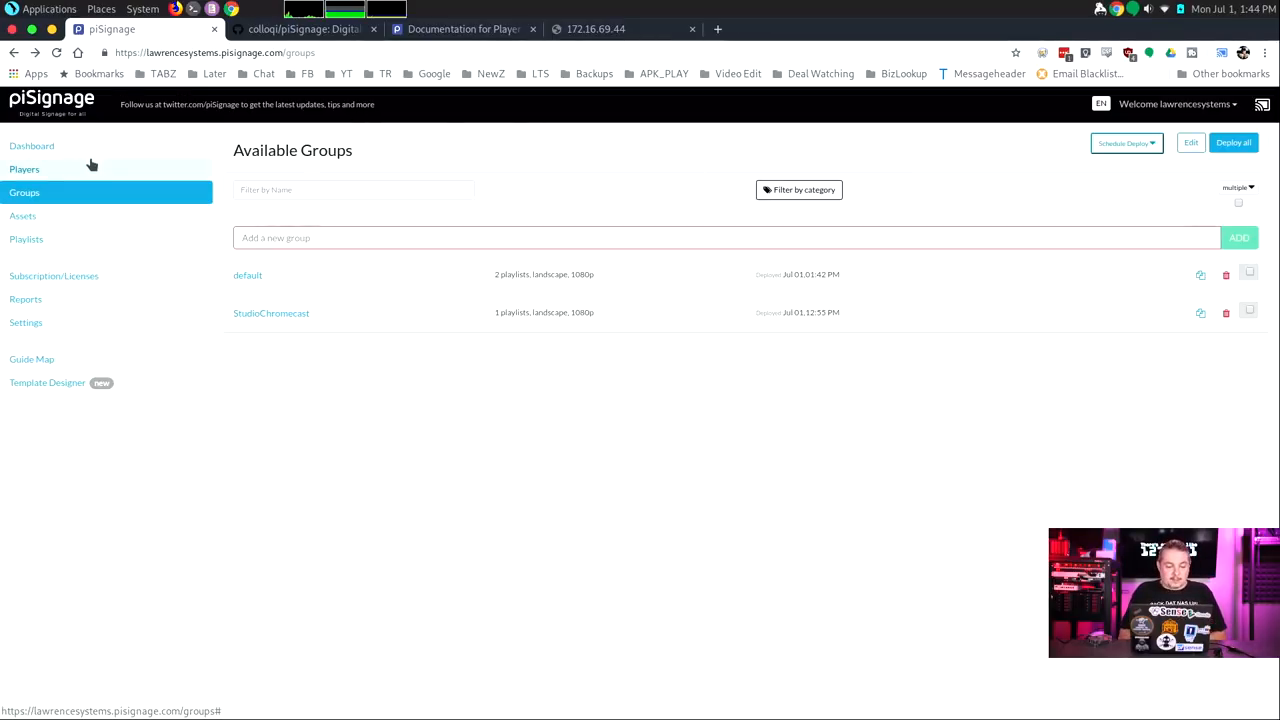
# Review the dashboard and players list with The Pi Player's details expanded, then go to Assets
pyautogui.click(32, 146)
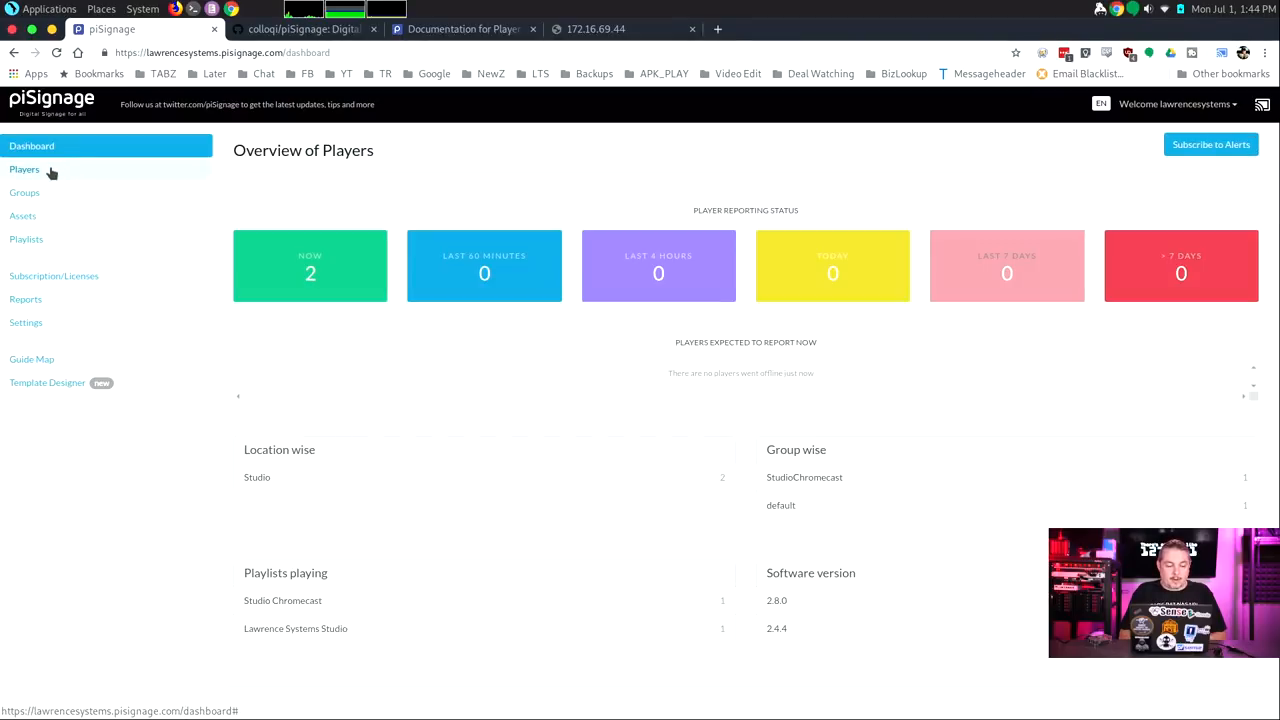
pyautogui.click(24, 168)
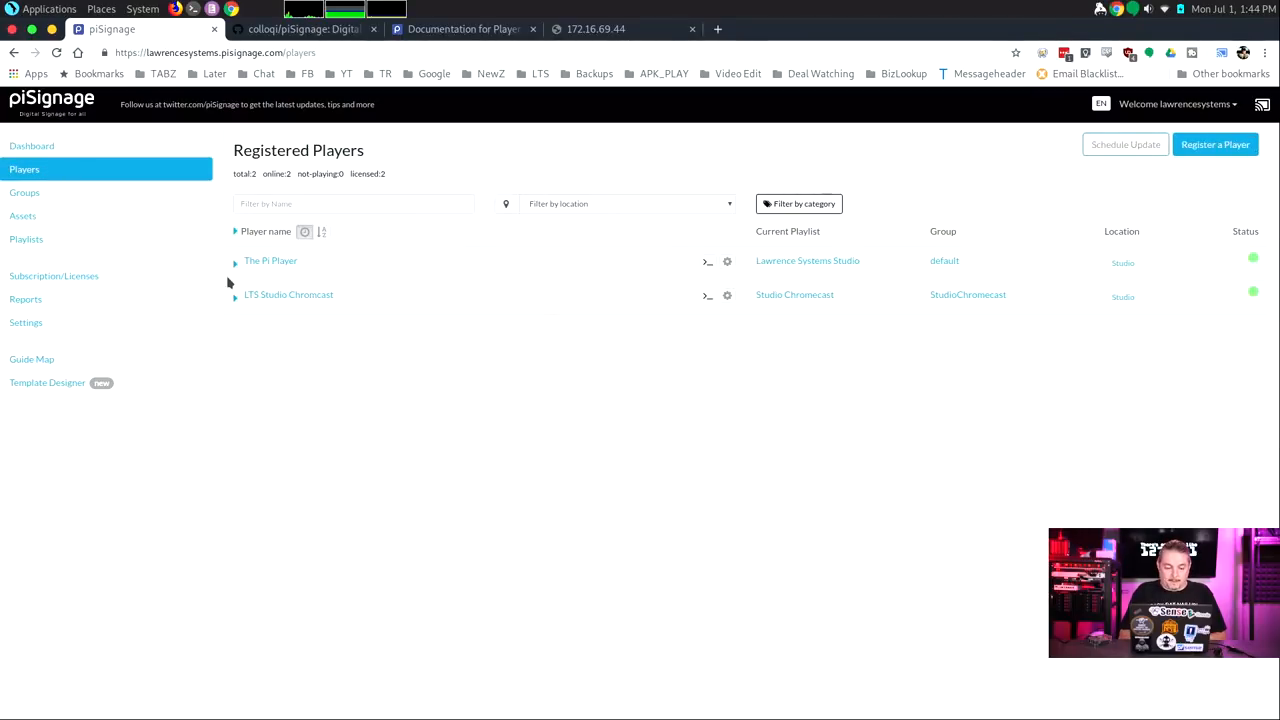
pyautogui.click(270, 260)
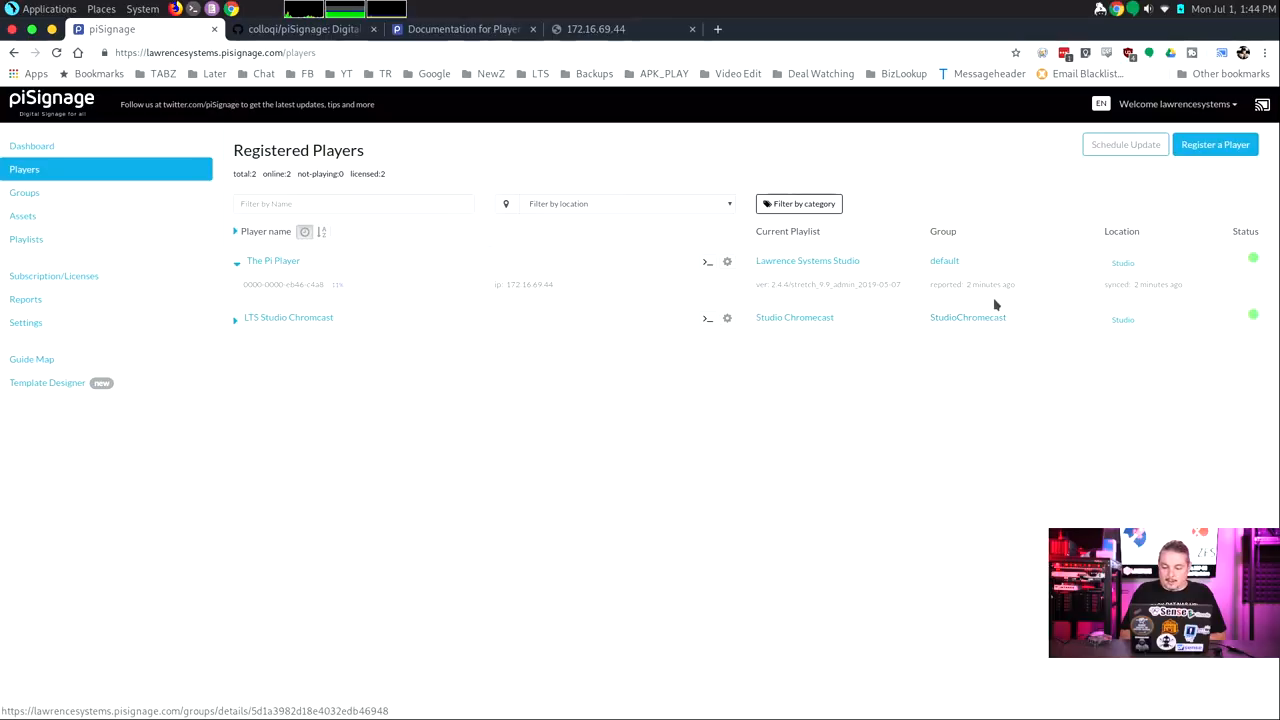
pyautogui.moveTo(470, 296)
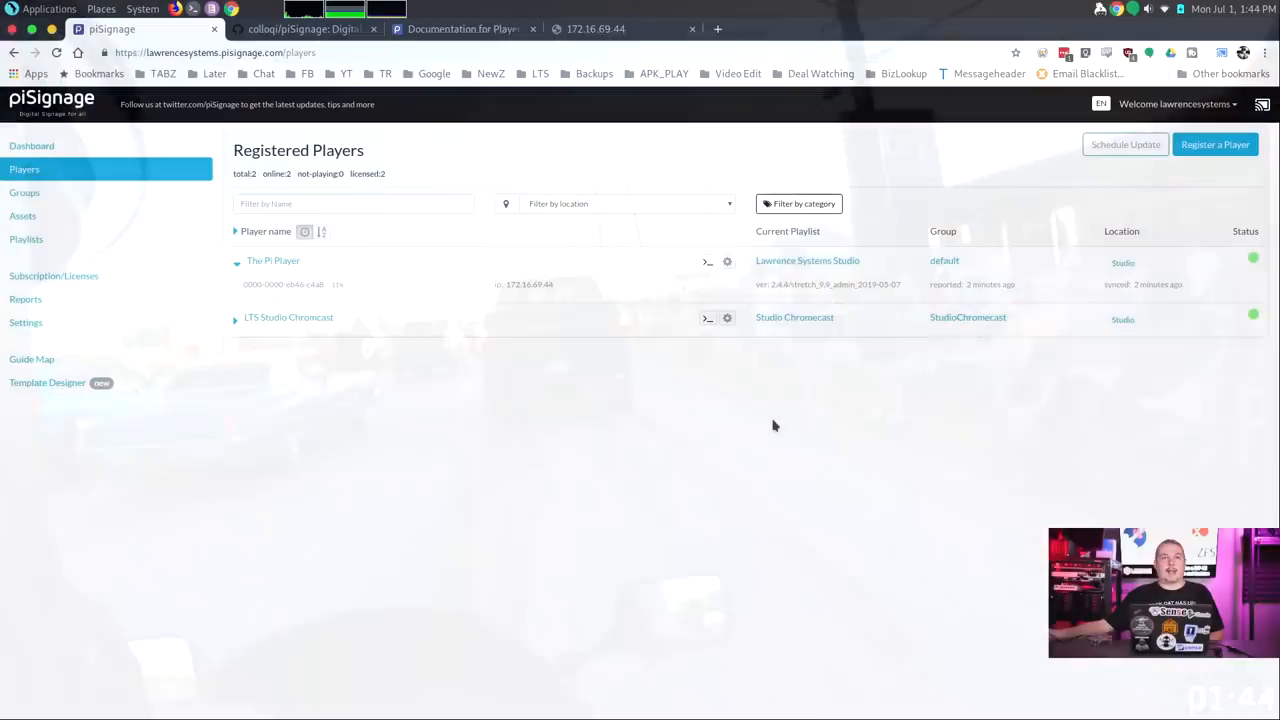
pyautogui.moveTo(588, 394)
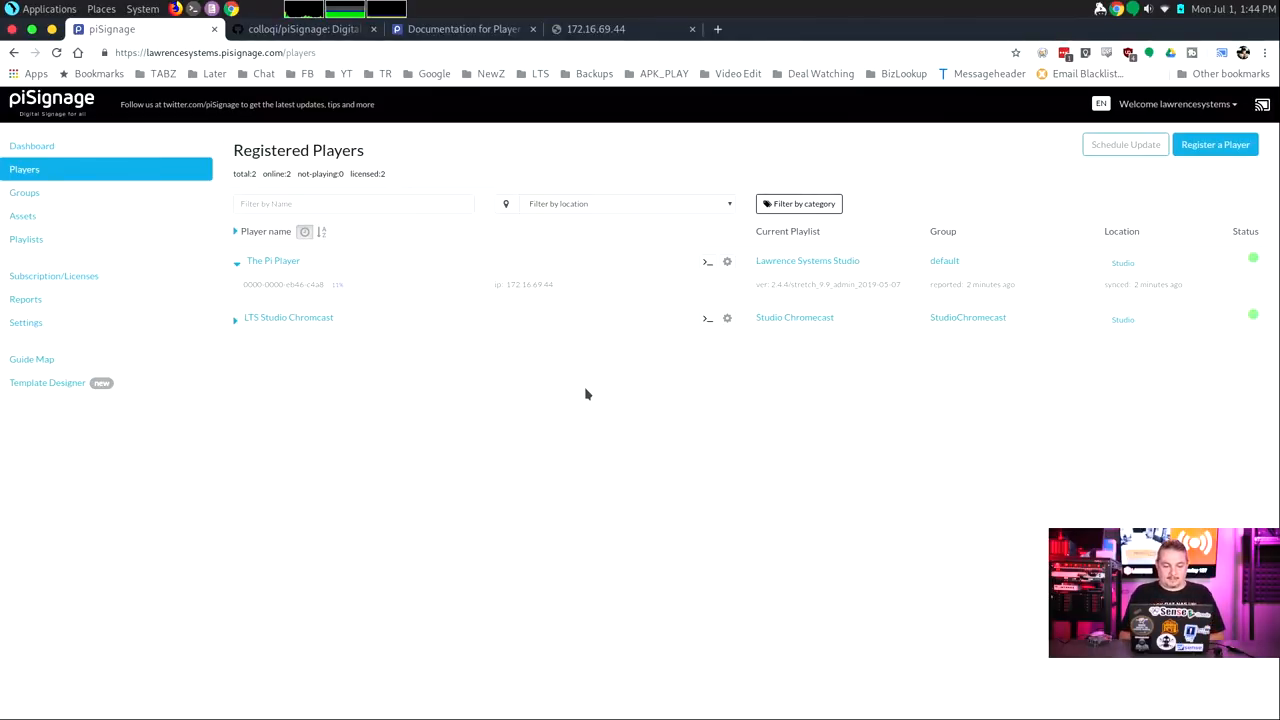
pyautogui.click(22, 216)
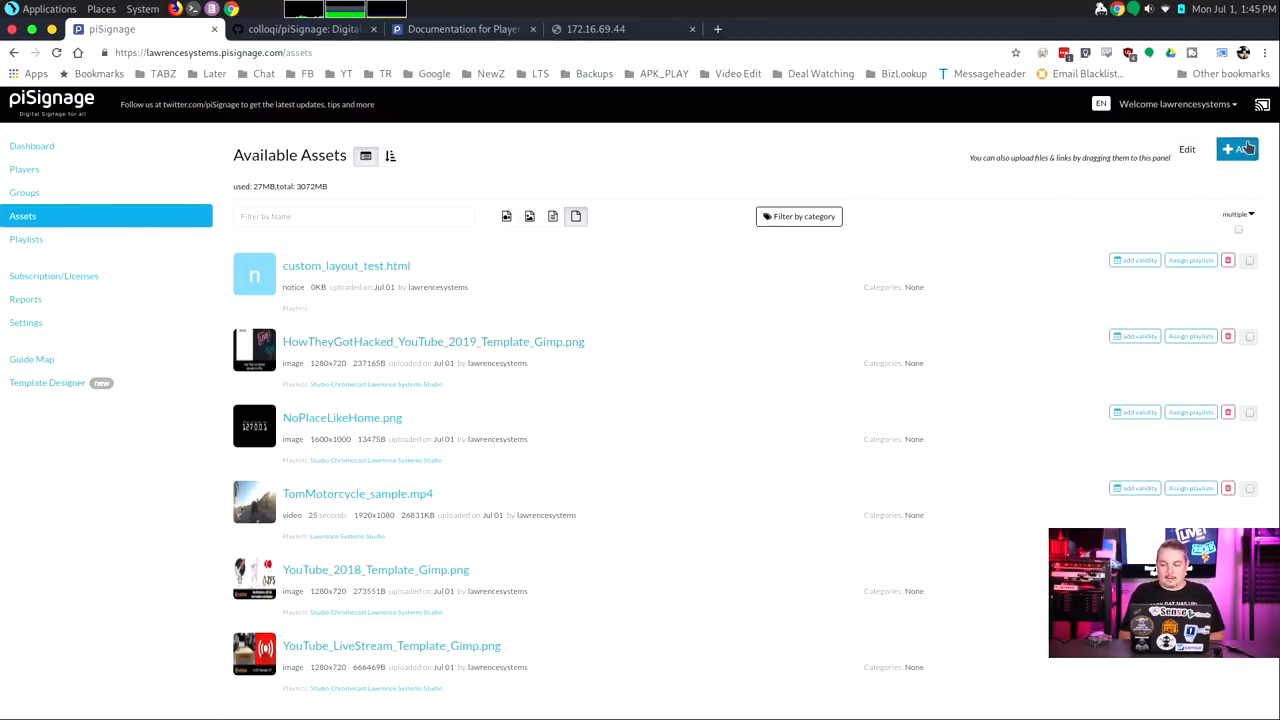
# Create a notice asset headed 'YO!!!' with body 'This is a notice!!!', save, preview and finish
pyautogui.click(1236, 148)
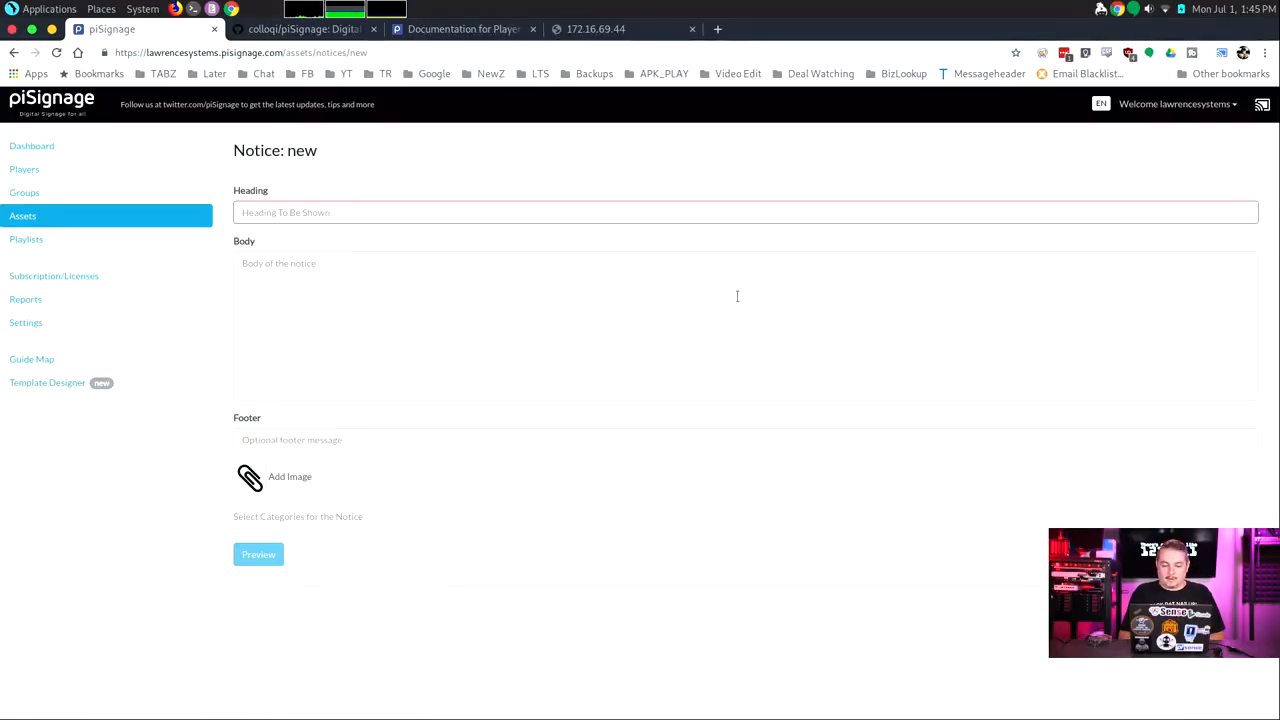
pyautogui.click(380, 212)
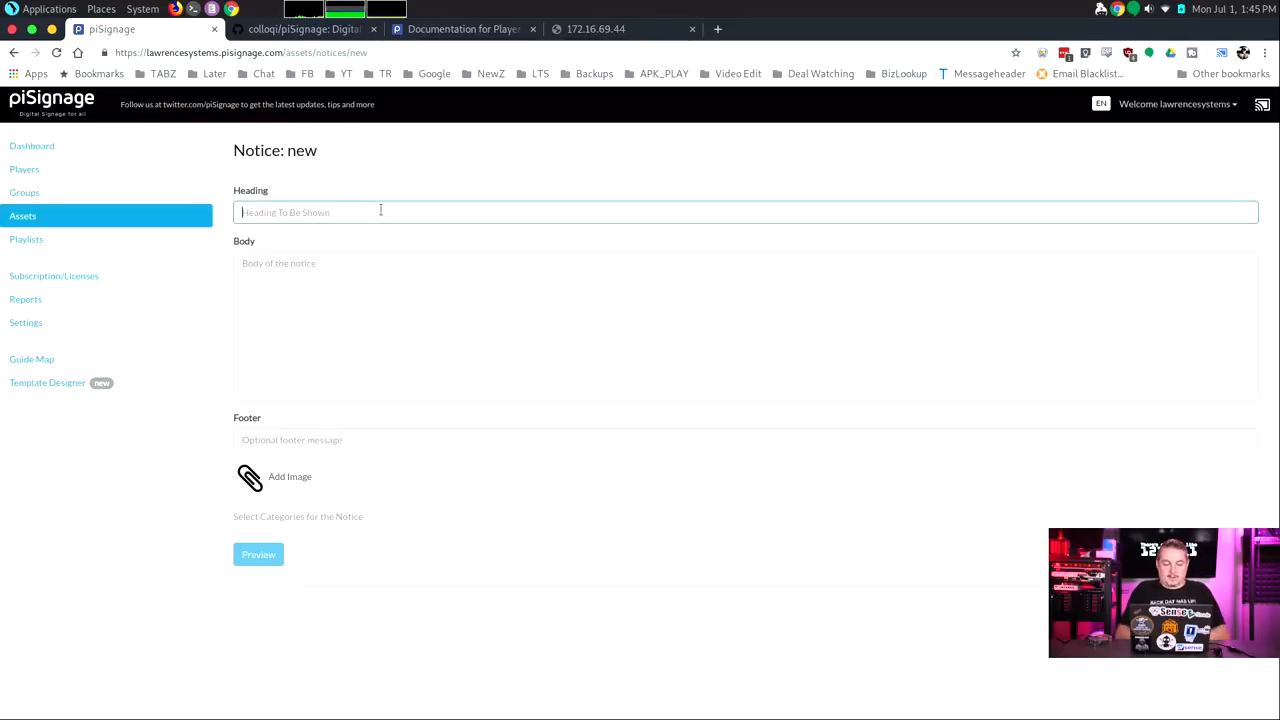
pyautogui.write('YO')
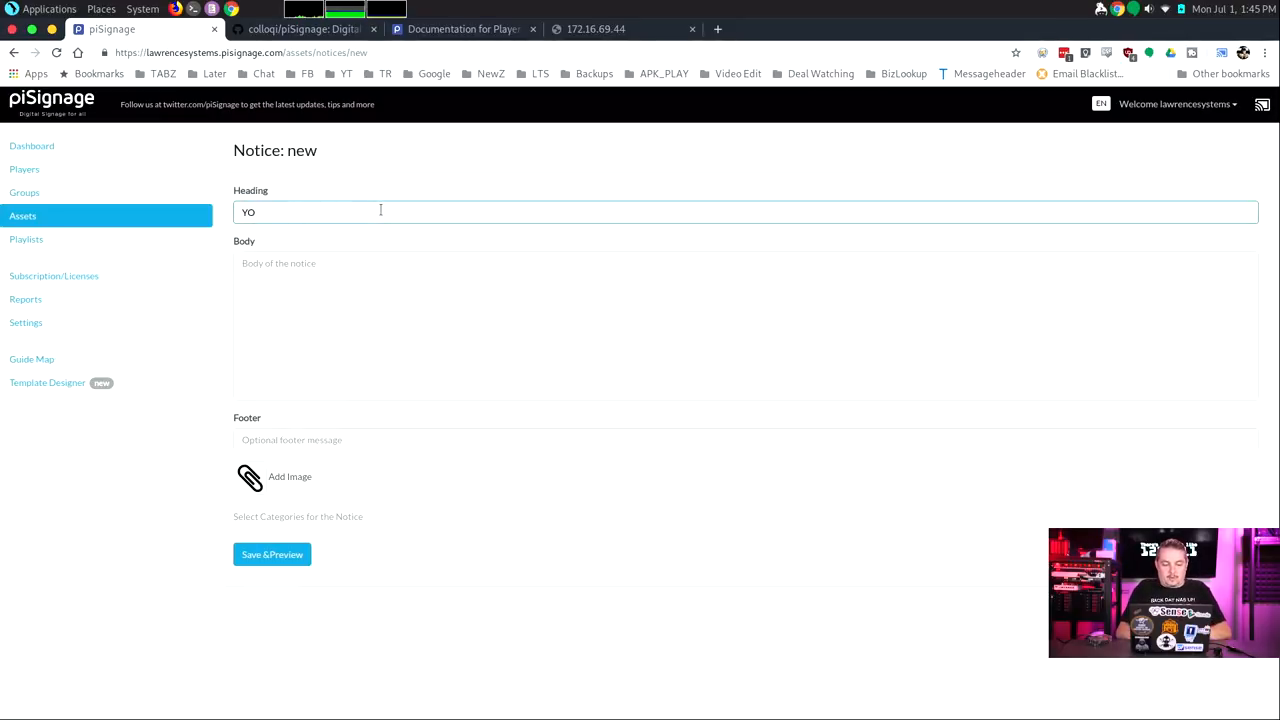
pyautogui.write('!!!')
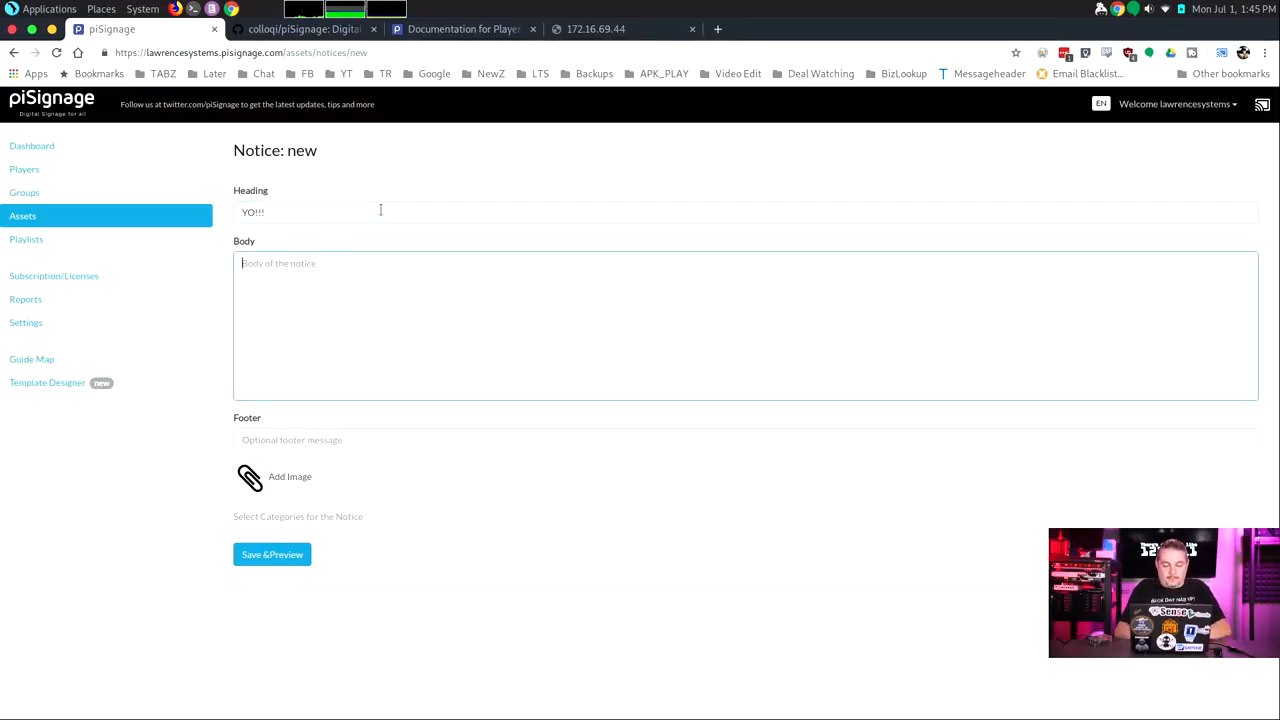
pyautogui.write('This is a notice!!!')
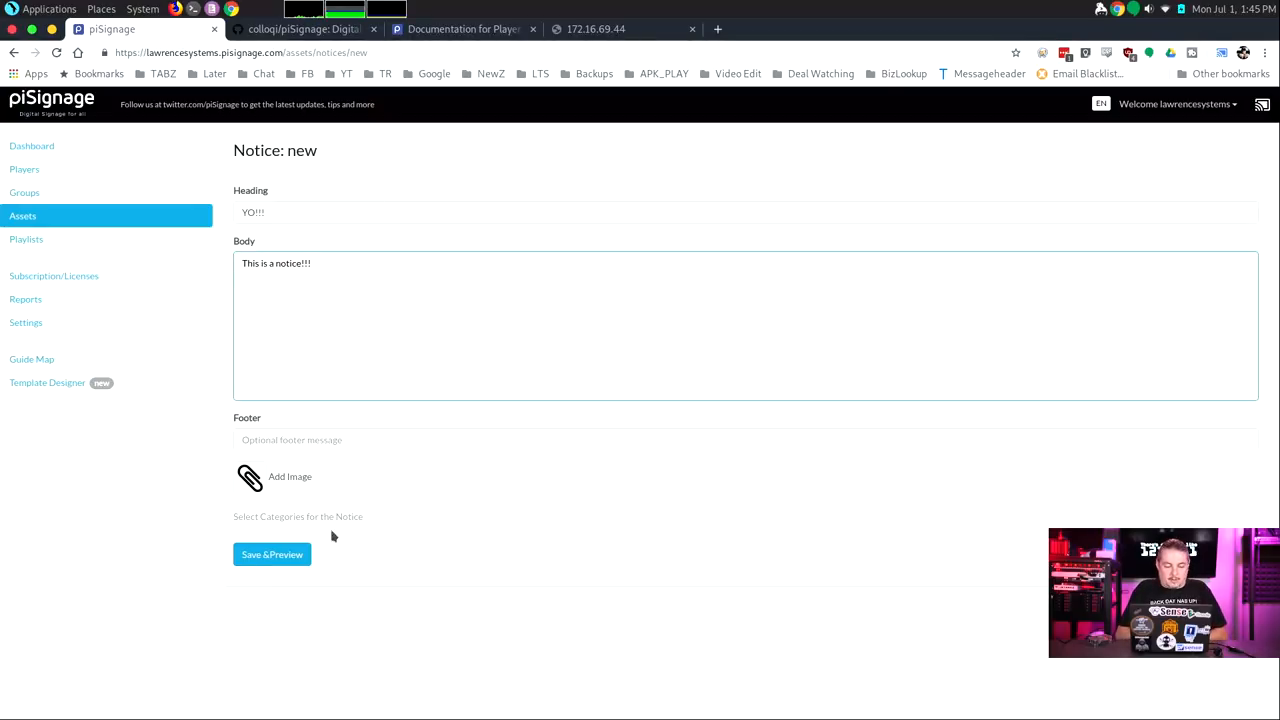
pyautogui.click(272, 554)
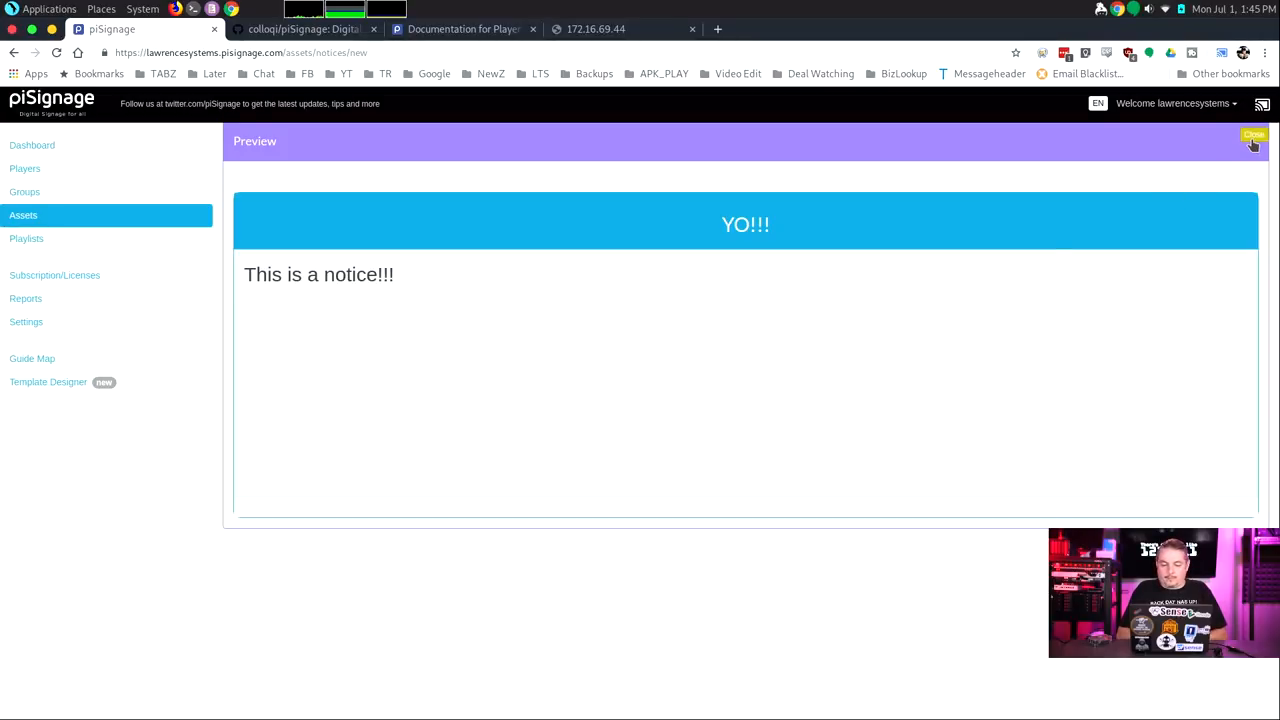
pyautogui.click(1254, 136)
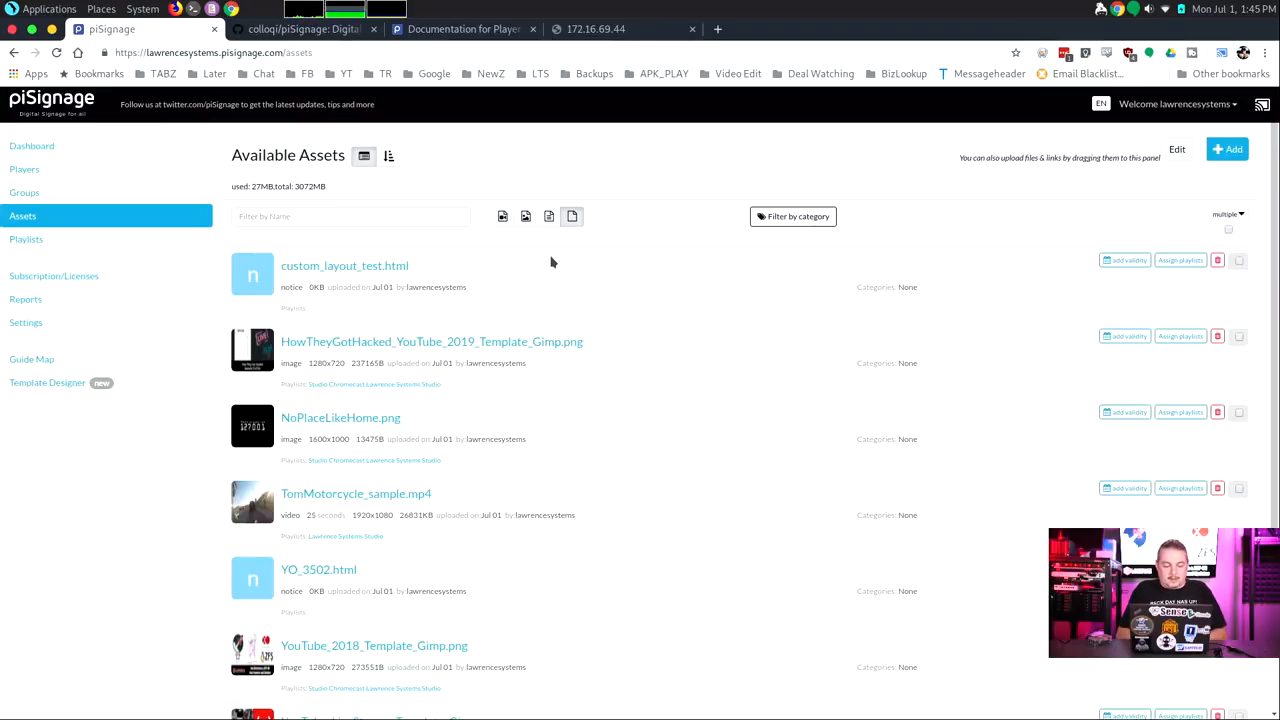
pyautogui.moveTo(910, 312)
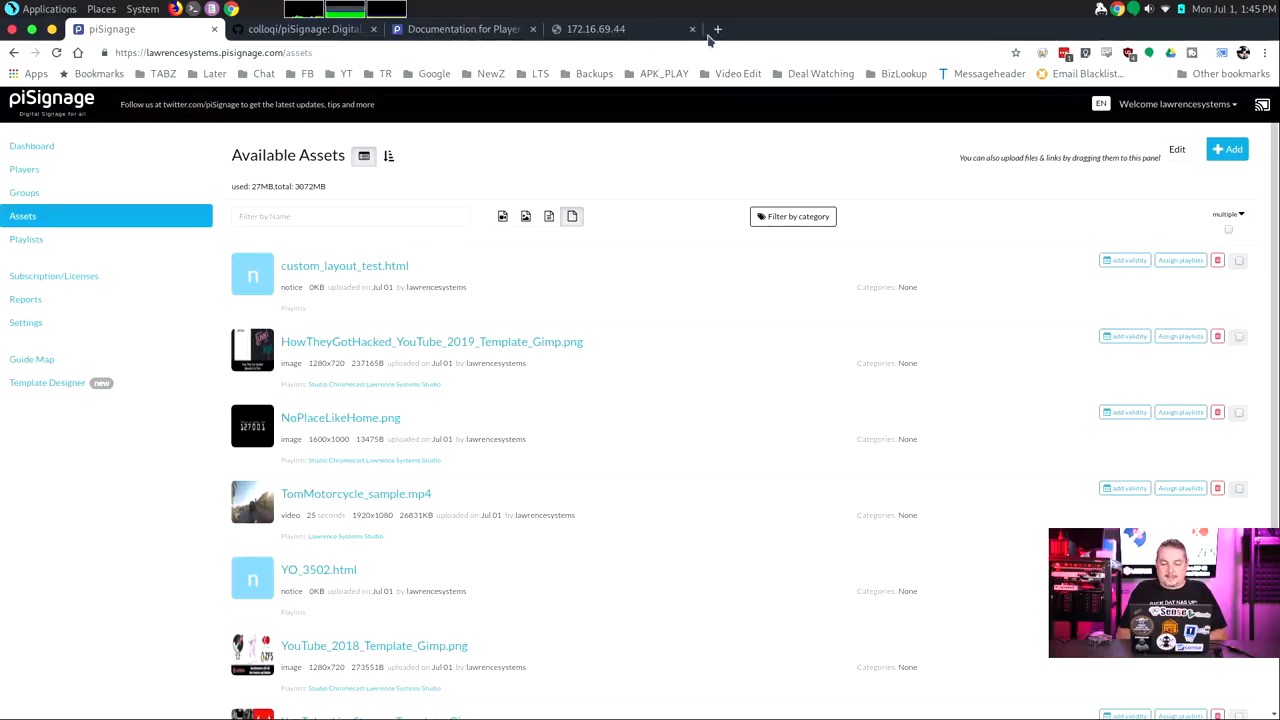
pyautogui.write('Dark Sk')
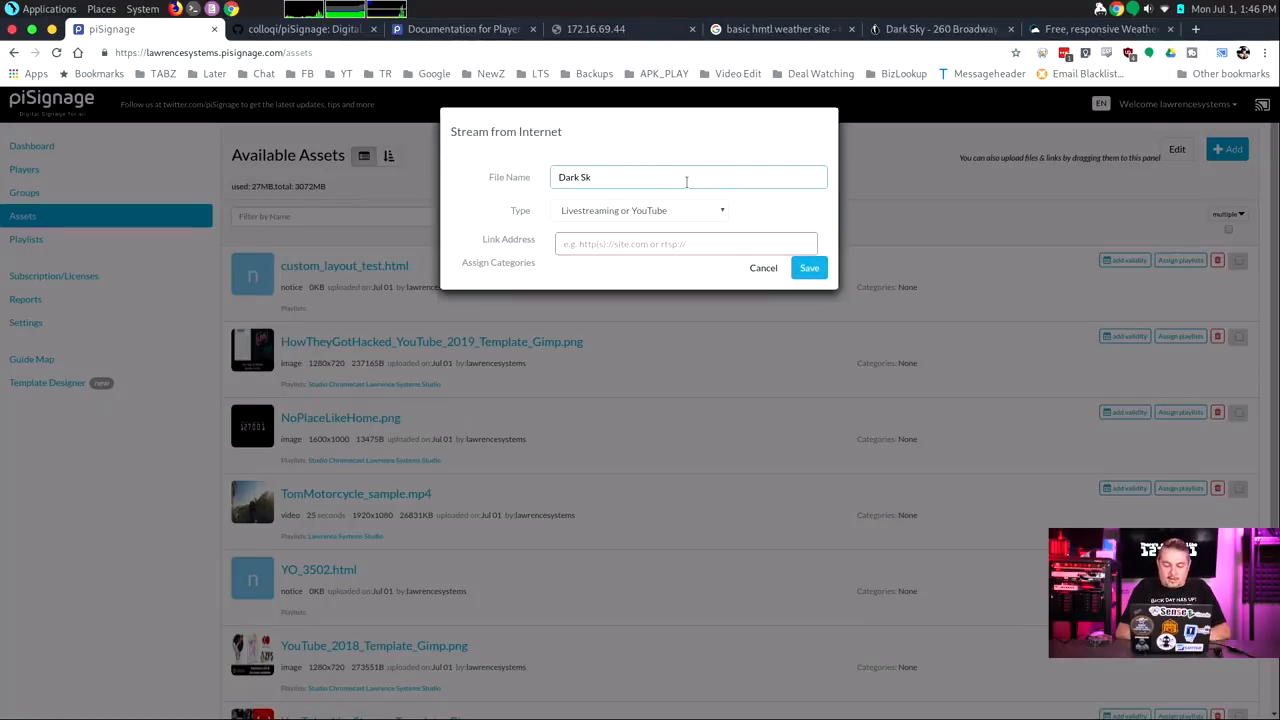
pyautogui.write('y')
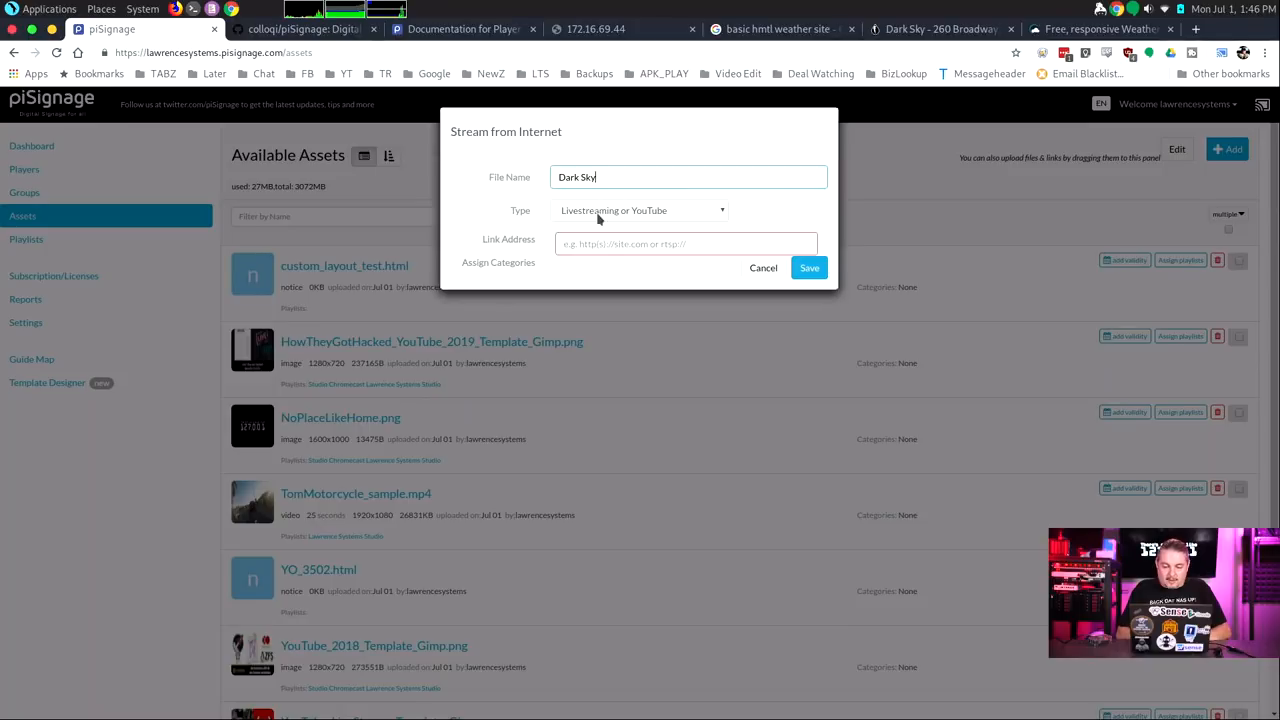
pyautogui.click(640, 210)
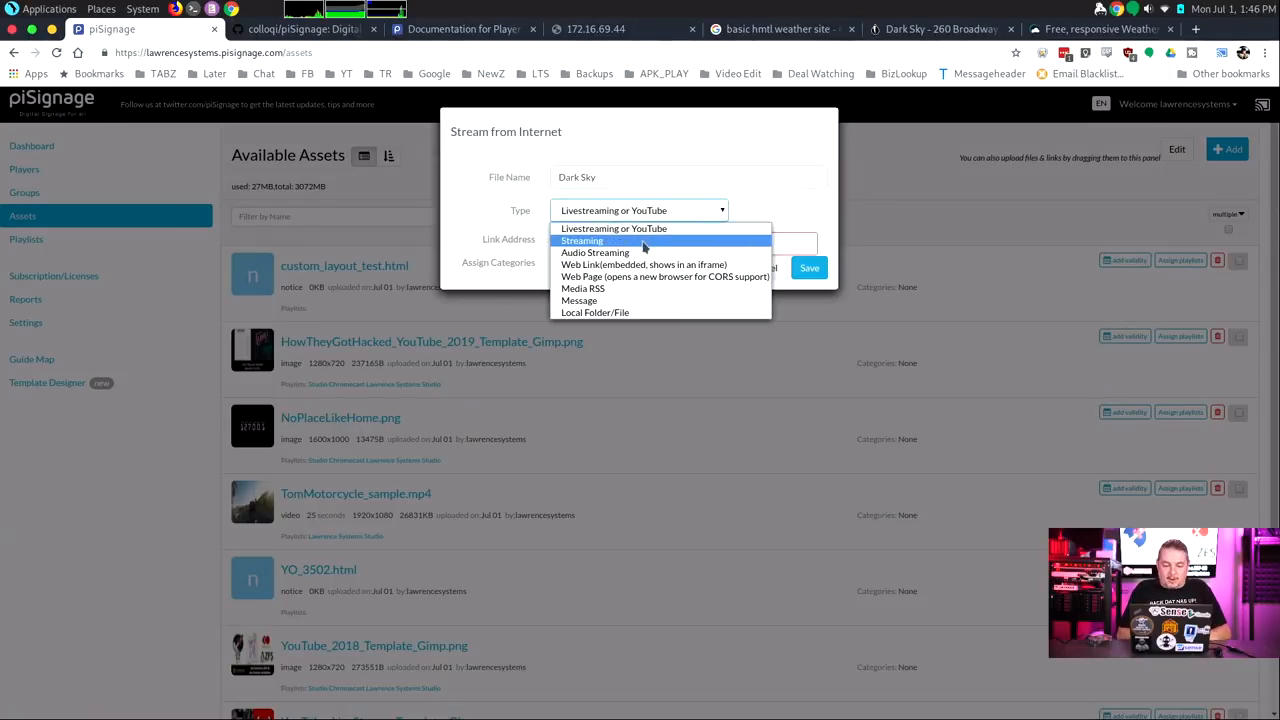
pyautogui.moveTo(640, 276)
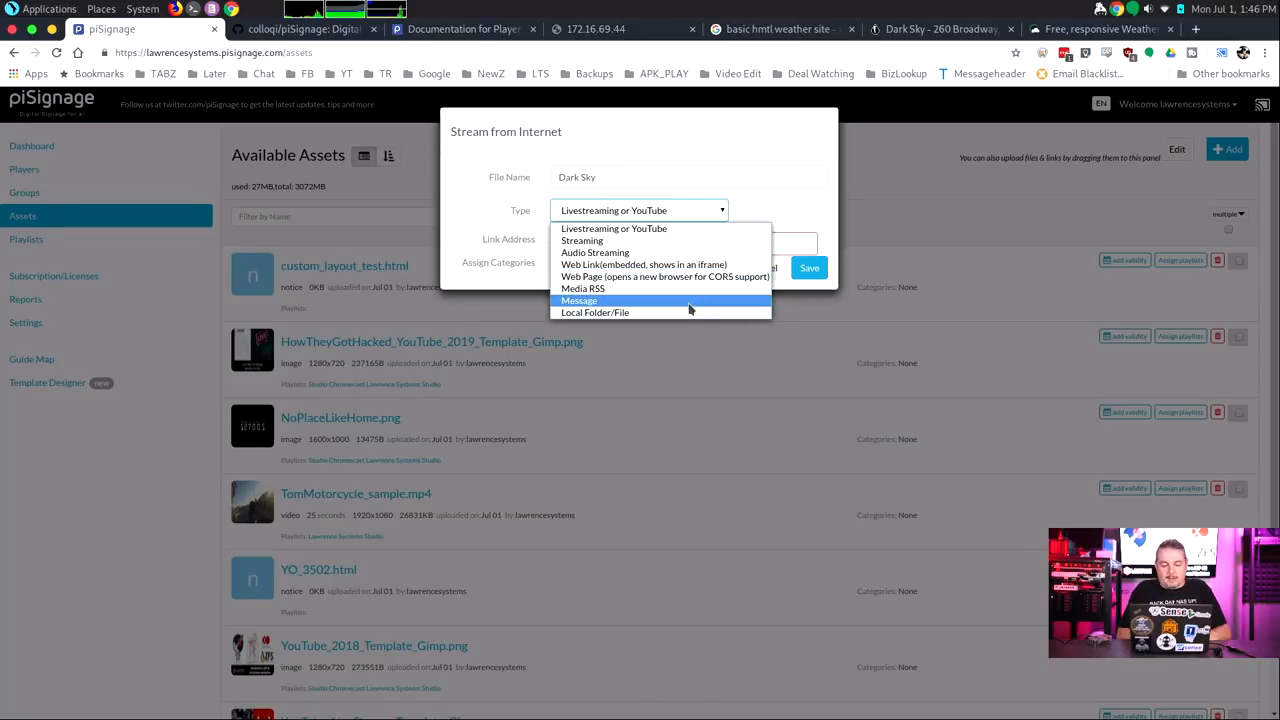
pyautogui.moveTo(664, 270)
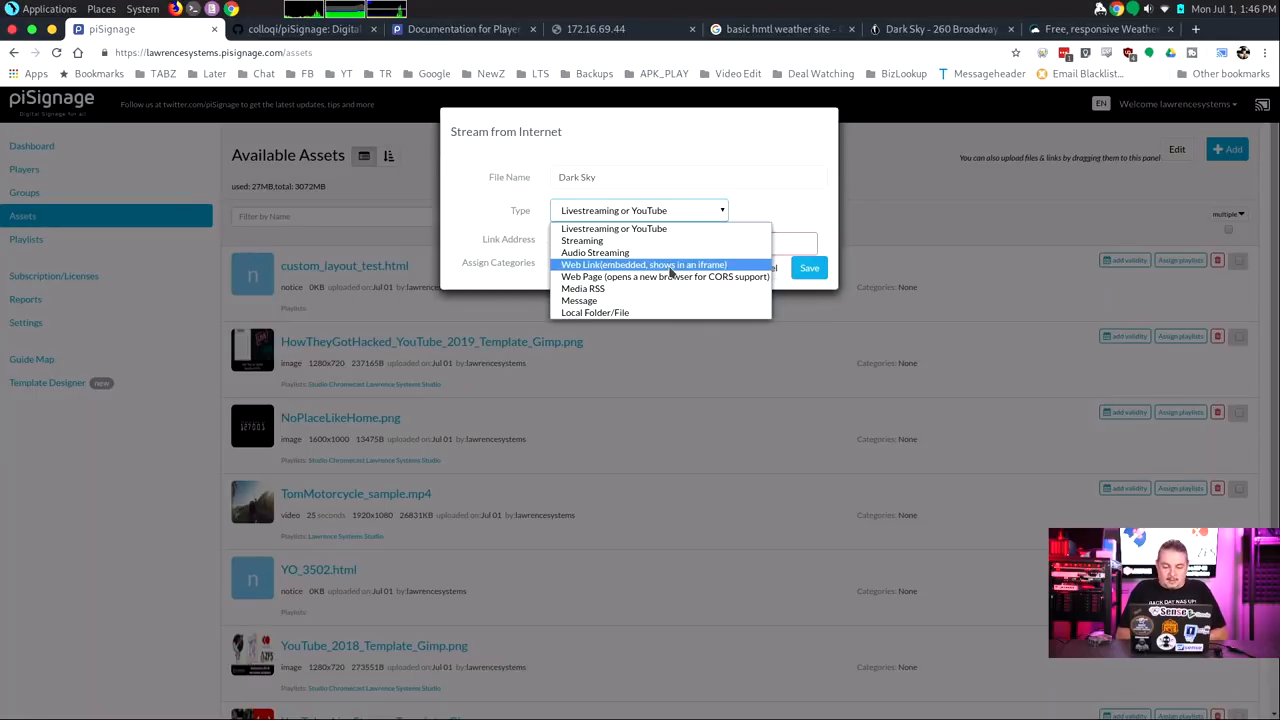
pyautogui.click(644, 264)
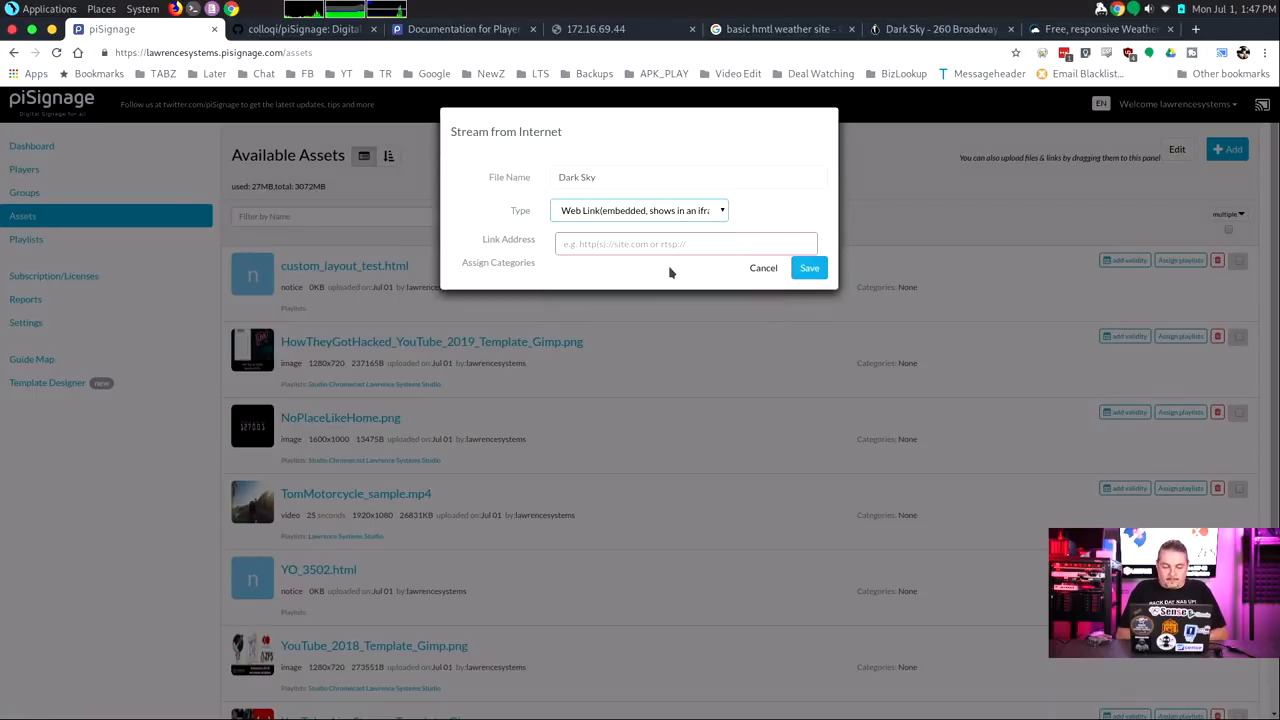
pyautogui.write('https://darksky.net/forecast/40.7127,-74.0059/us12/en')
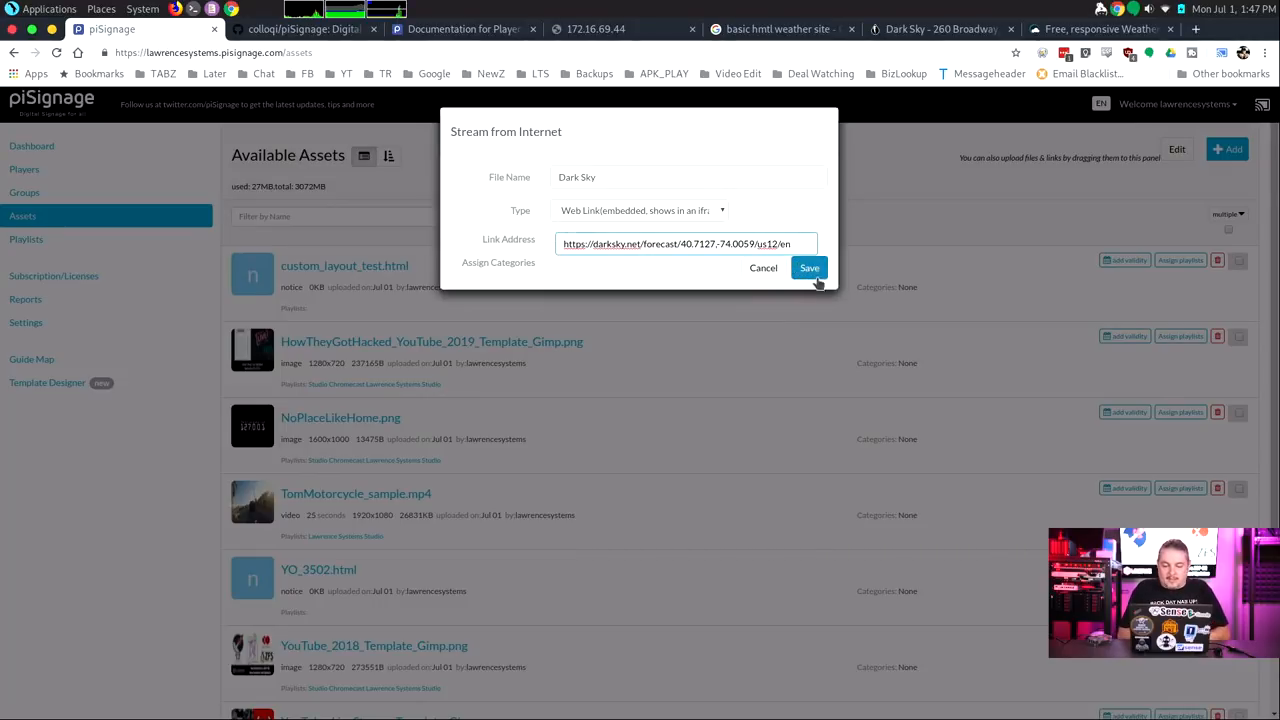
pyautogui.click(808, 268)
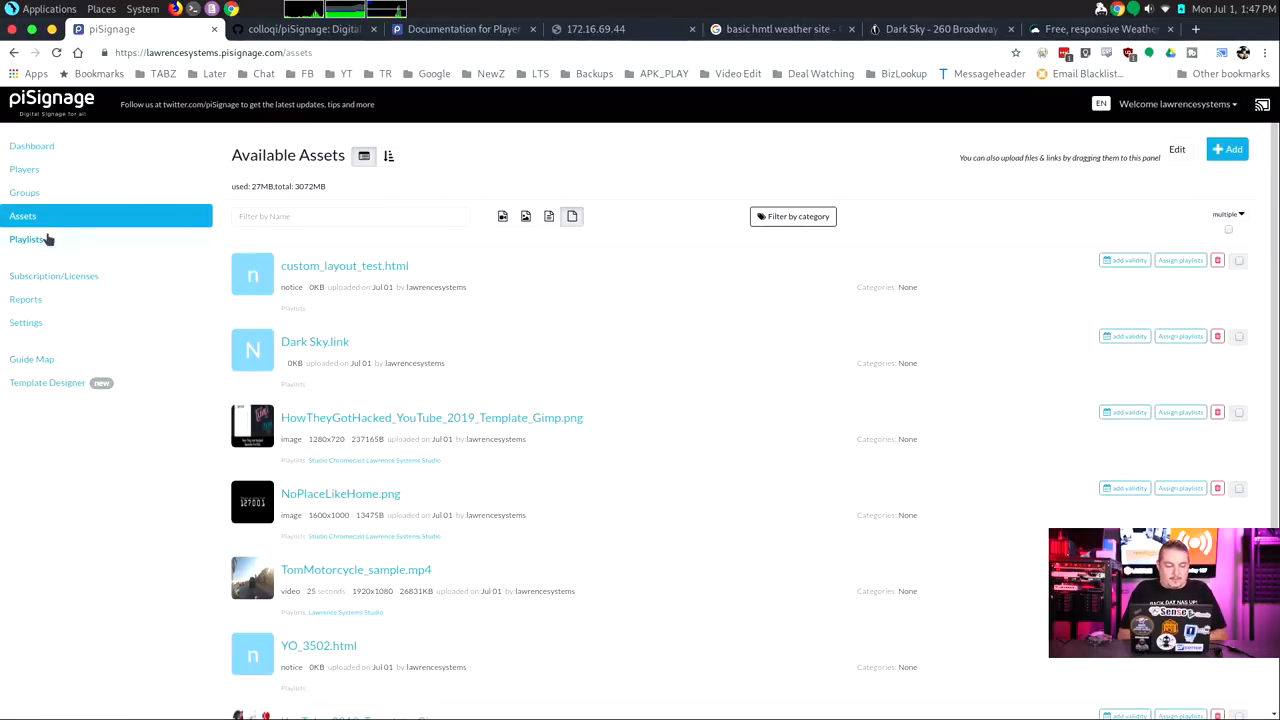
# Review the Lawrence Systems Studio playlist's assets and bring up its Deploy targets
pyautogui.click(26, 240)
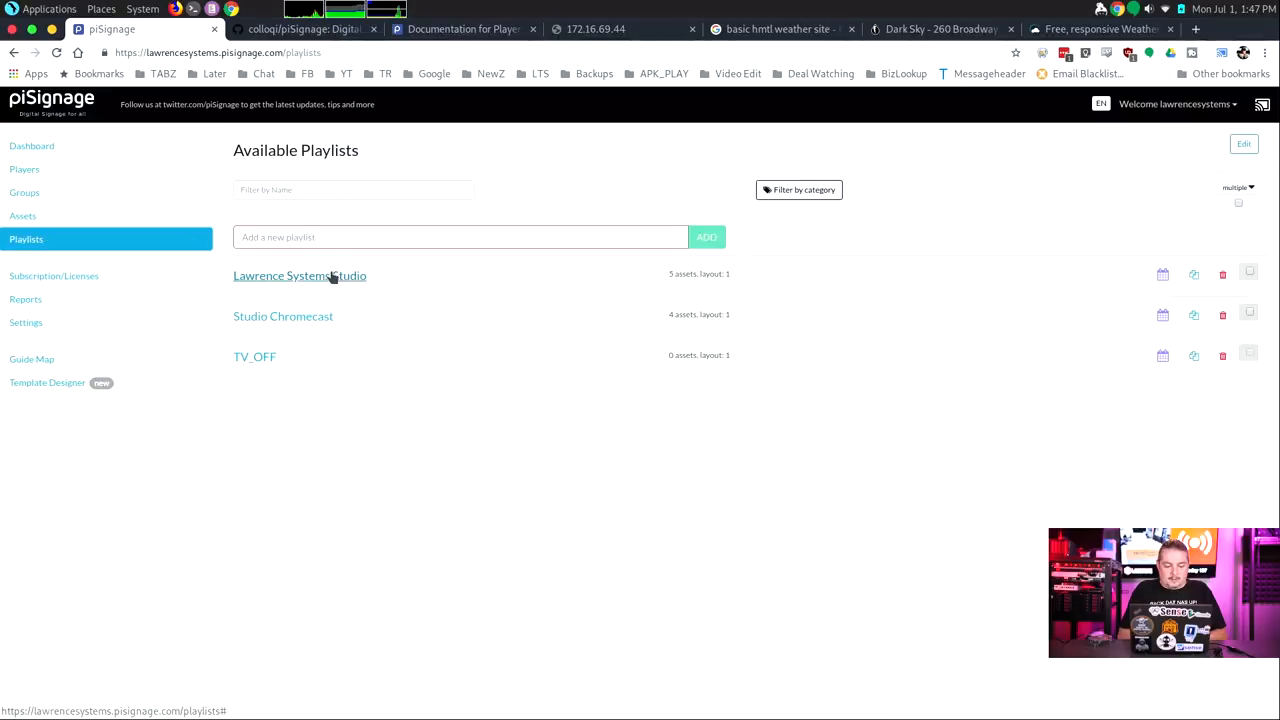
pyautogui.click(300, 276)
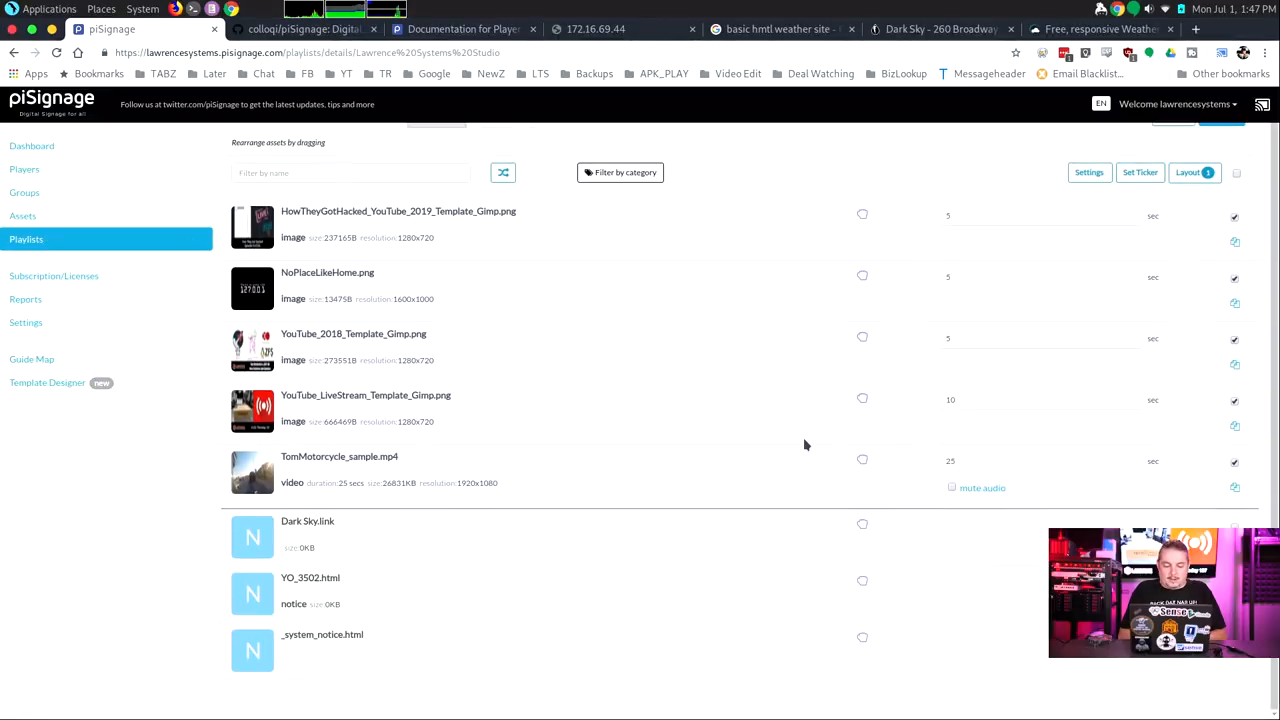
pyautogui.scroll(3)
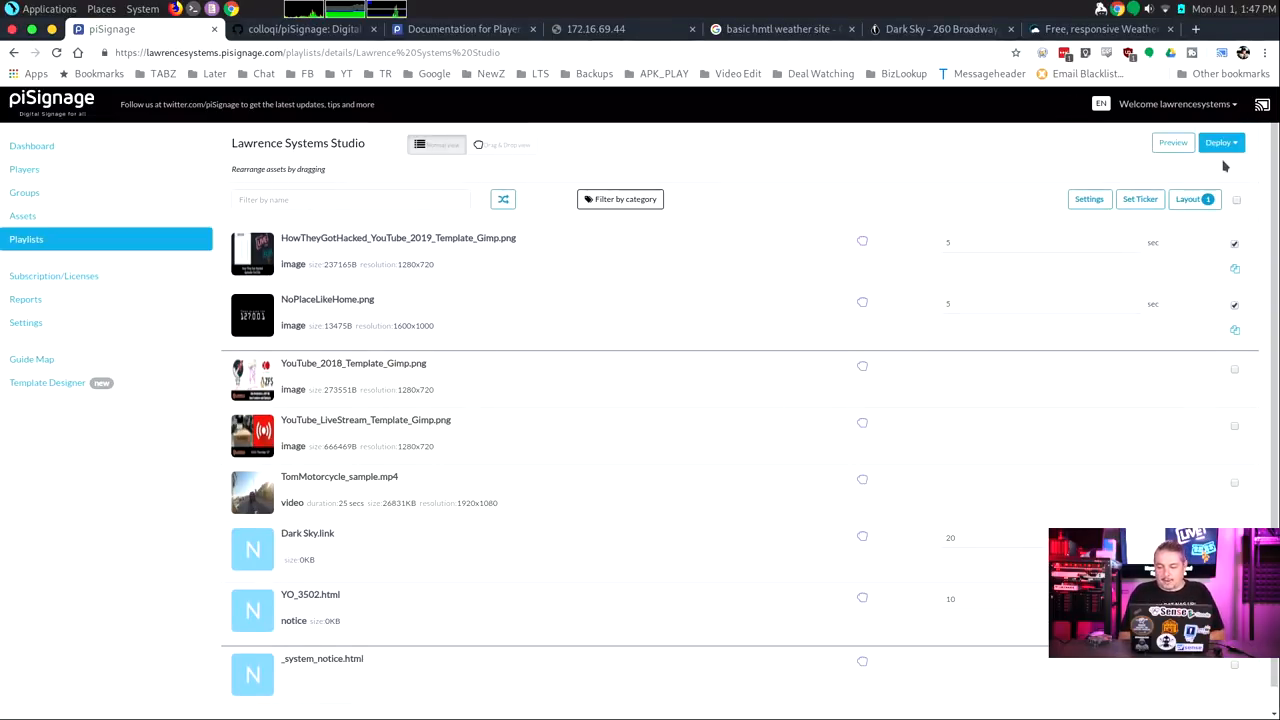
pyautogui.click(1220, 142)
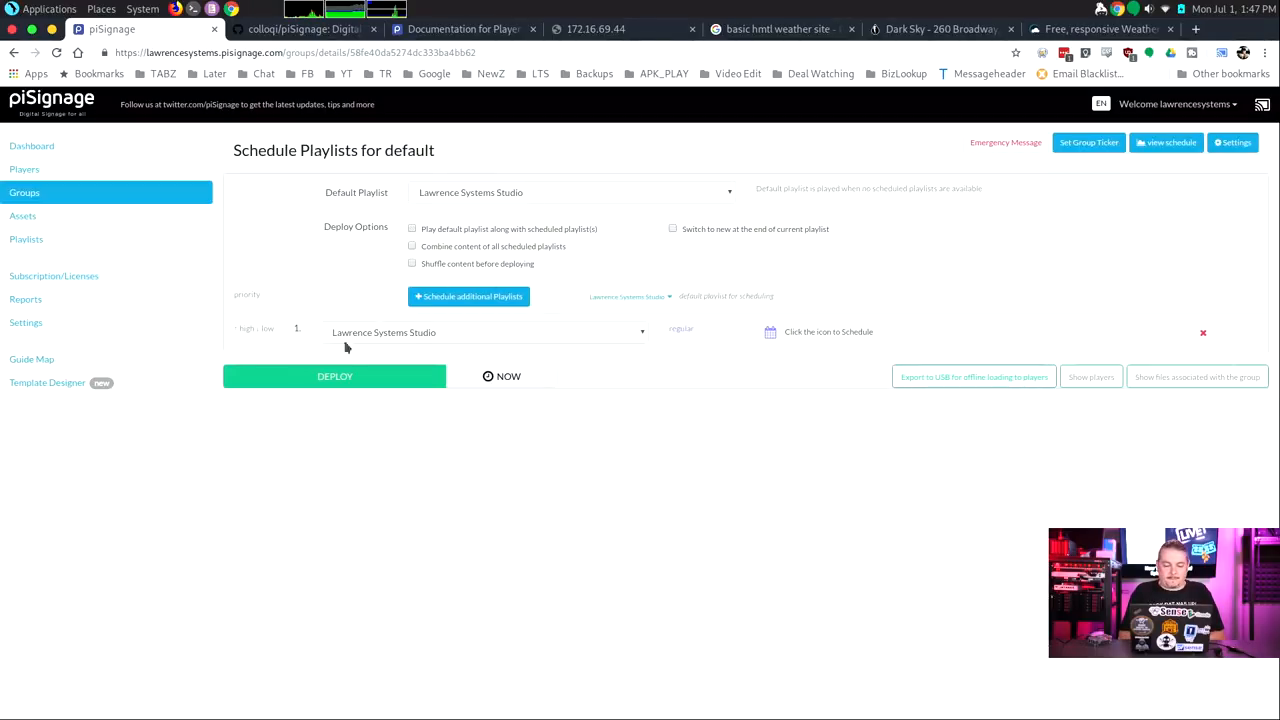
# Deploy the playlist to the default group's players and dismiss the confirmation
pyautogui.click(334, 376)
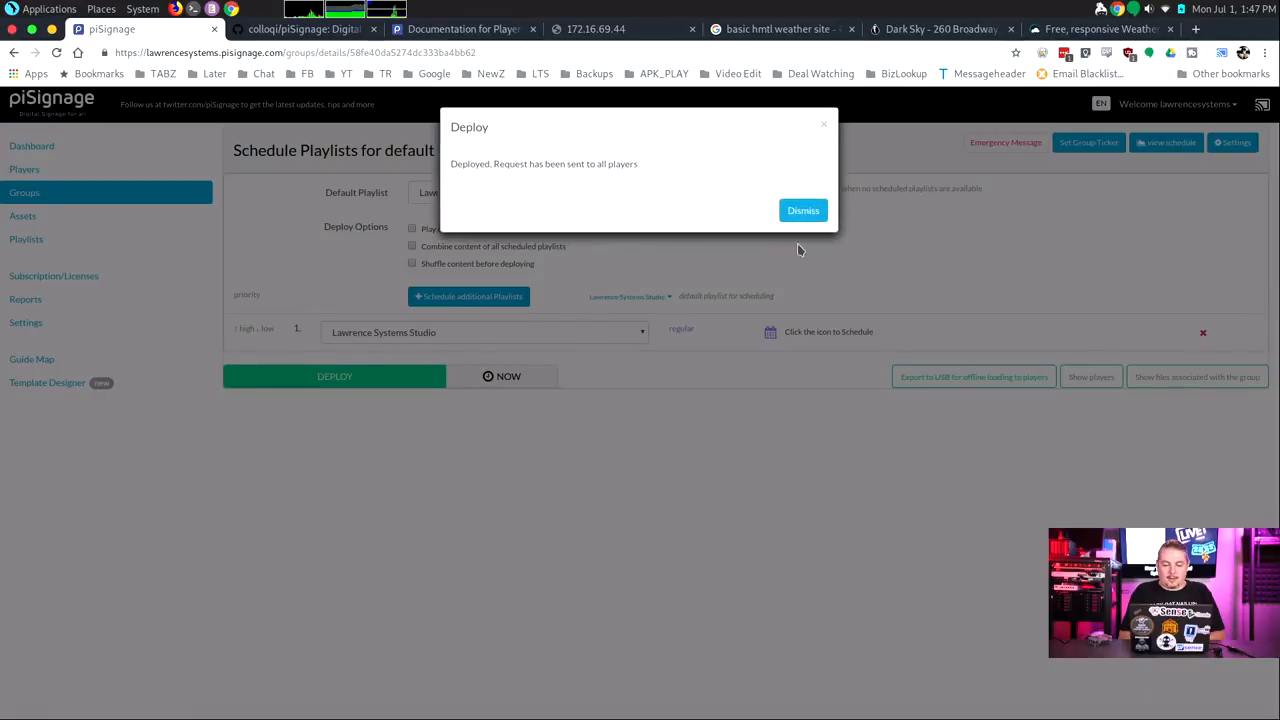
pyautogui.moveTo(796, 146)
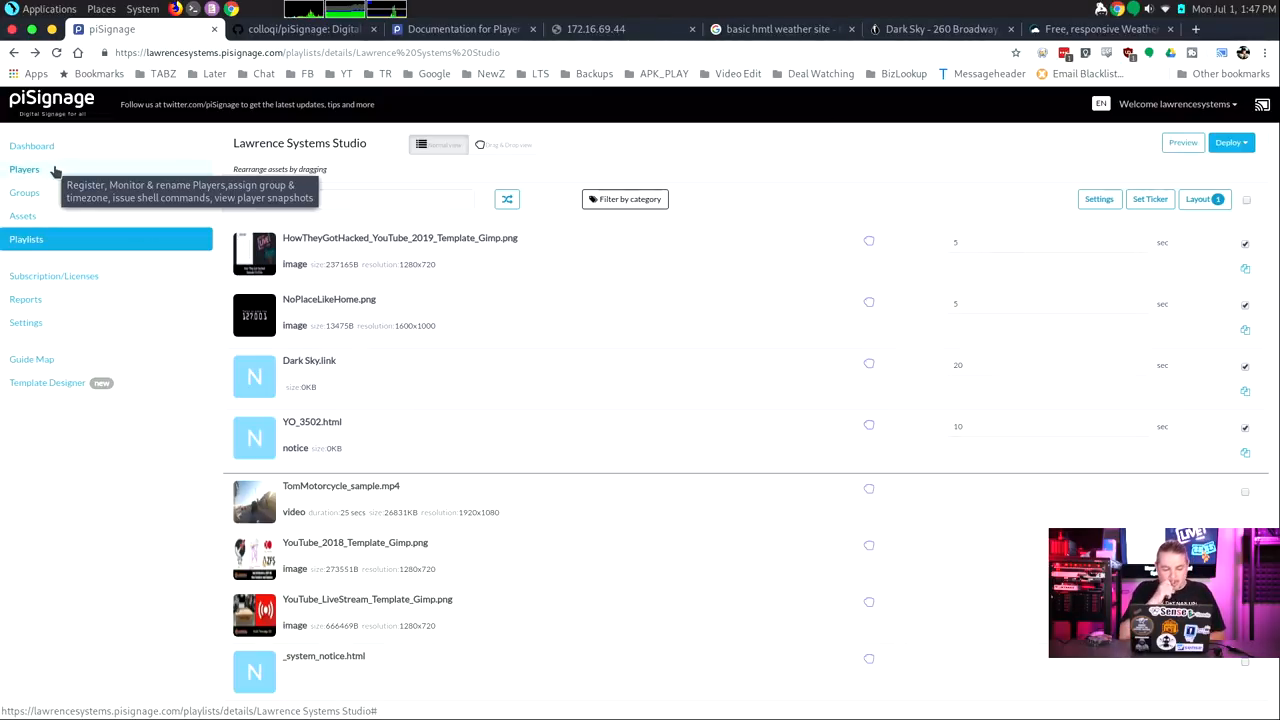
pyautogui.click(940, 30)
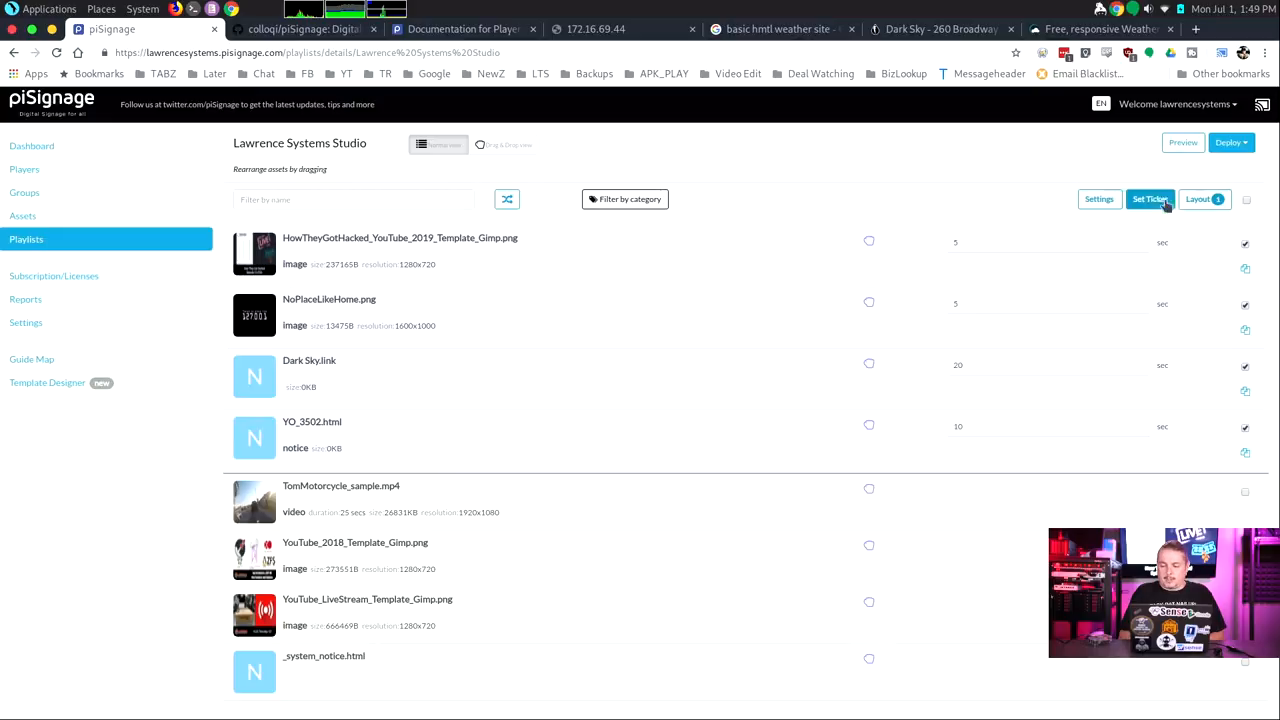
# Enable a full-speed ticker reading 'This is the Ticker notice... More to come later!' and save it
pyautogui.click(1150, 200)
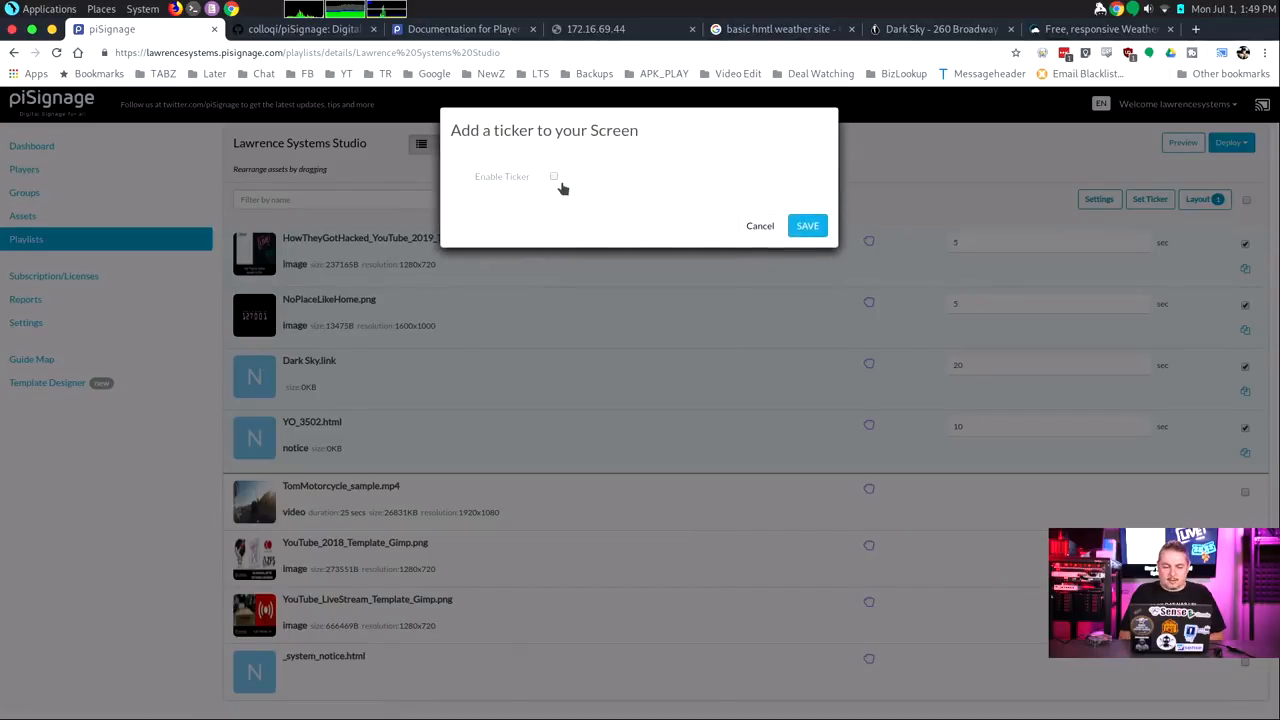
pyautogui.click(554, 176)
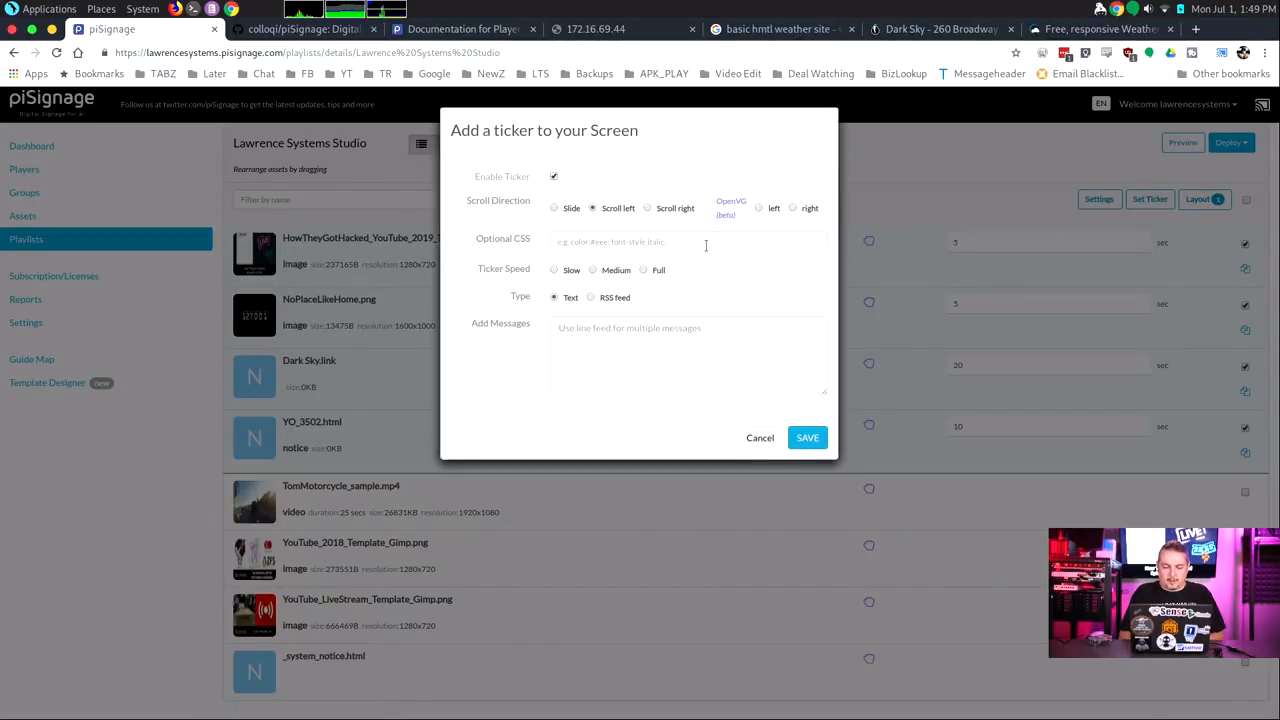
pyautogui.click(688, 356)
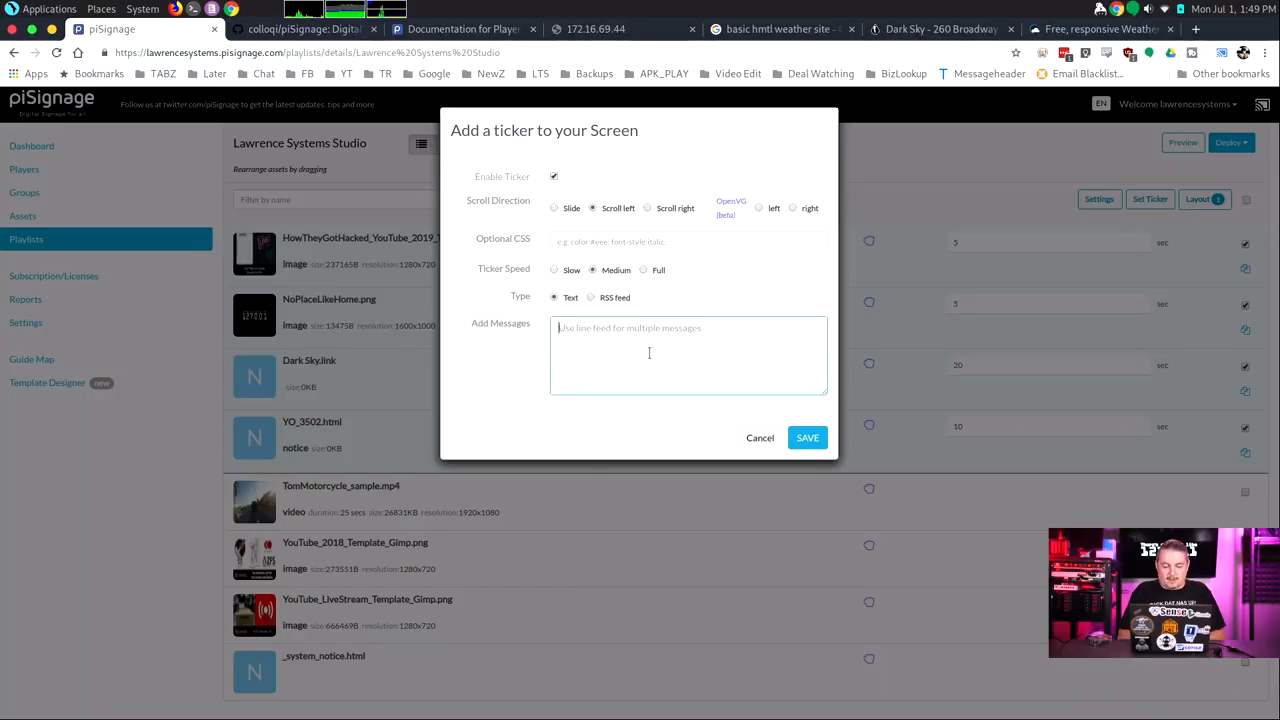
pyautogui.click(644, 270)
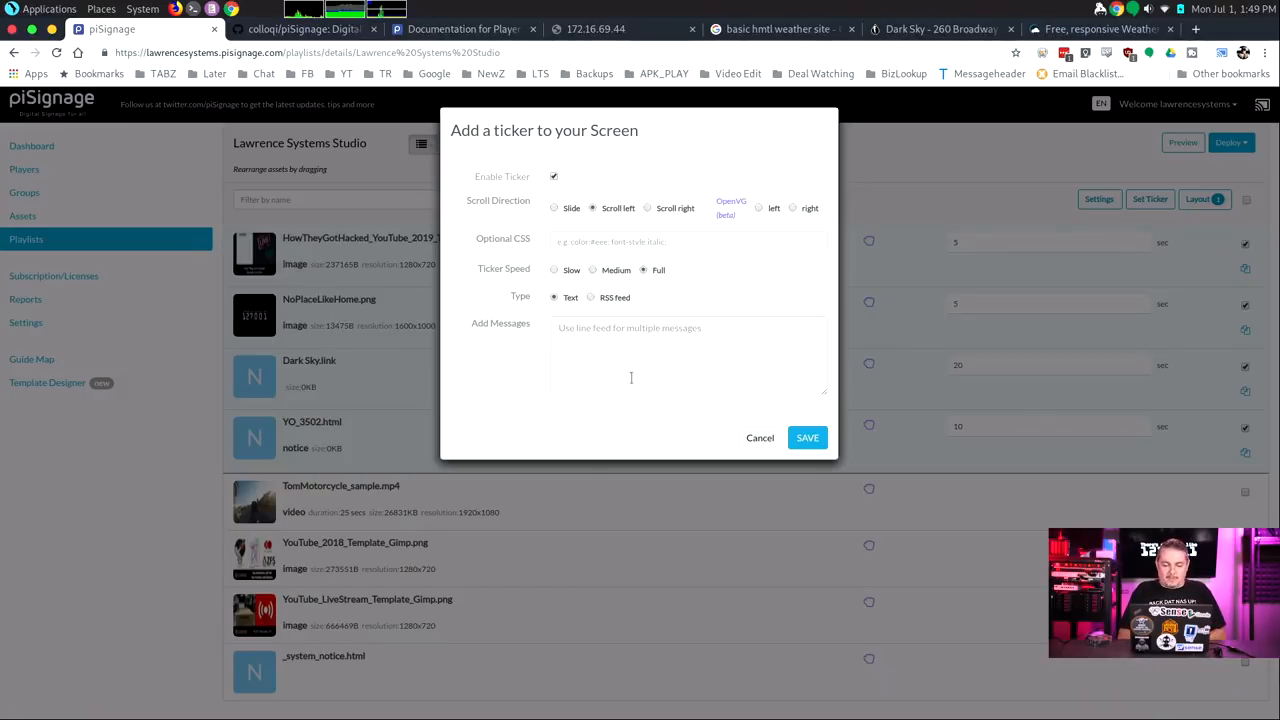
pyautogui.write('This is the Ticker notice')
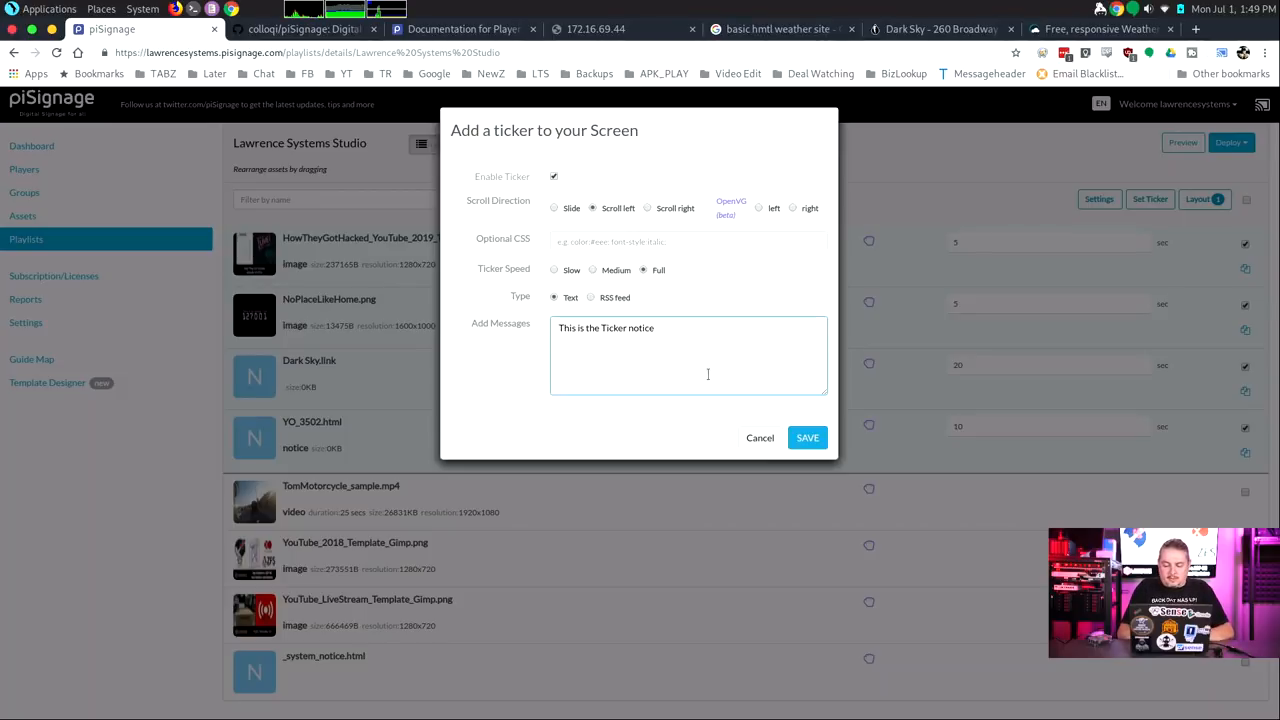
pyautogui.write('... Mot')
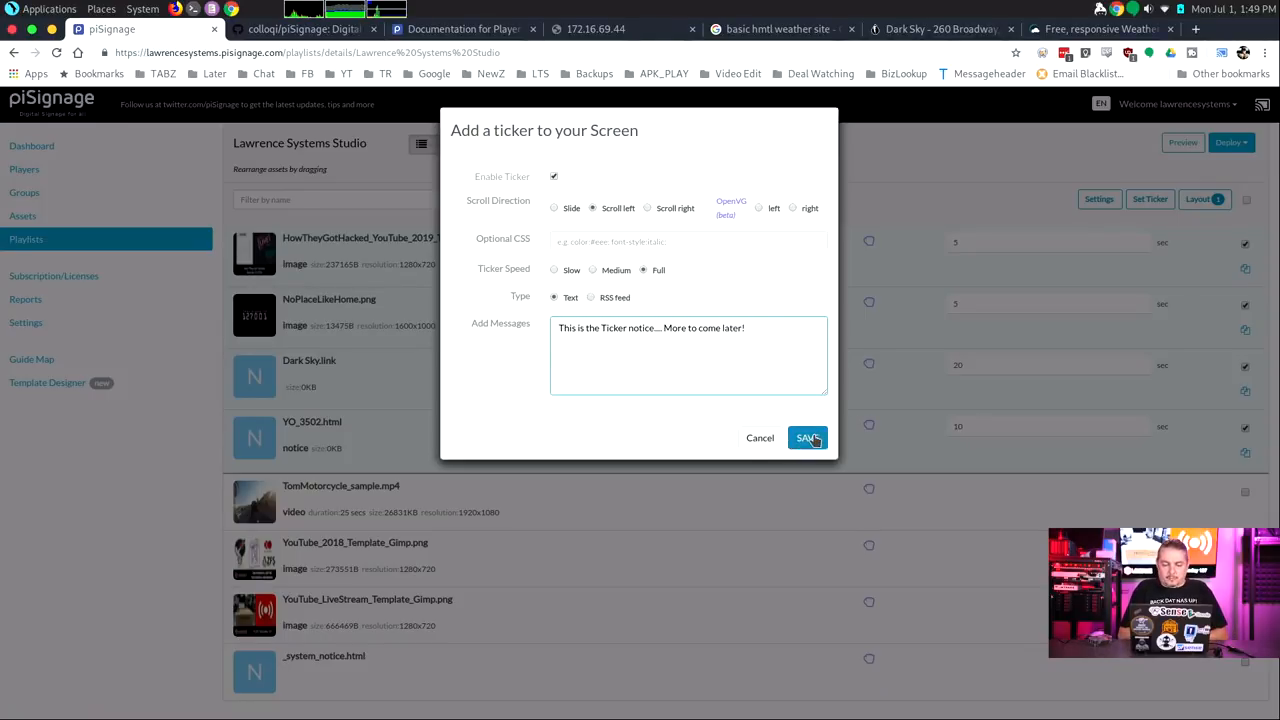
pyautogui.click(808, 438)
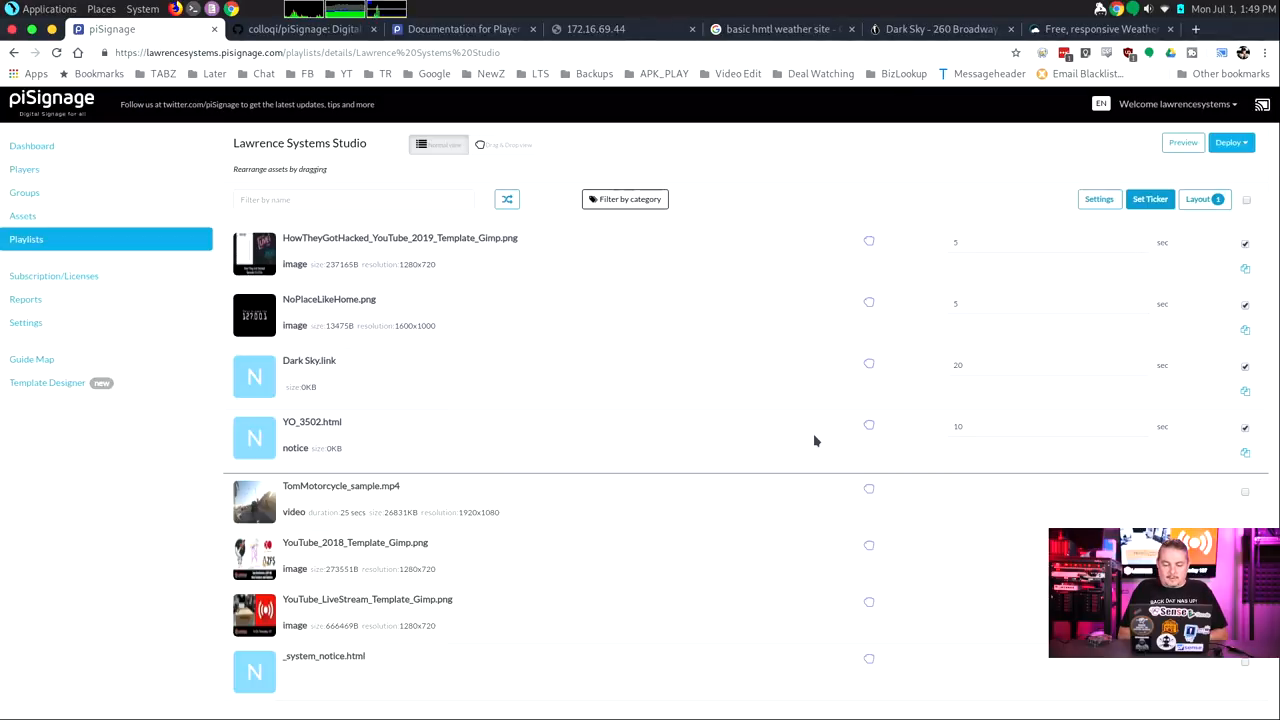
pyautogui.moveTo(810, 432)
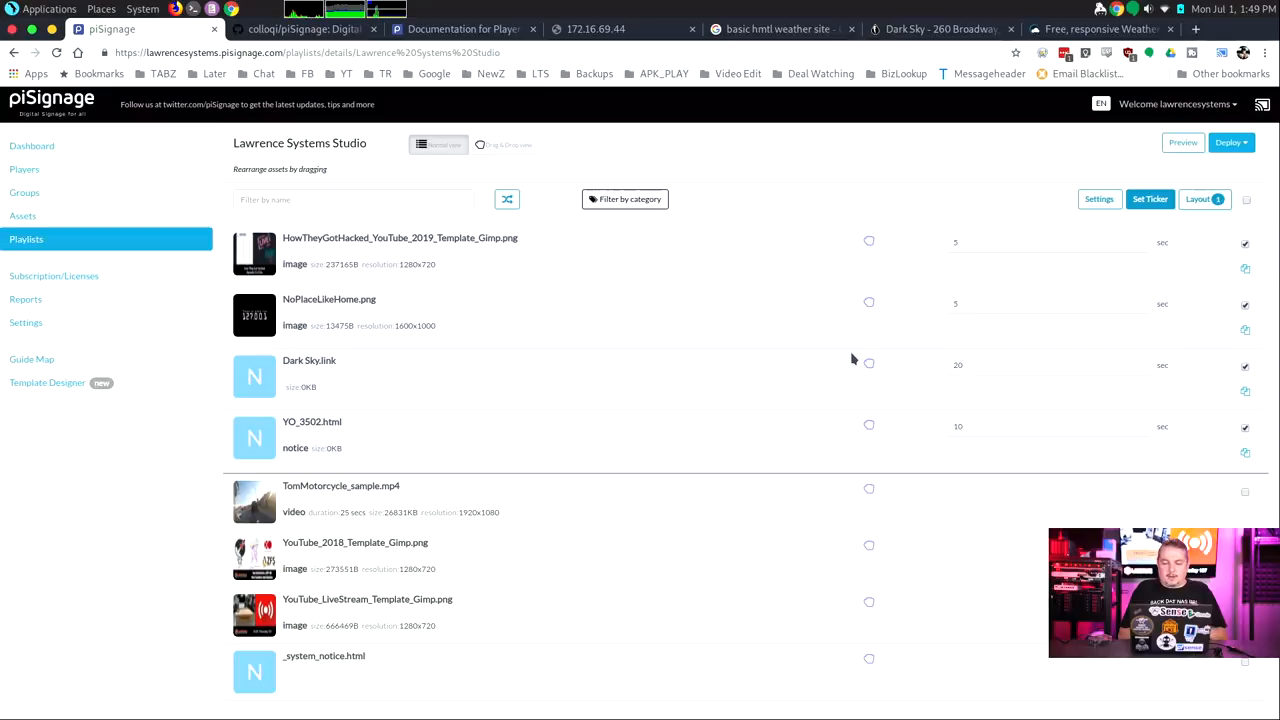
# Push the ticker-enabled playlist to the default group and close the confirmation
pyautogui.click(1232, 142)
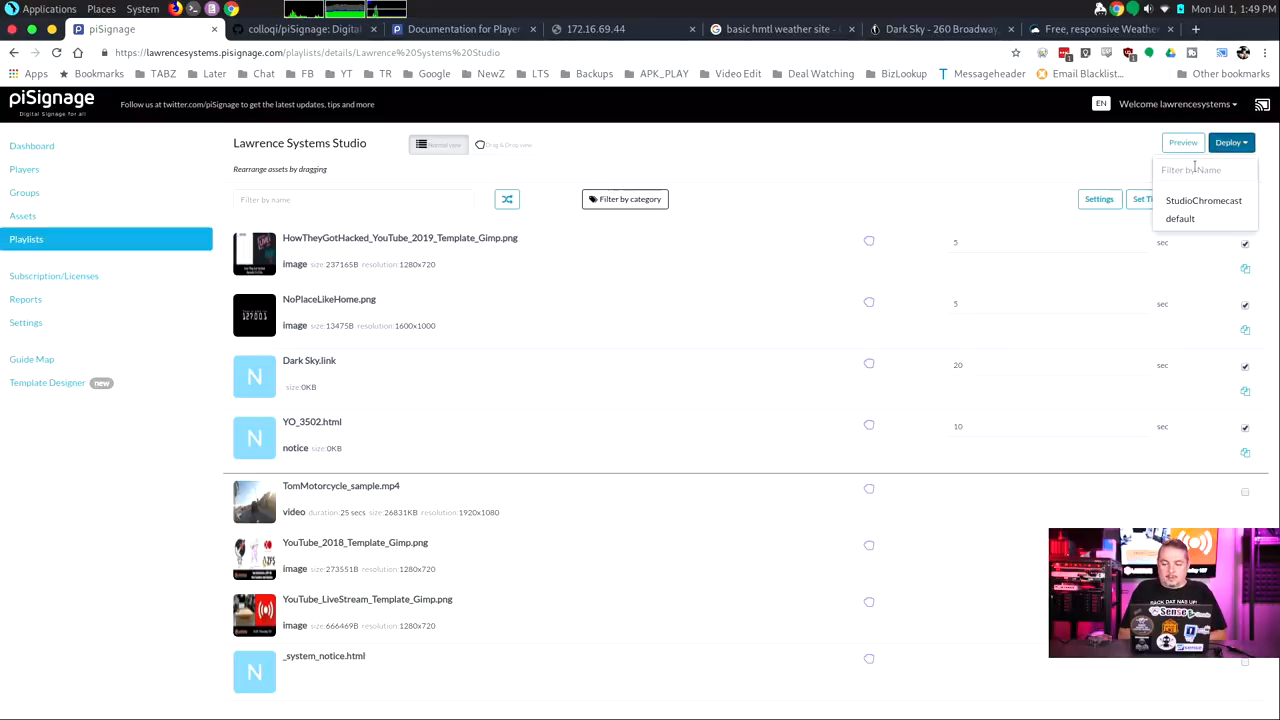
pyautogui.click(24, 192)
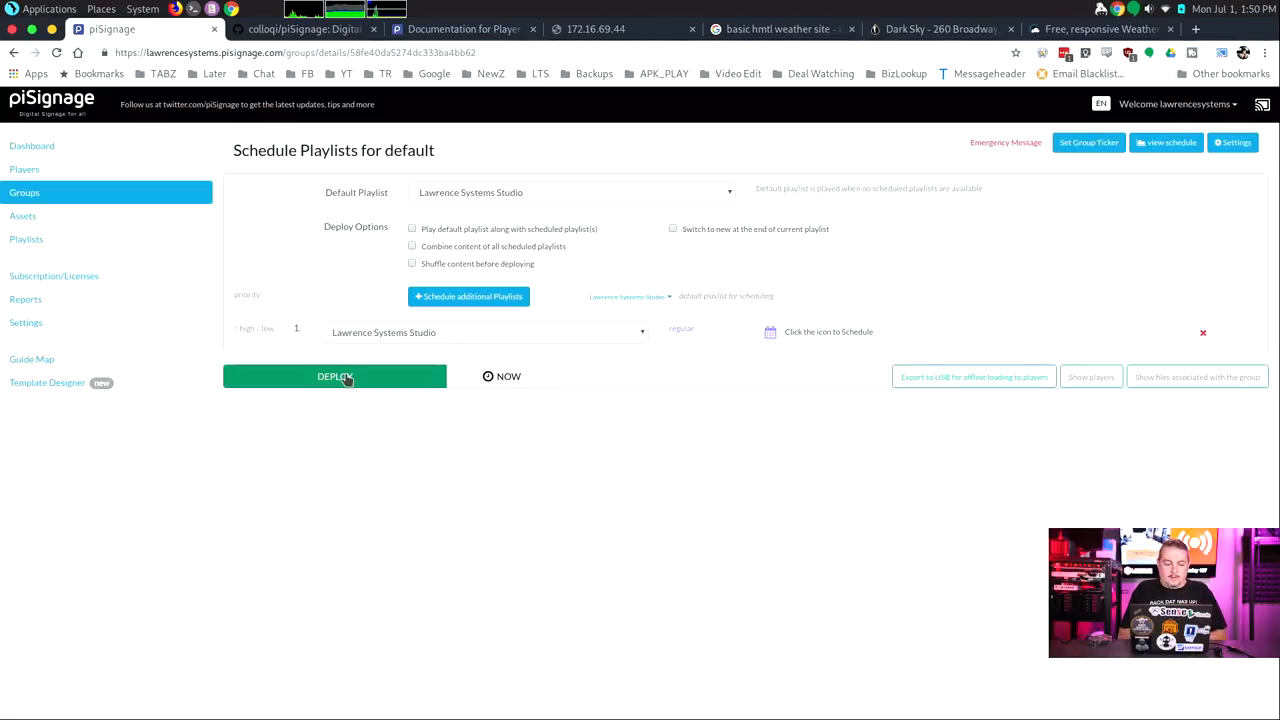
pyautogui.click(334, 376)
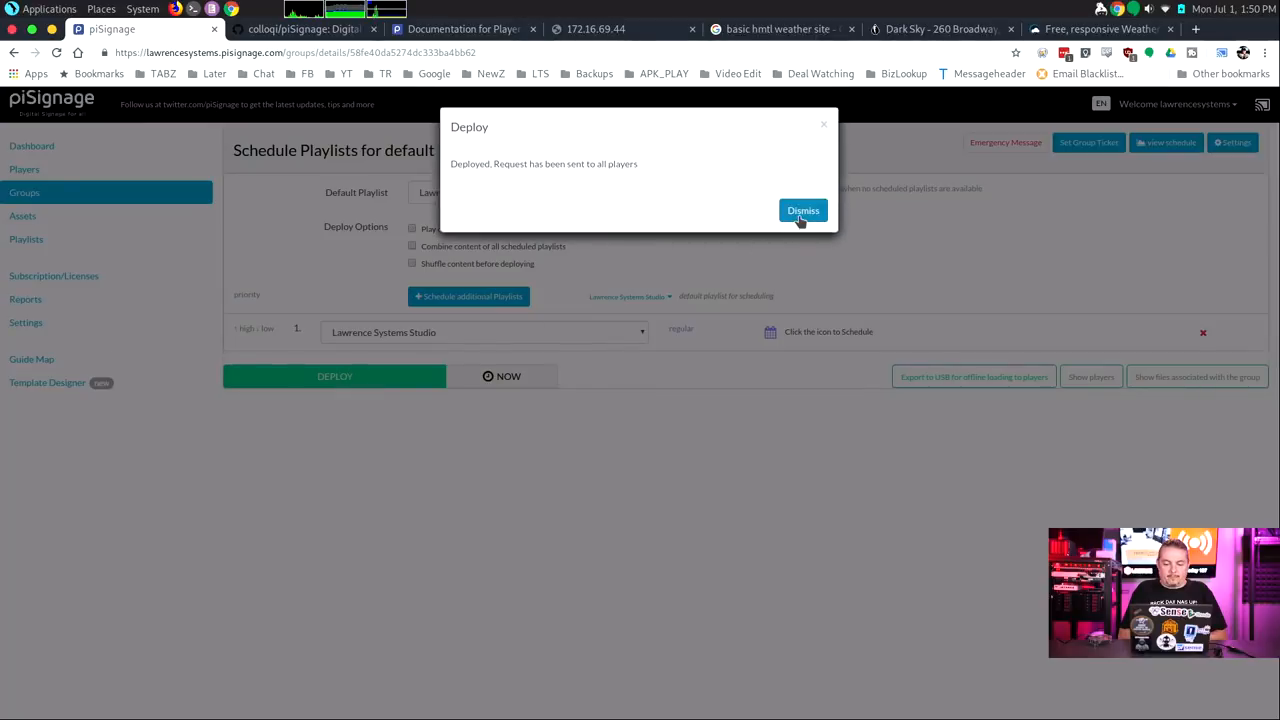
pyautogui.click(804, 210)
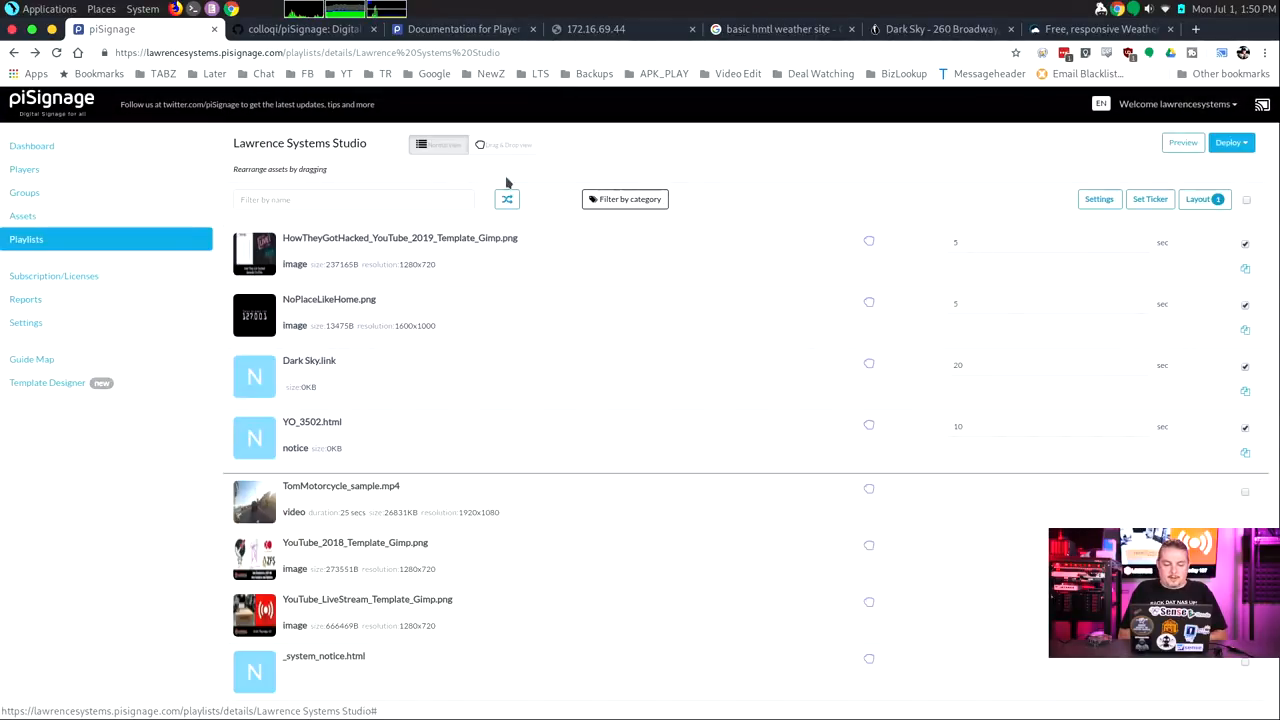
# Save a Livestreaming/YouTube link asset named 'YouTube test' in the Assets library
pyautogui.click(22, 216)
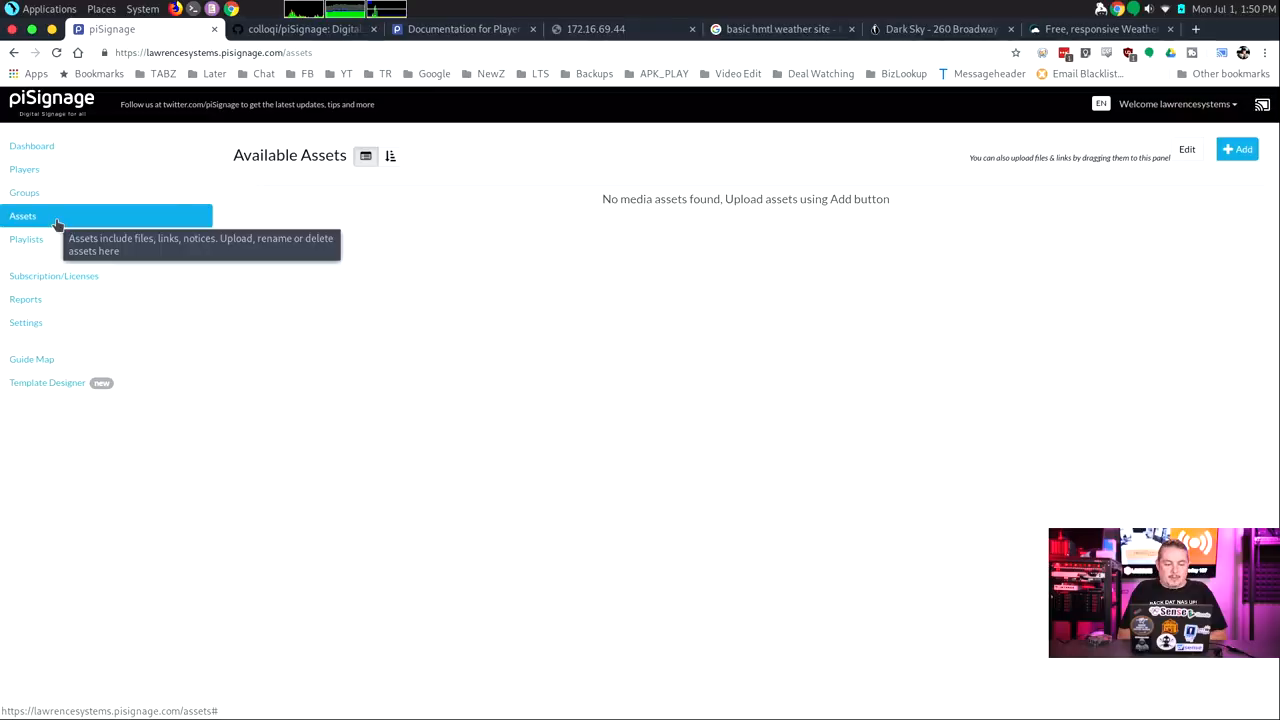
pyautogui.click(1232, 148)
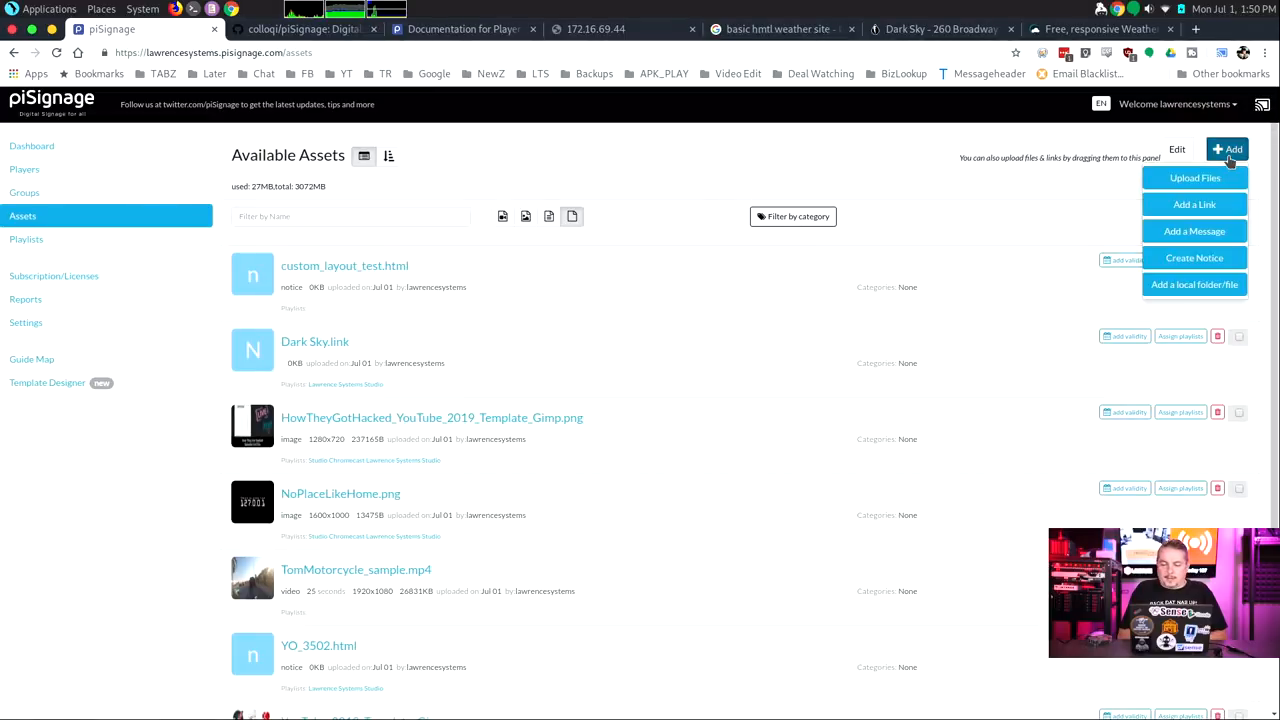
pyautogui.click(1194, 204)
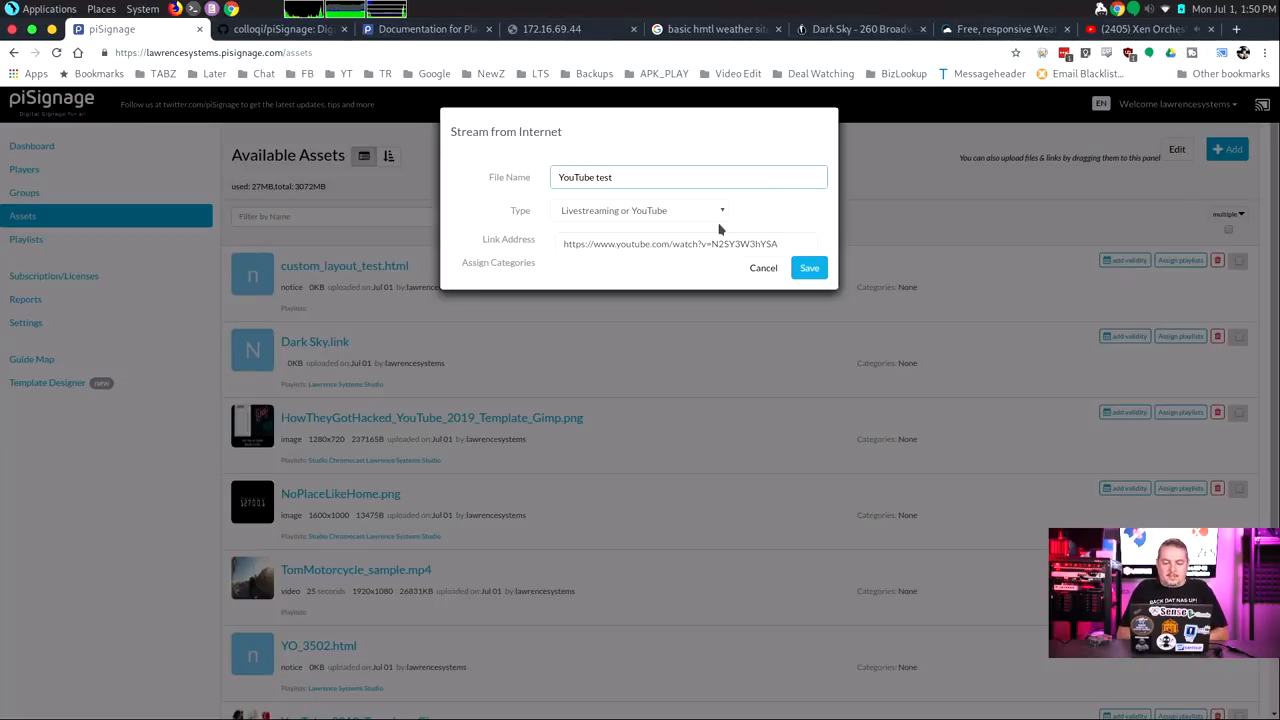
pyautogui.moveTo(664, 208)
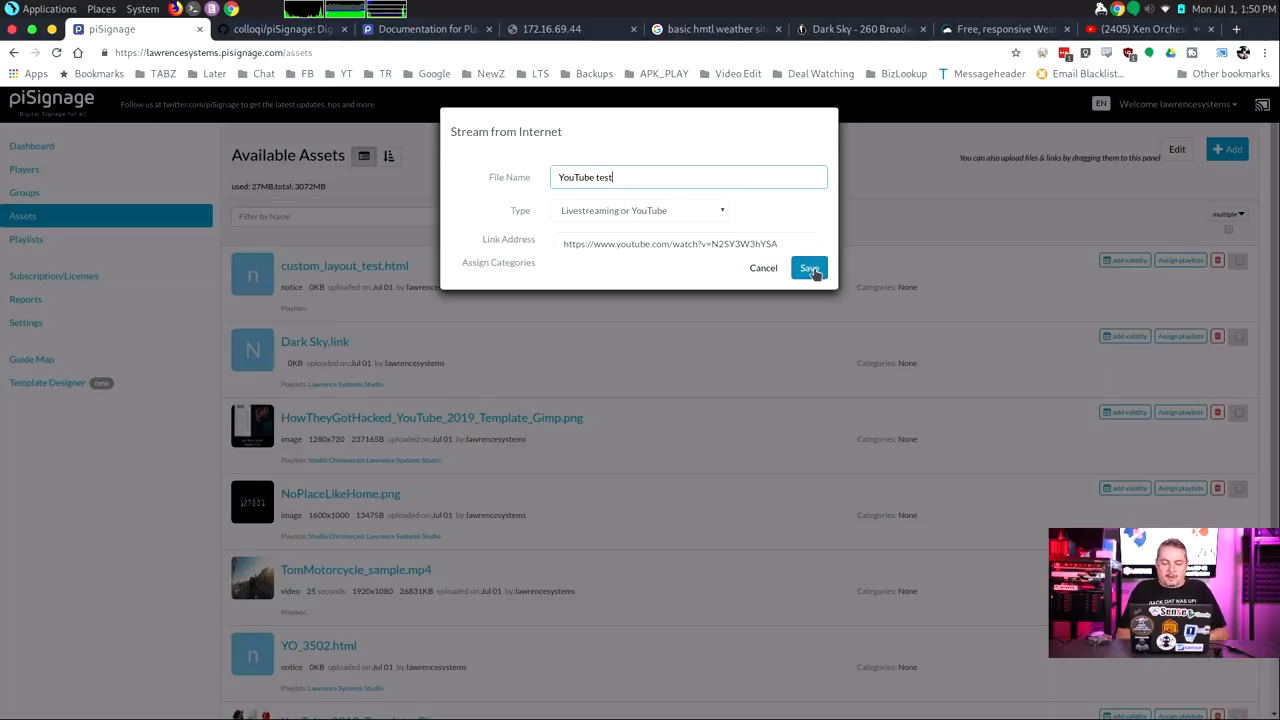
pyautogui.click(808, 268)
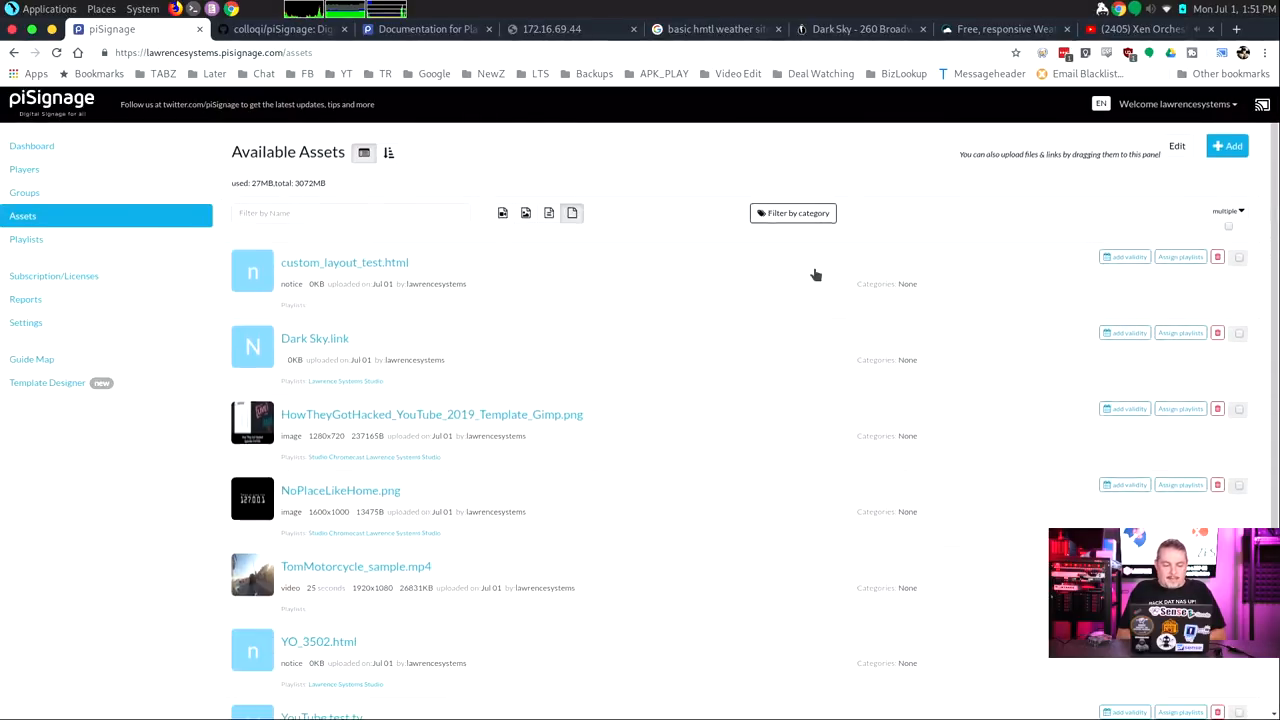
# Add YouTube test.tv to the Lawrence Systems Studio playlist and deploy it to default
pyautogui.click(26, 240)
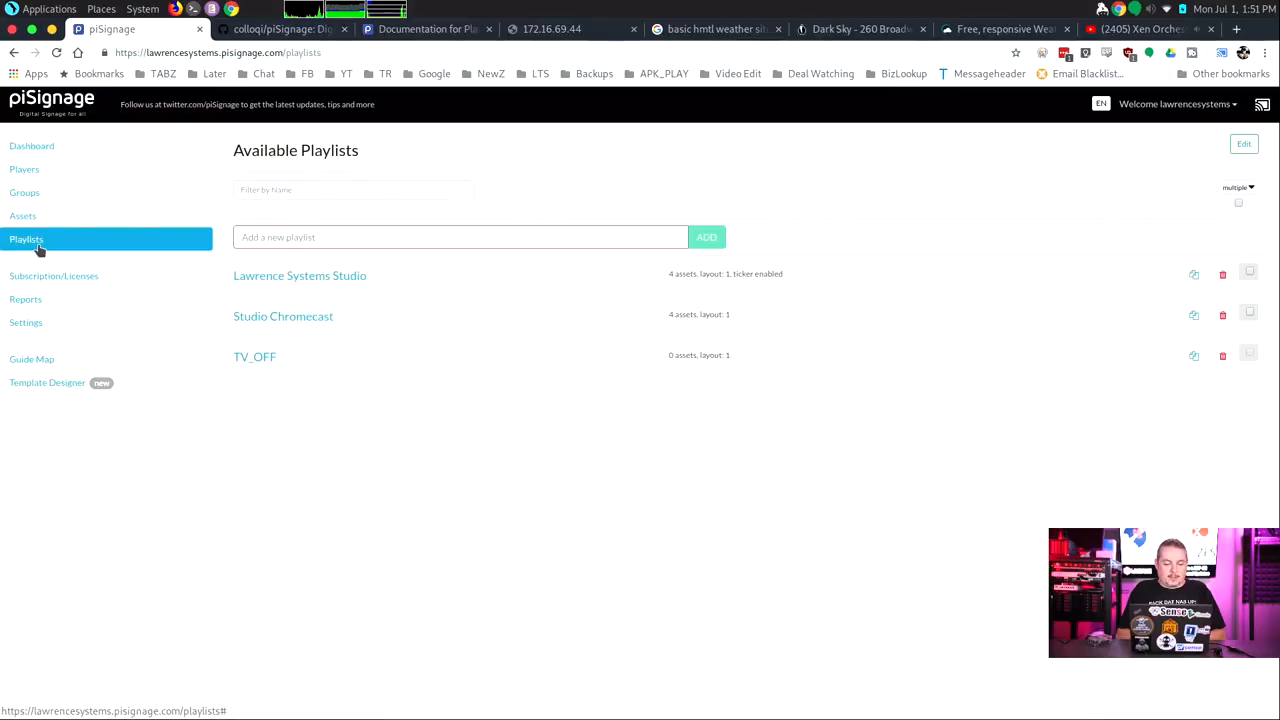
pyautogui.click(300, 276)
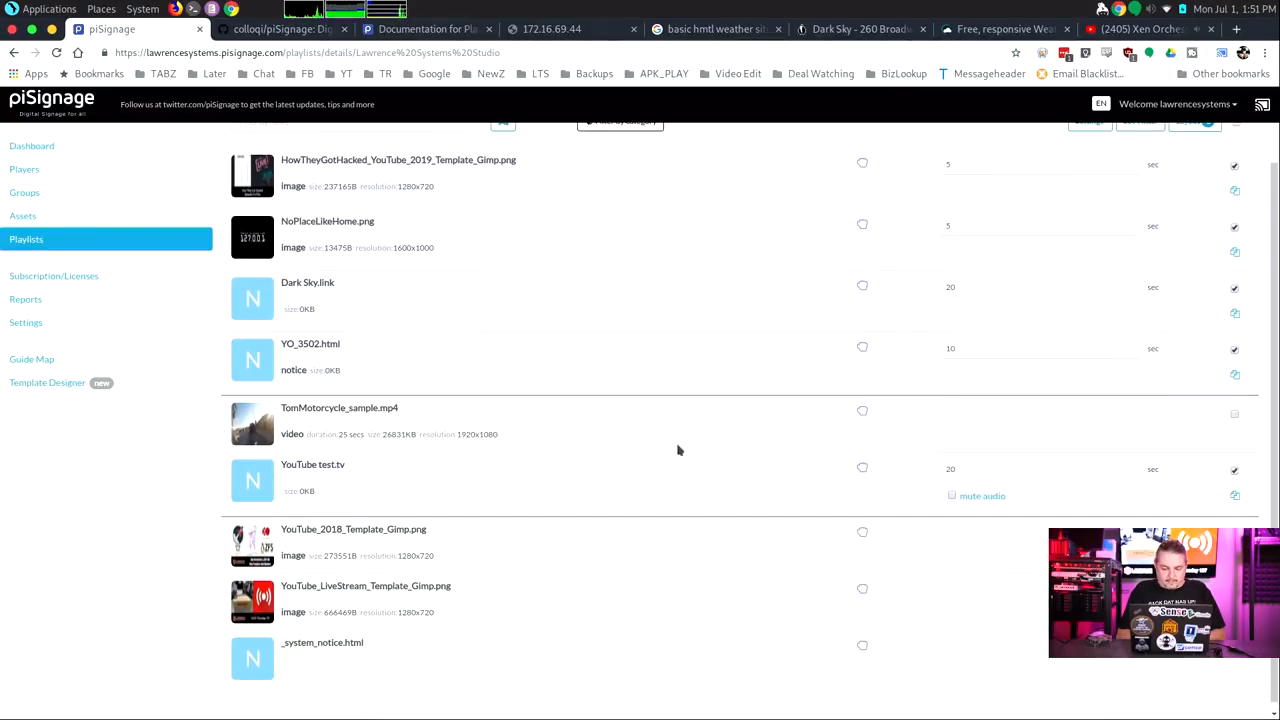
pyautogui.click(1218, 142)
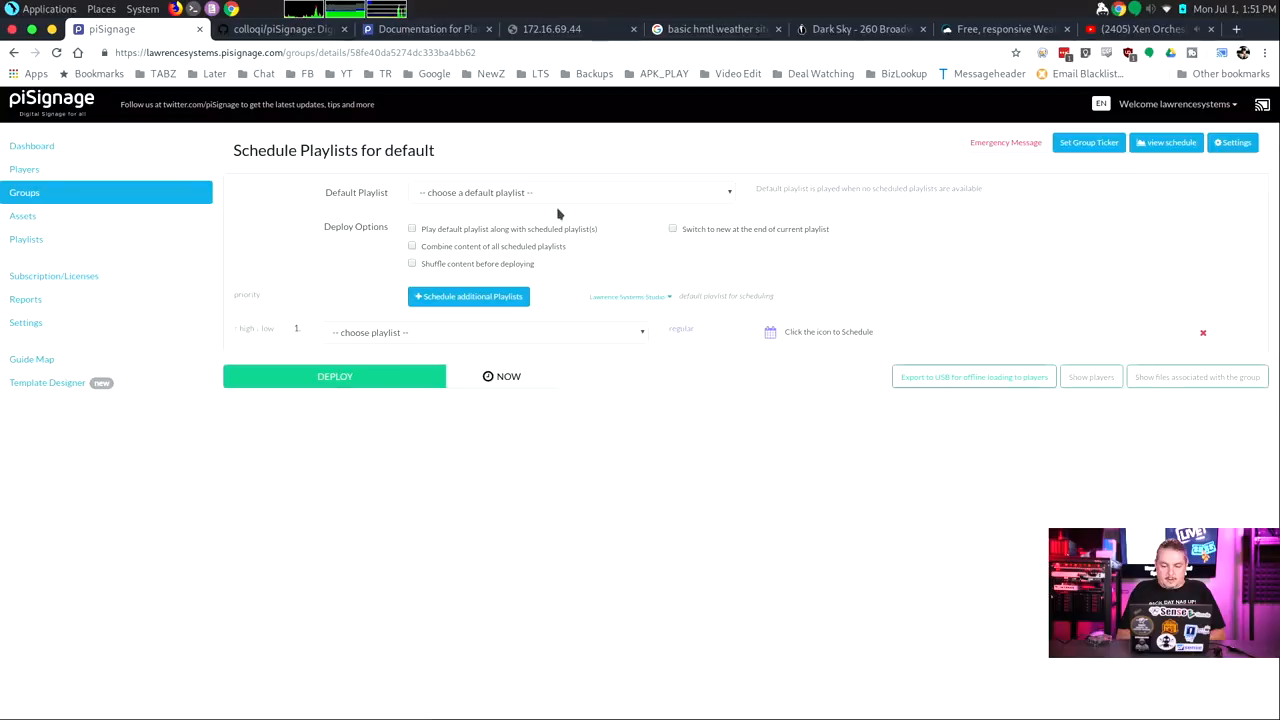
pyautogui.click(334, 376)
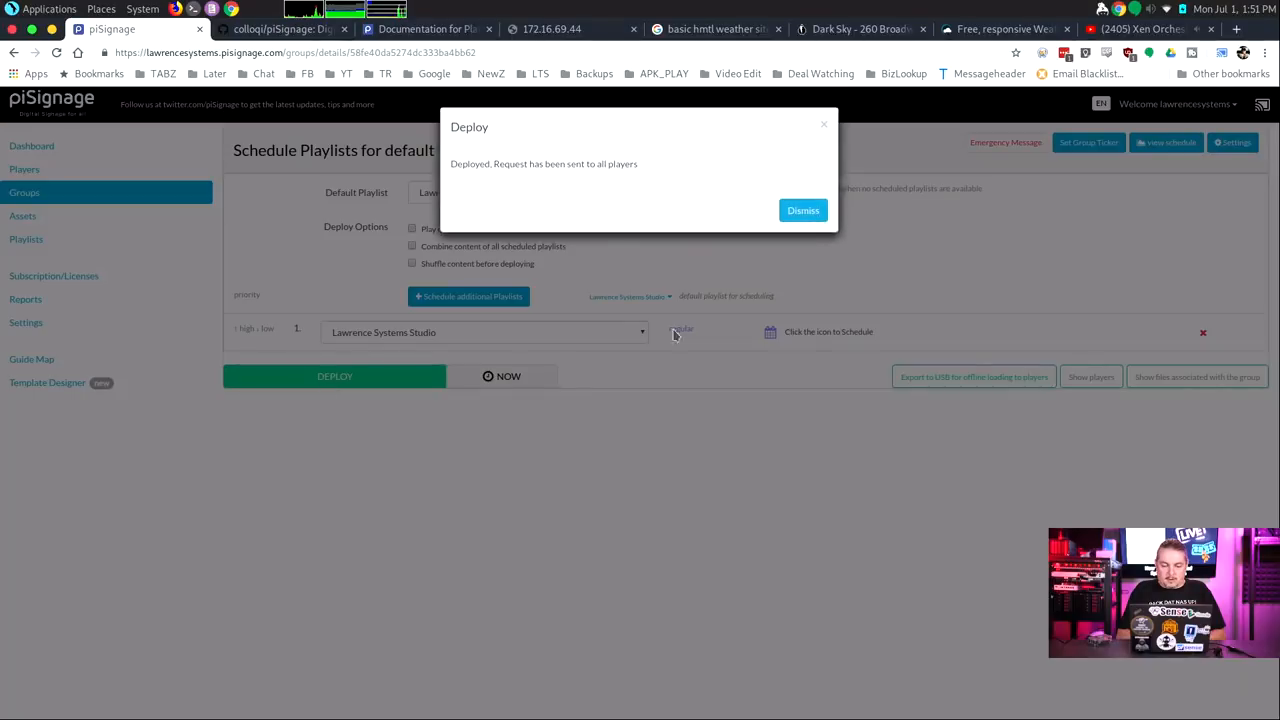